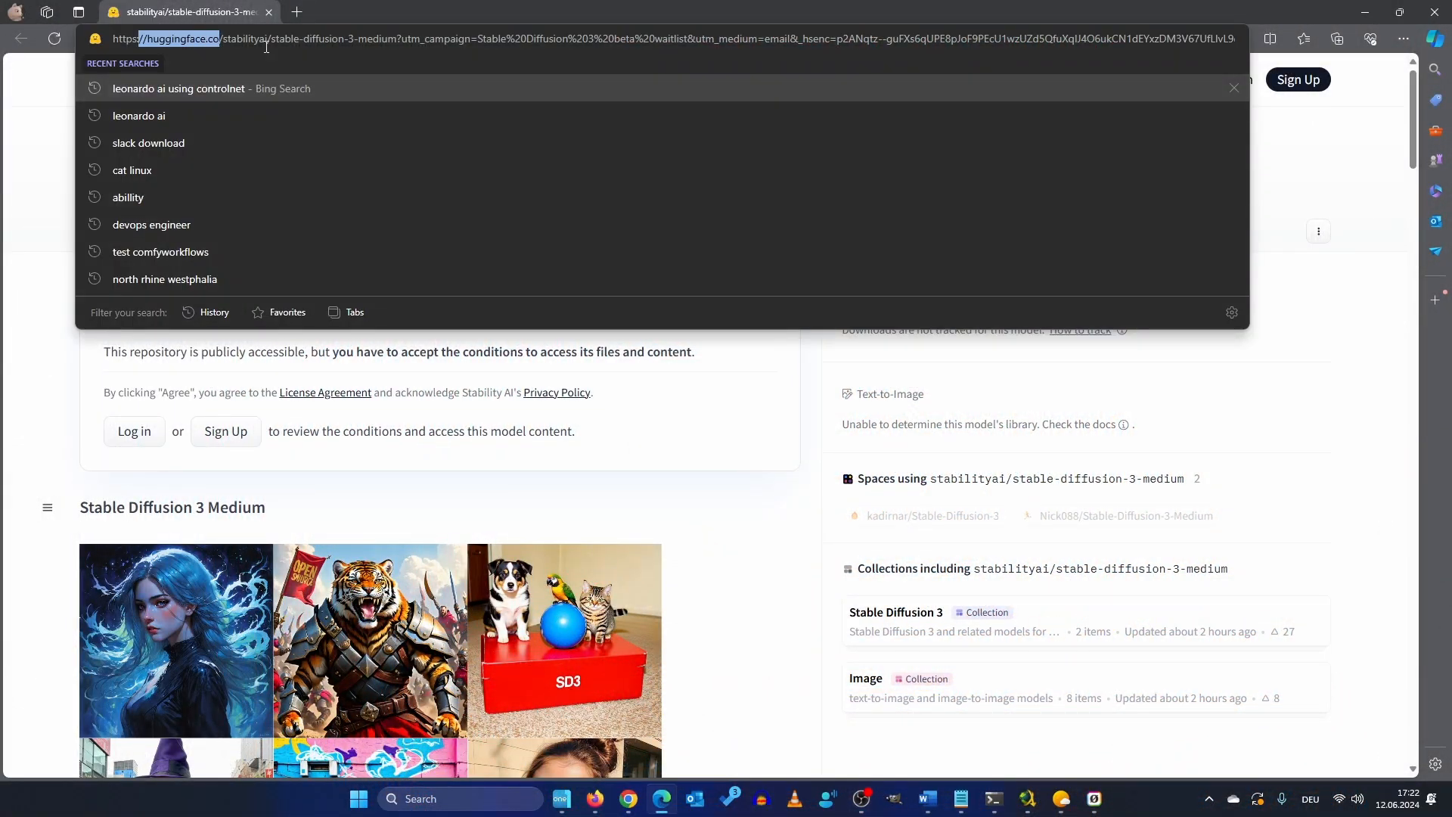
Dismiss the address bar suggestions over the stable-diffusion-3-medium model page.
{"action": "left_click", "coordinate": [70, 489]}
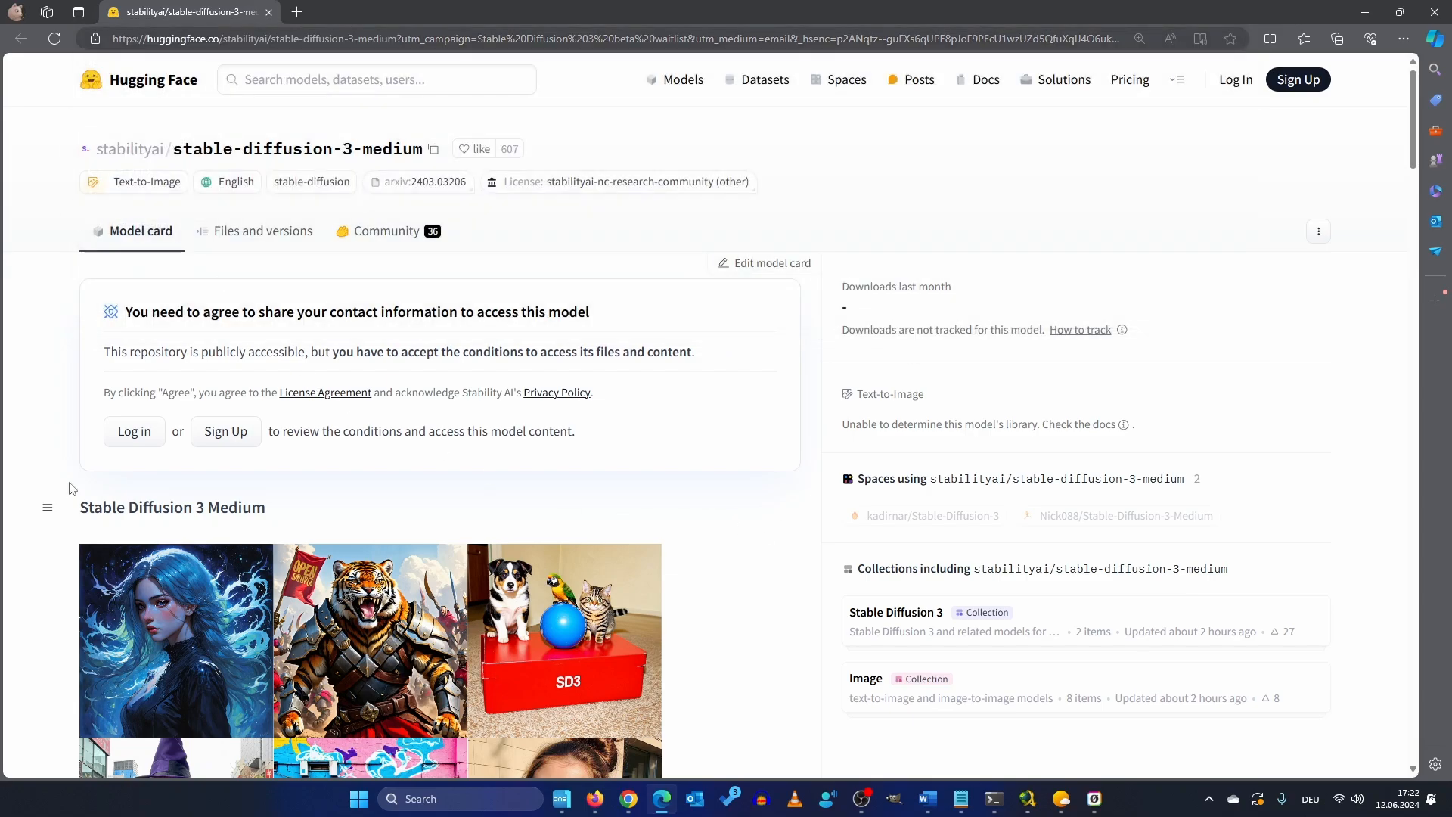
{"action": "mouse_move", "coordinate": [300, 447]}
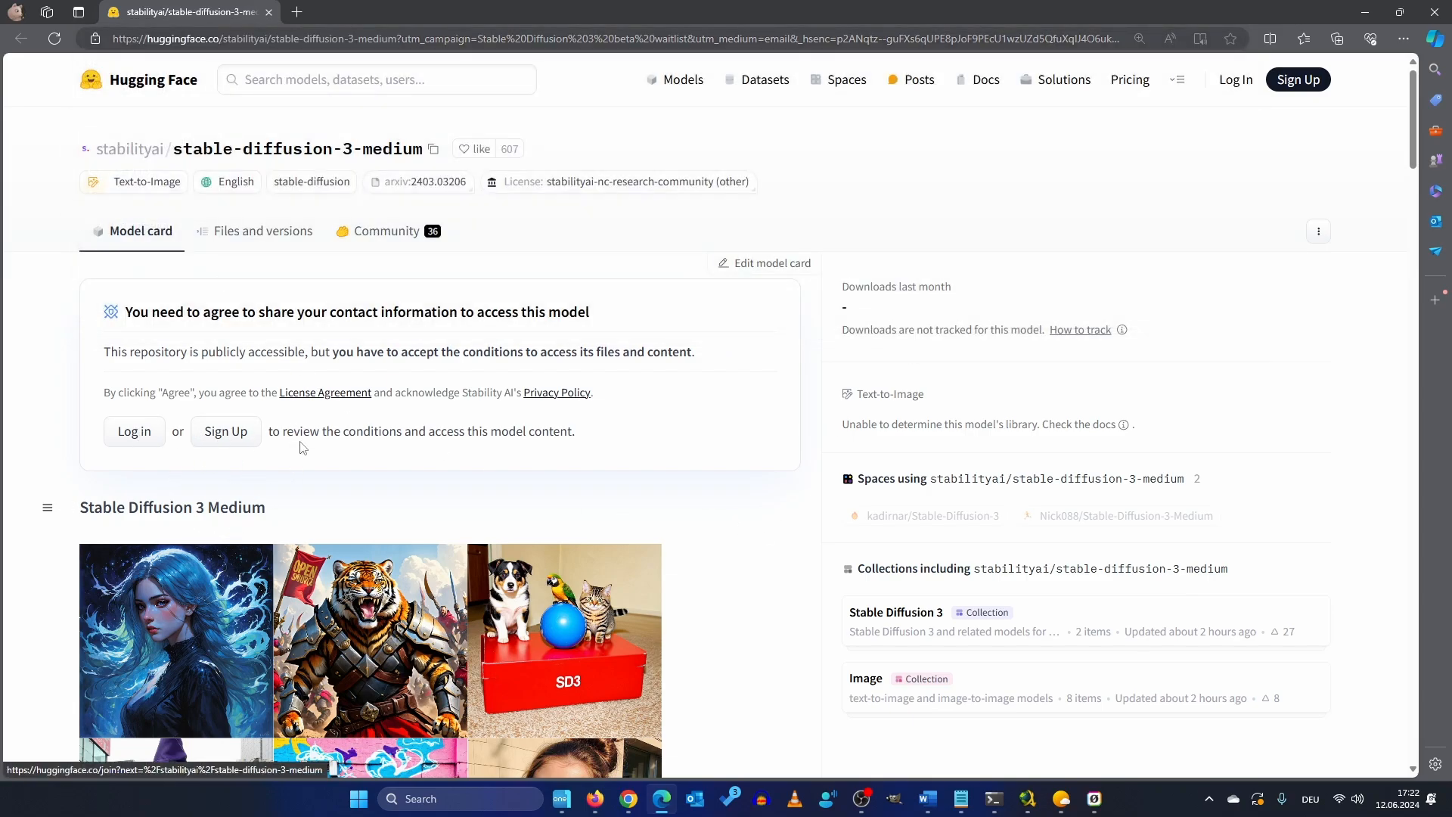
{"action": "mouse_move", "coordinate": [722, 370]}
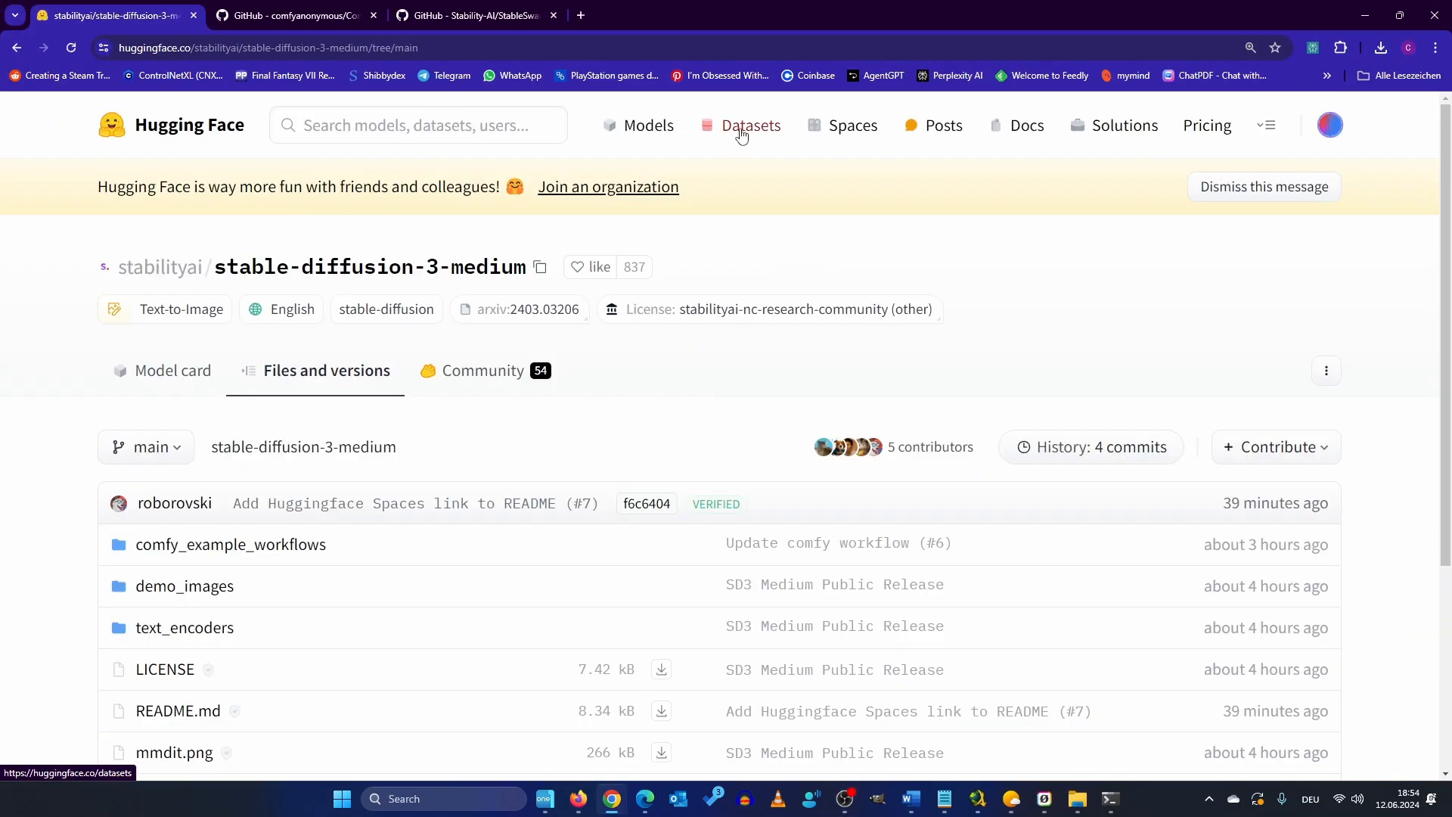
Scroll the stable-diffusion-3-medium file list and open the text_encoders folder.
{"action": "scroll", "scroll_direction": "down", "scroll_amount": 3}
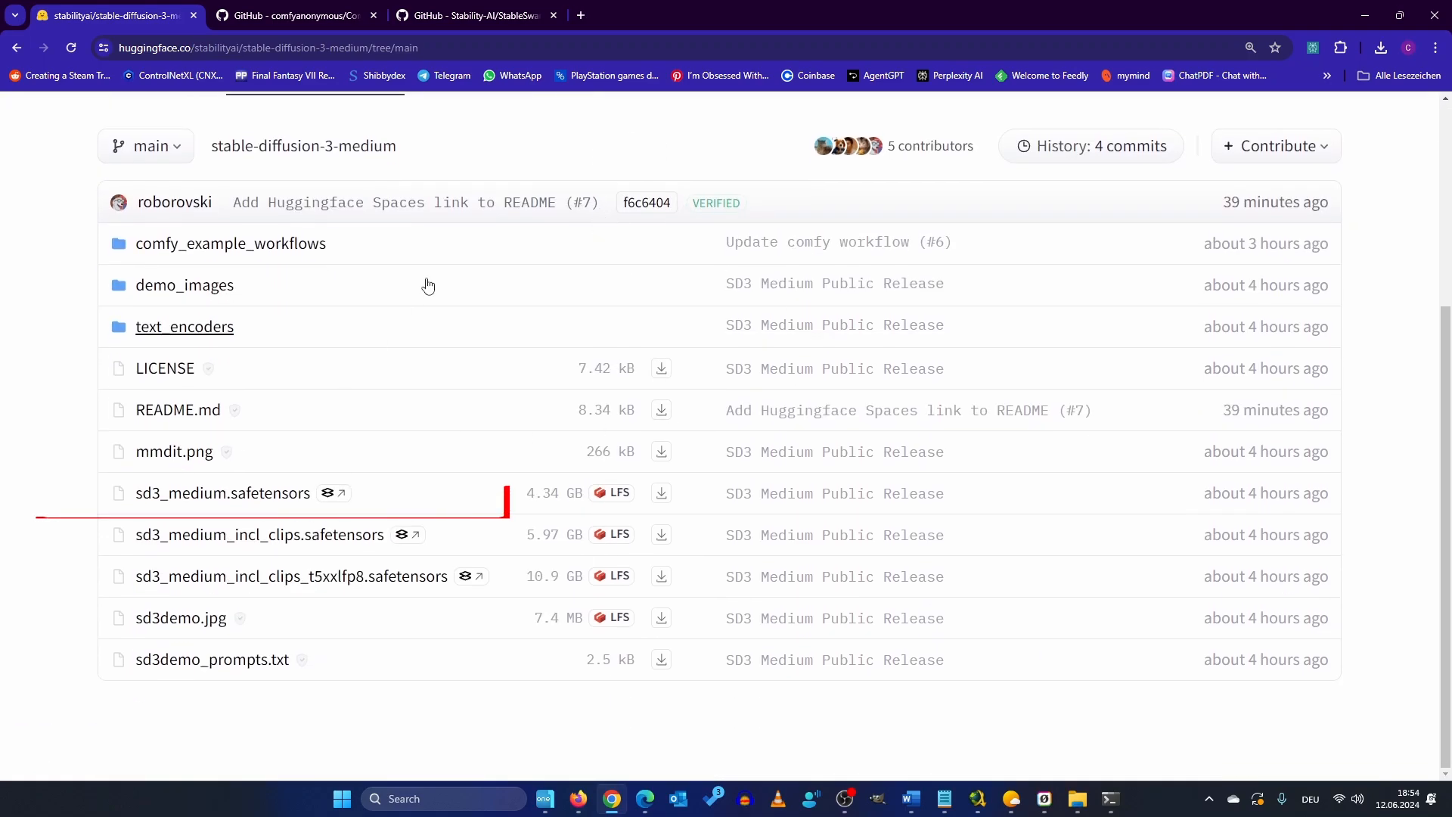
{"action": "mouse_move", "coordinate": [217, 505]}
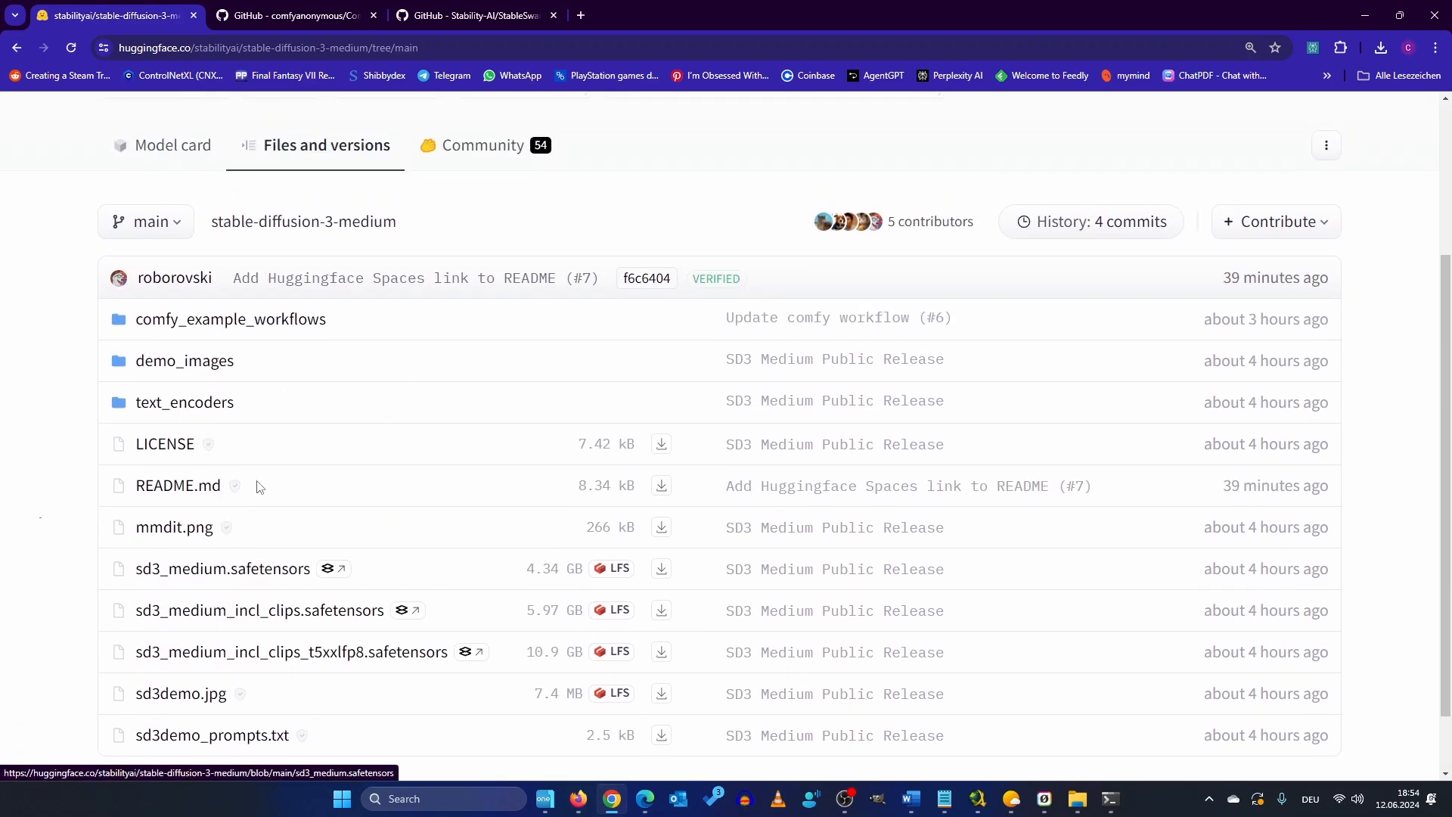
{"action": "mouse_move", "coordinate": [214, 330]}
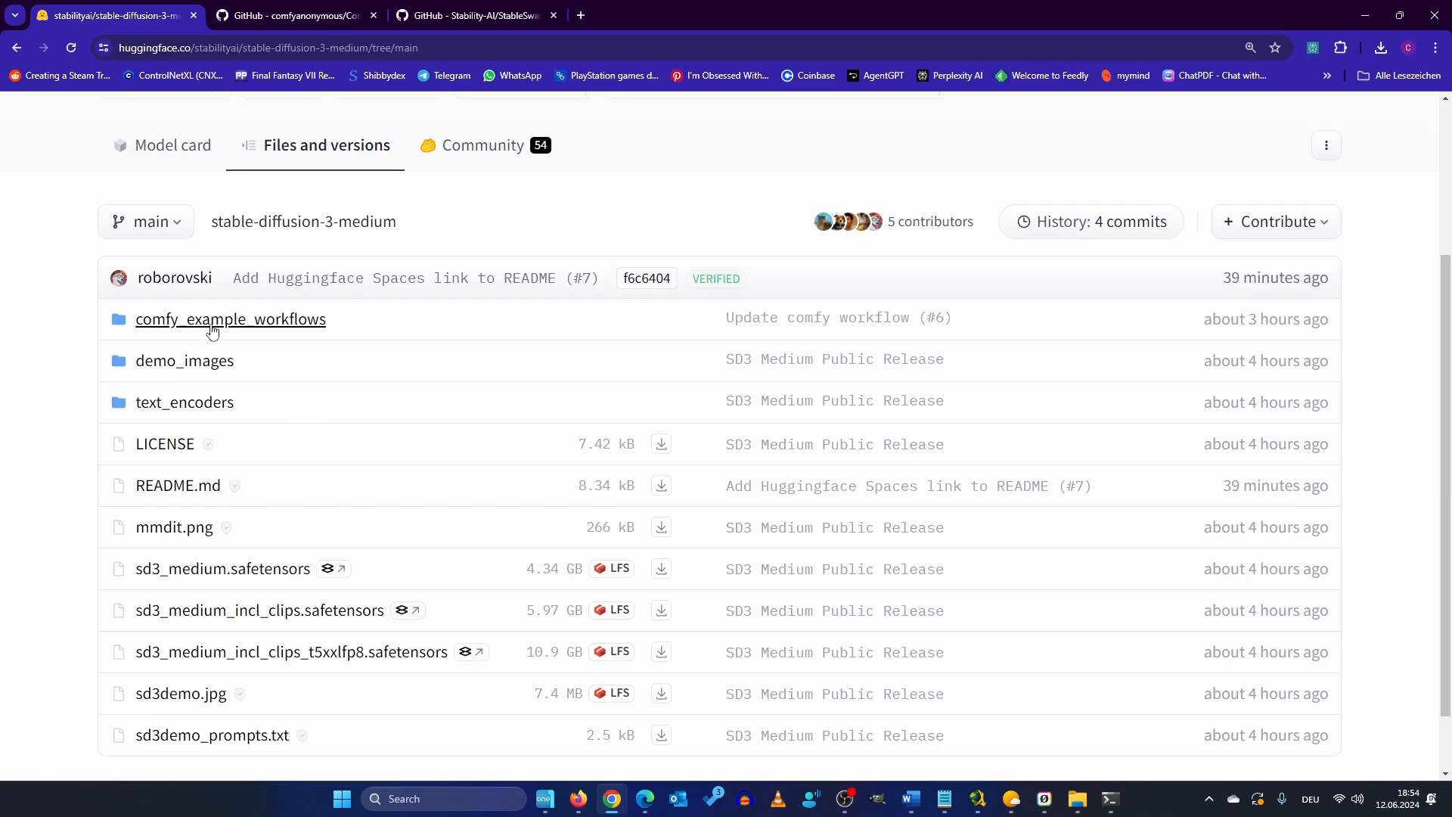
{"action": "left_click", "coordinate": [230, 319]}
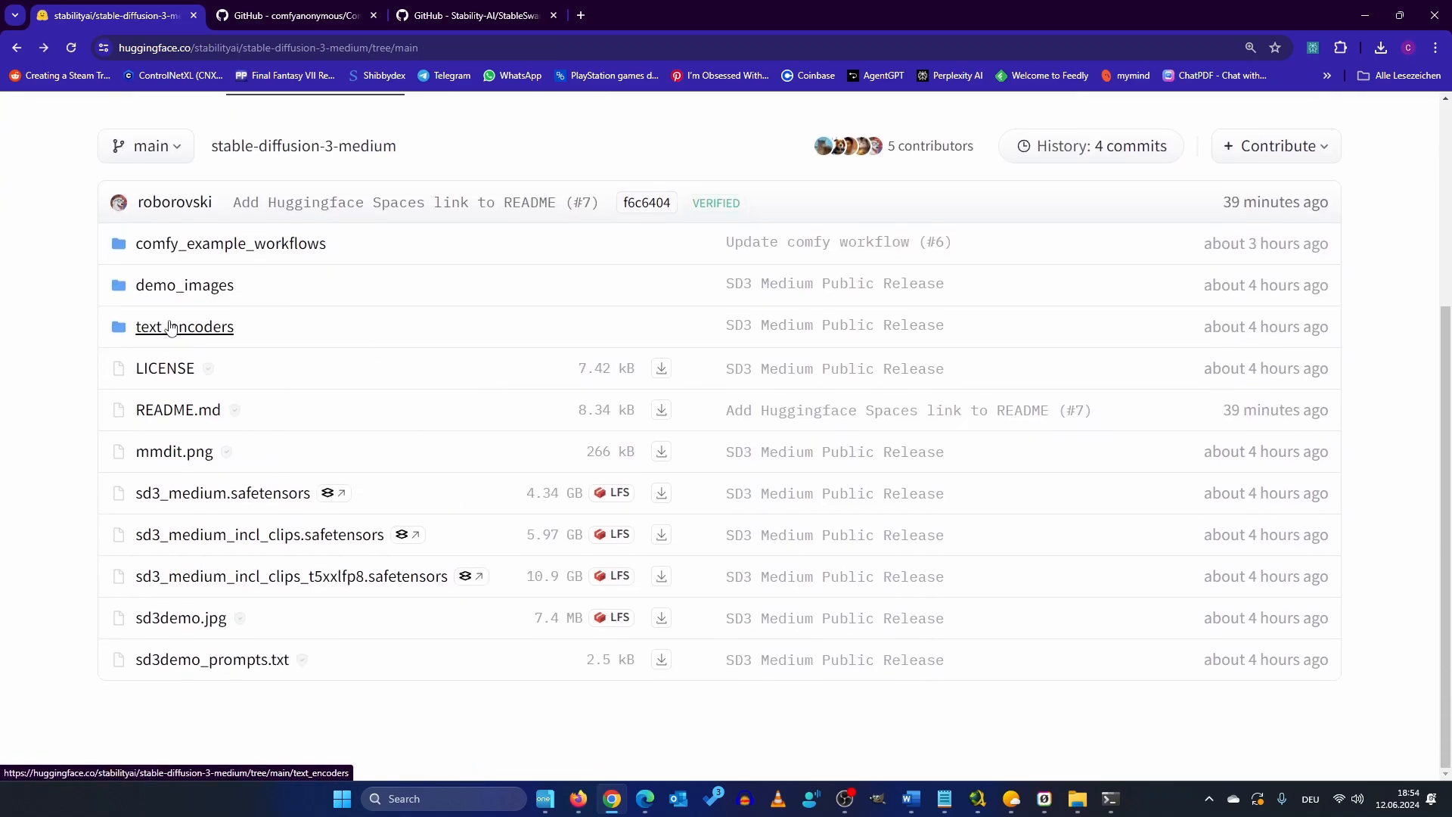
{"action": "left_click", "coordinate": [185, 327]}
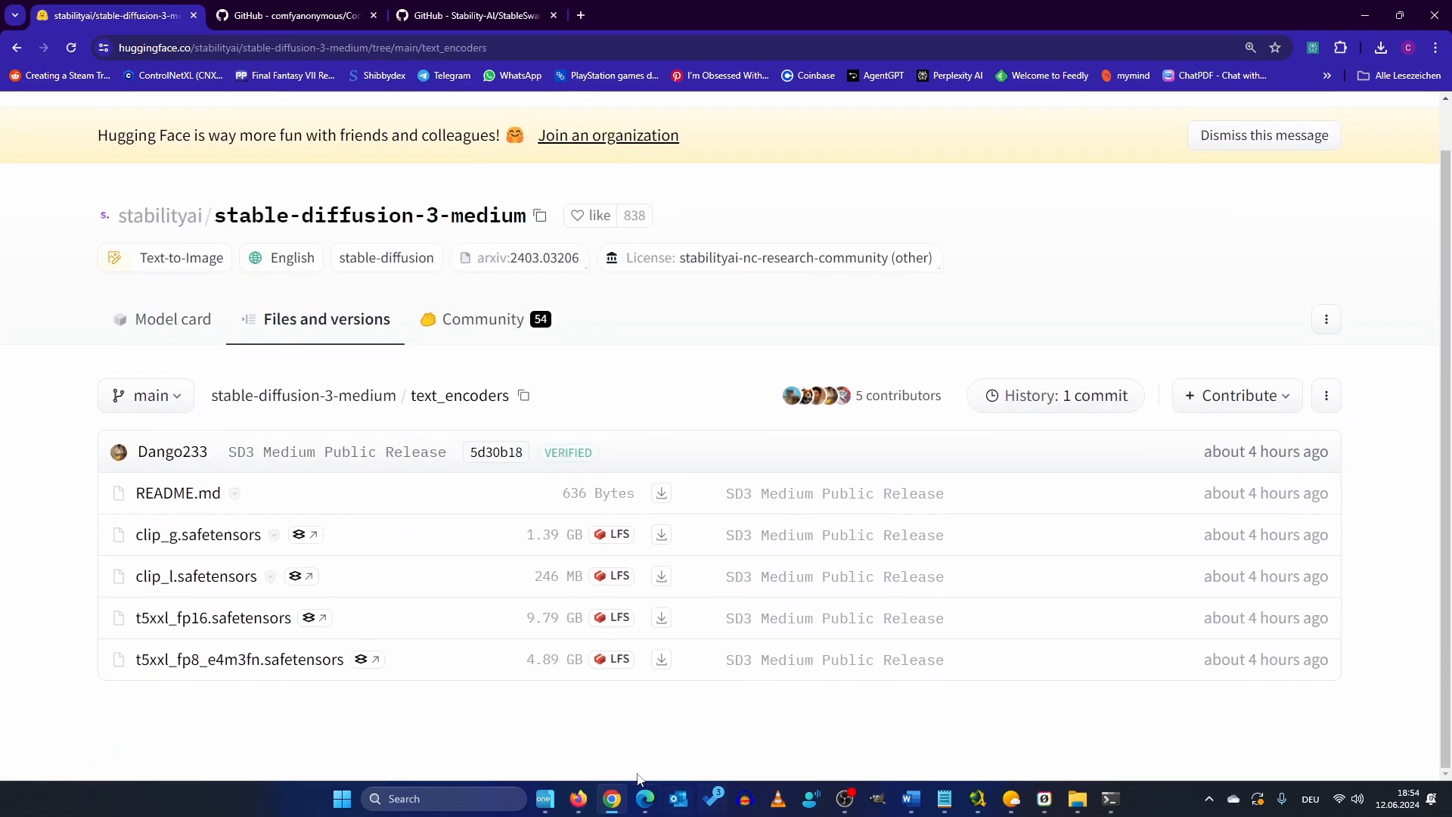
{"action": "mouse_move", "coordinate": [220, 573]}
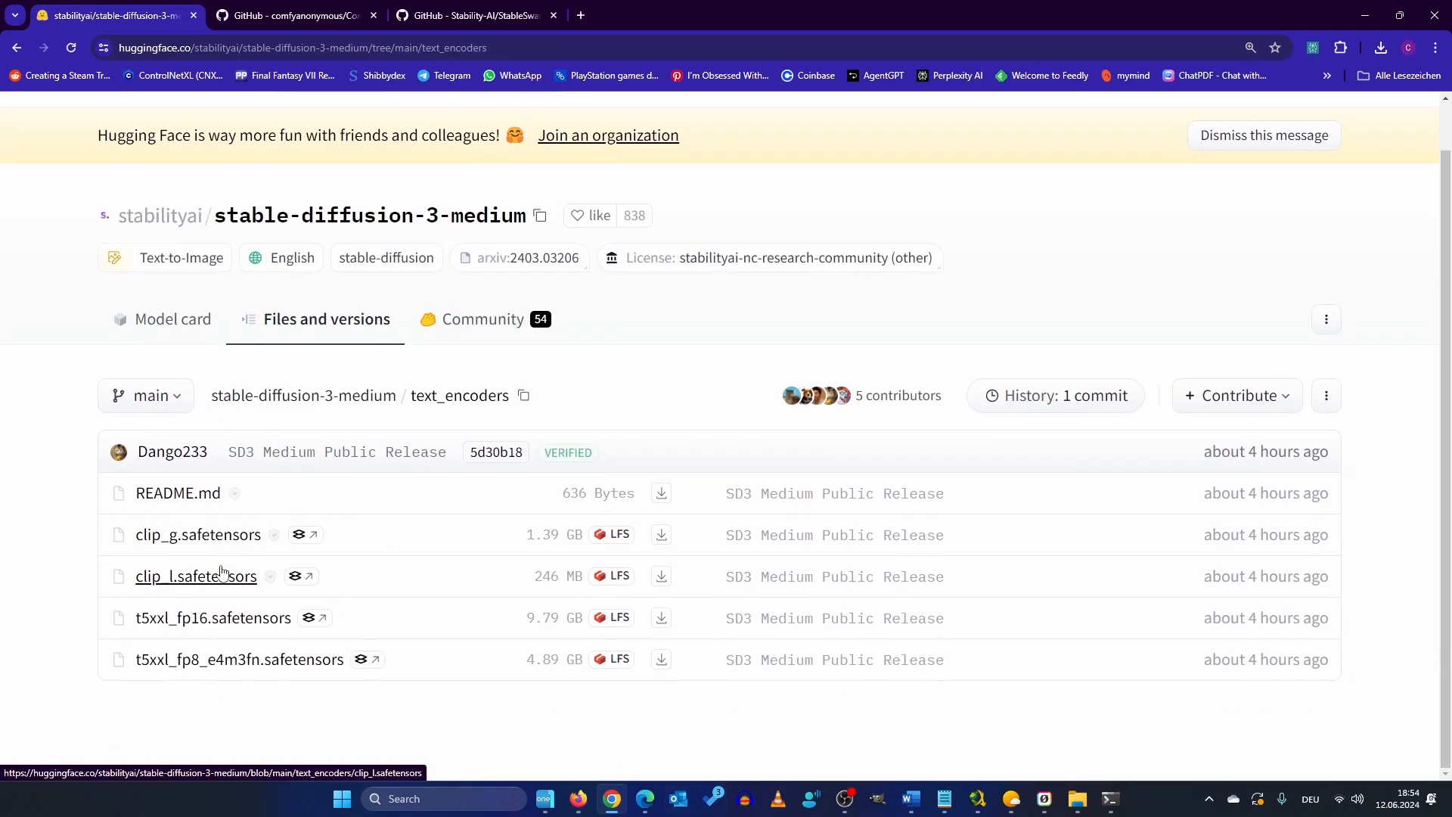
{"action": "mouse_move", "coordinate": [142, 661]}
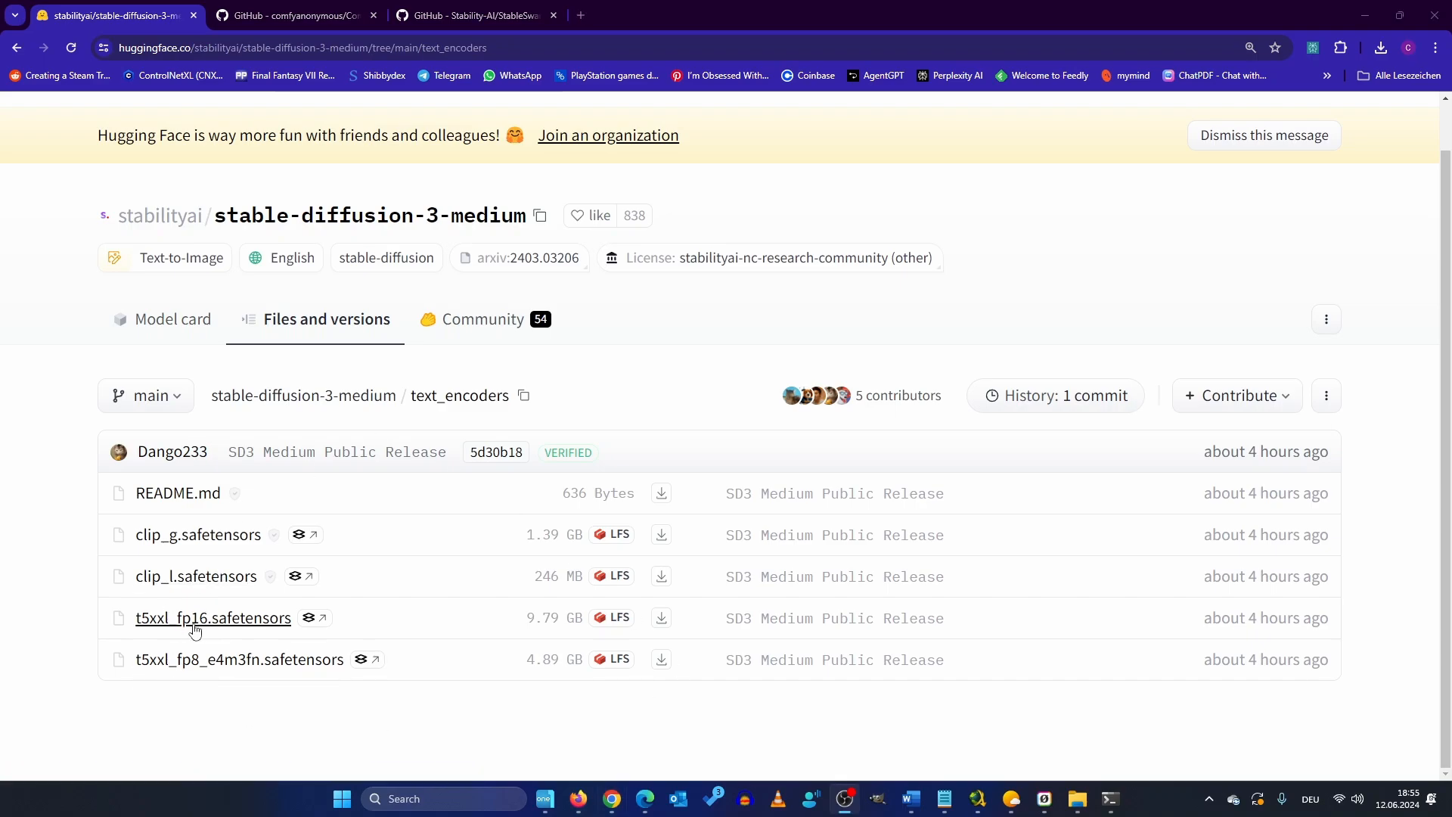
{"action": "mouse_move", "coordinate": [187, 625]}
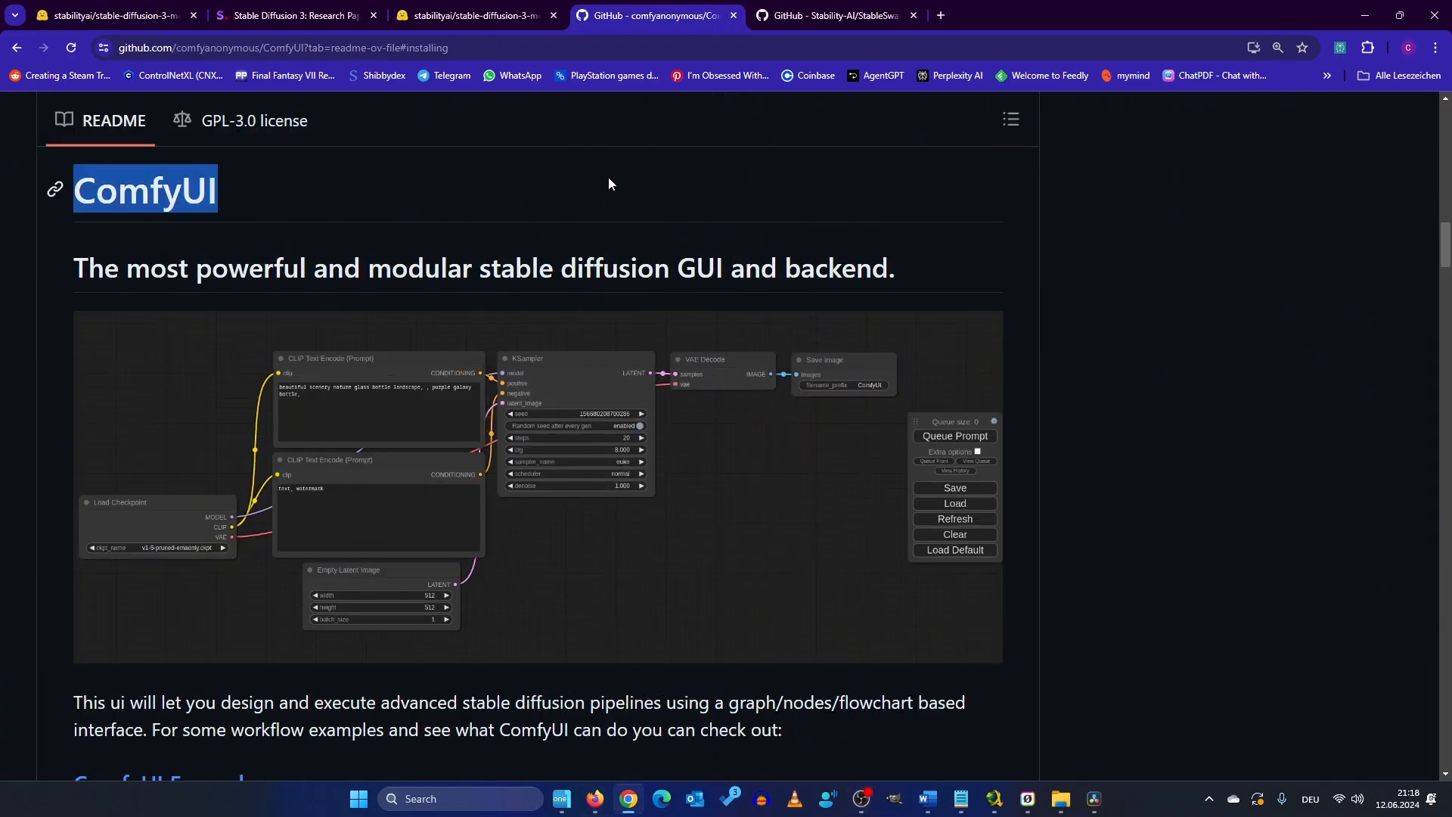
Switch to the StableSwarmUI GitHub tab and scroll the README to Colab, Runpod and Windows installation.
{"action": "left_click", "coordinate": [840, 16]}
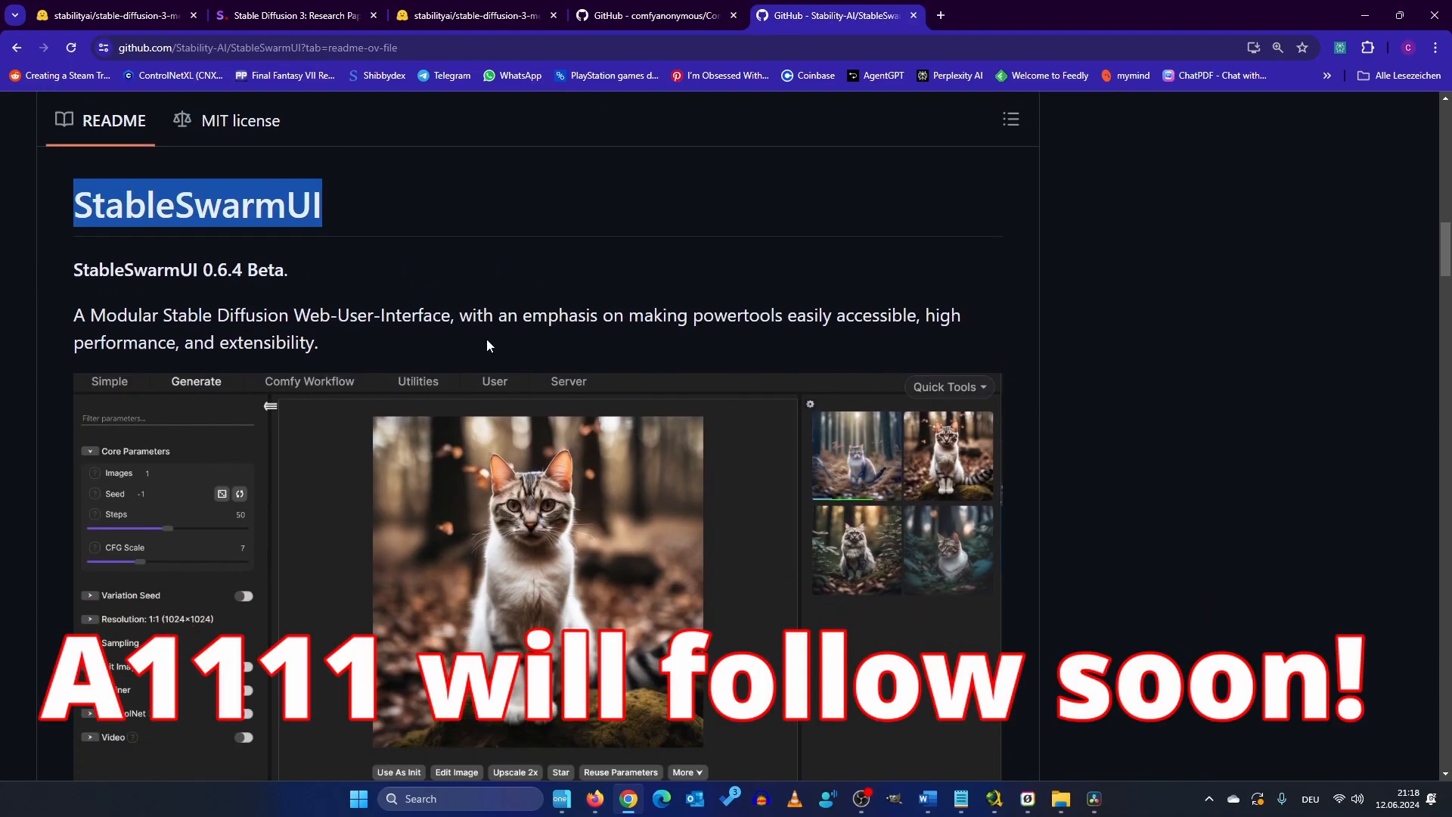
{"action": "scroll", "scroll_direction": "down", "scroll_amount": 3}
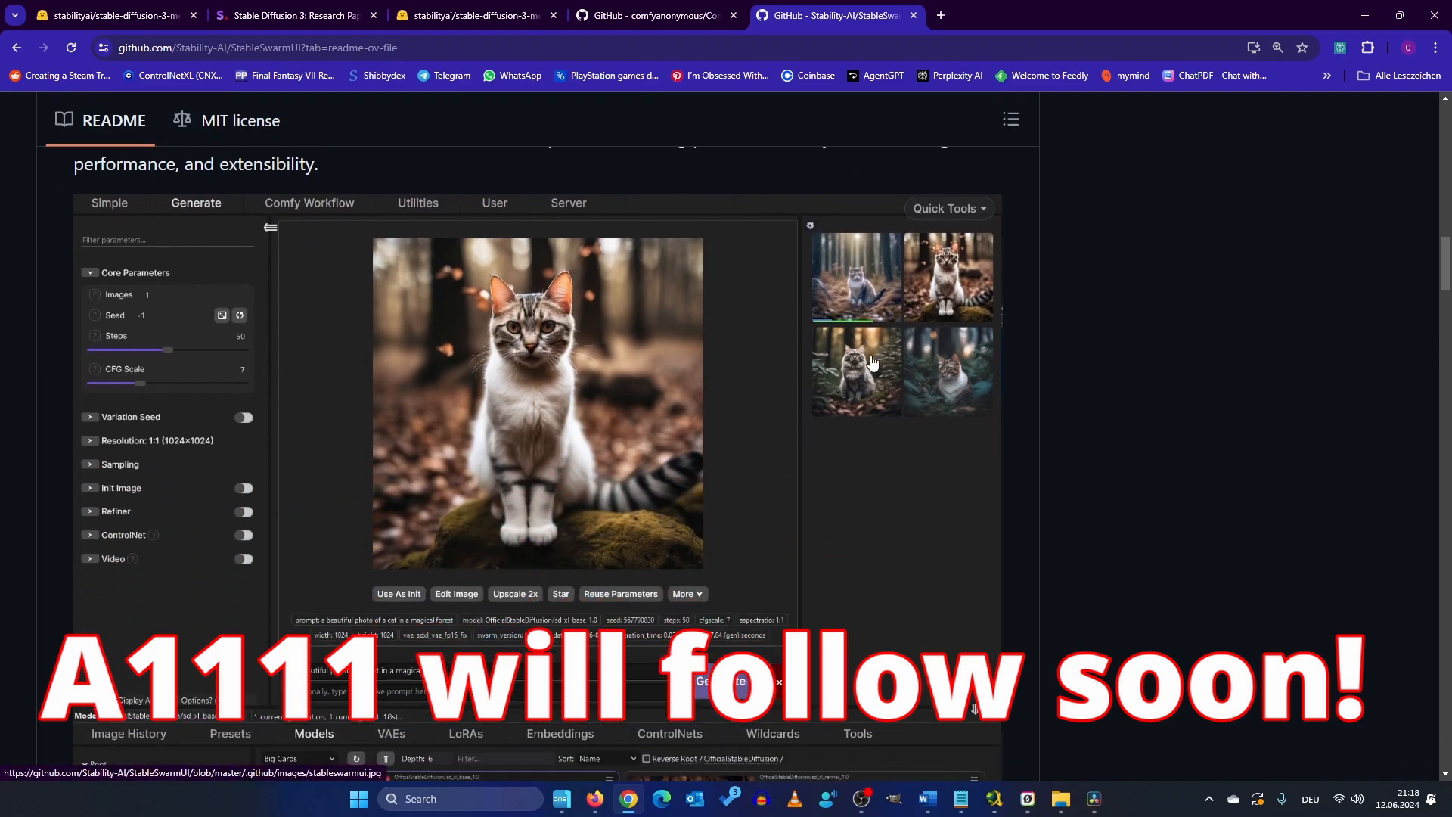
{"action": "scroll", "scroll_direction": "down", "scroll_amount": 3}
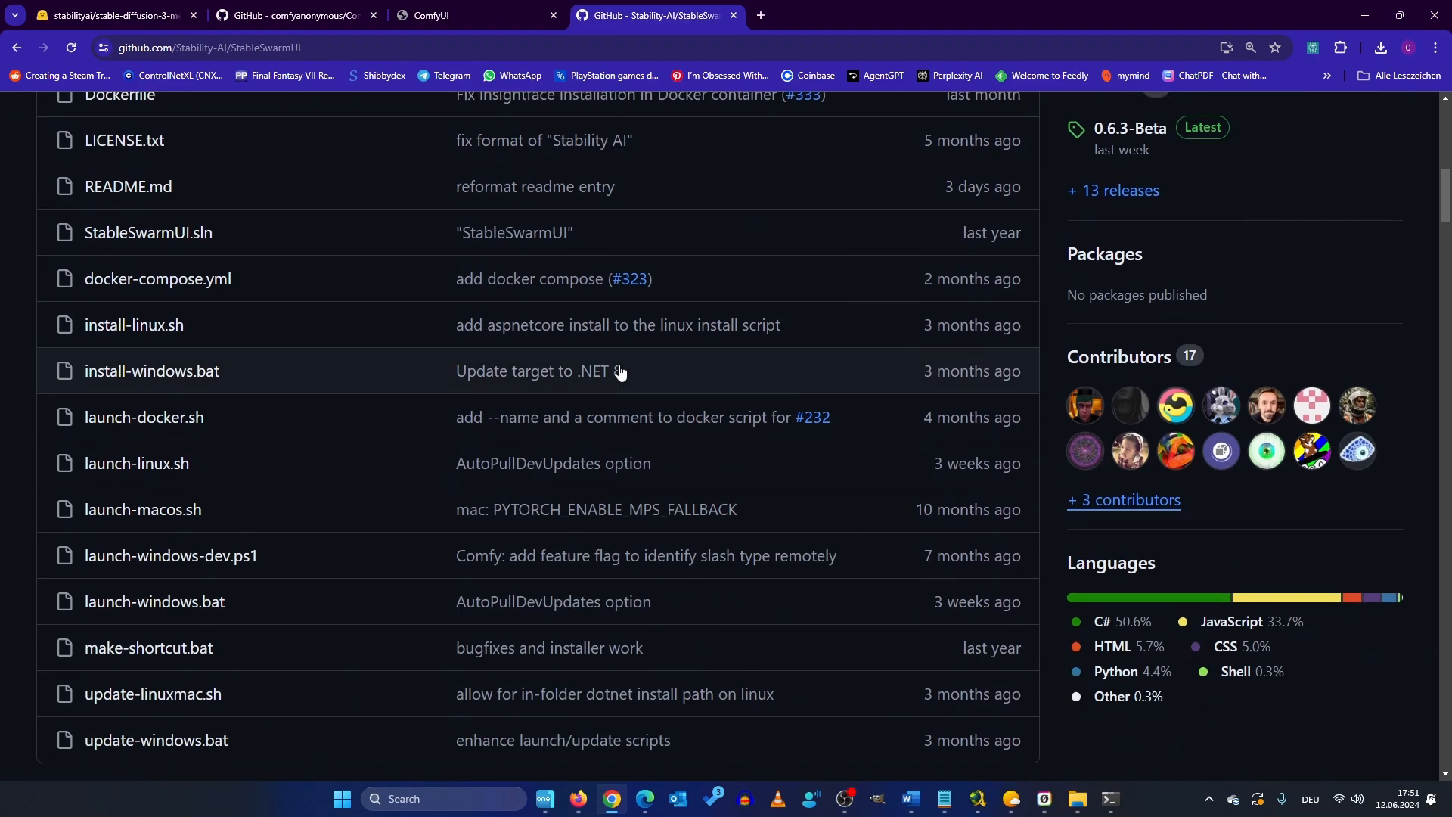
{"action": "scroll", "scroll_direction": "down", "scroll_amount": 3}
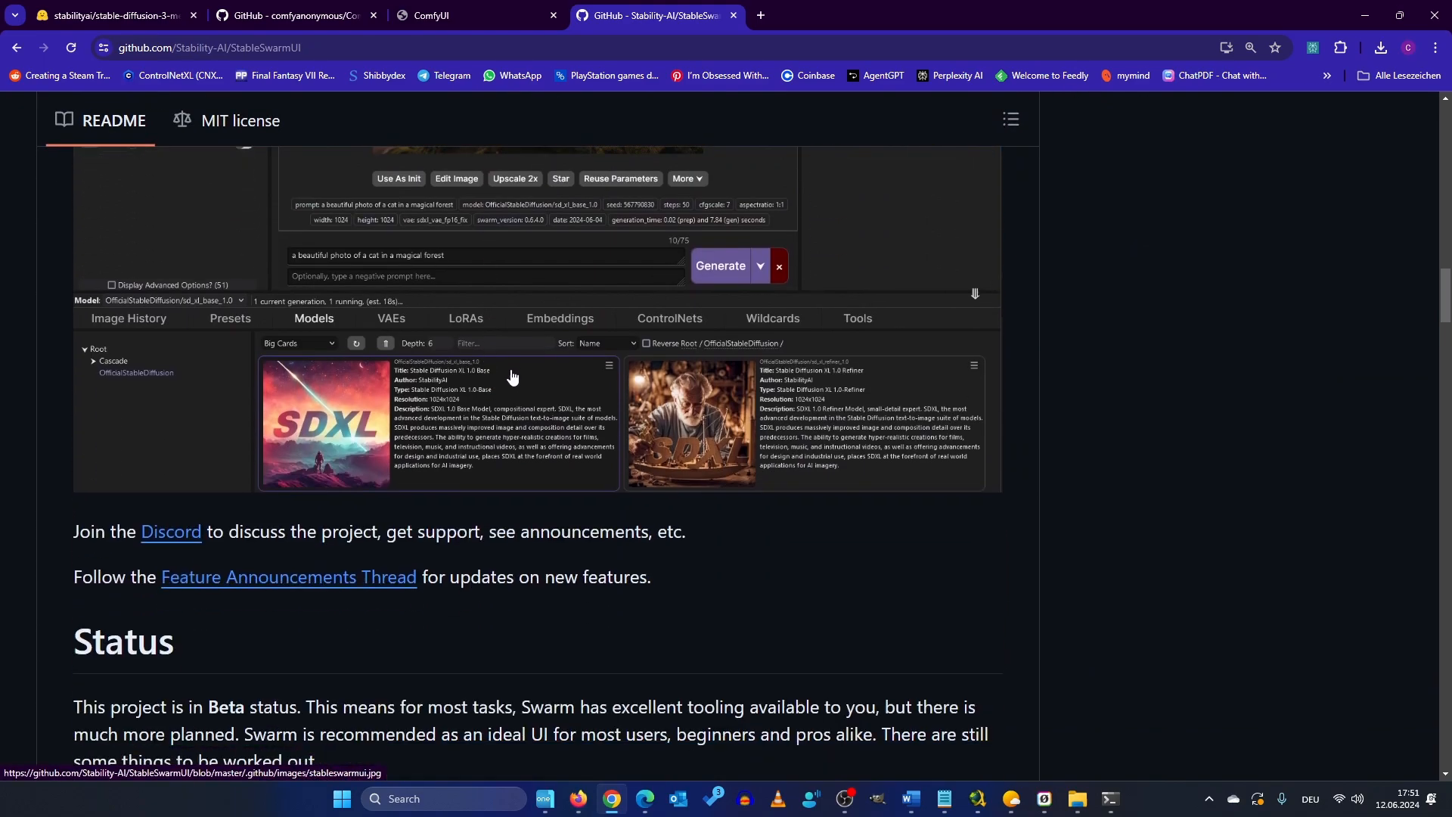
{"action": "scroll", "scroll_direction": "down", "scroll_amount": 3}
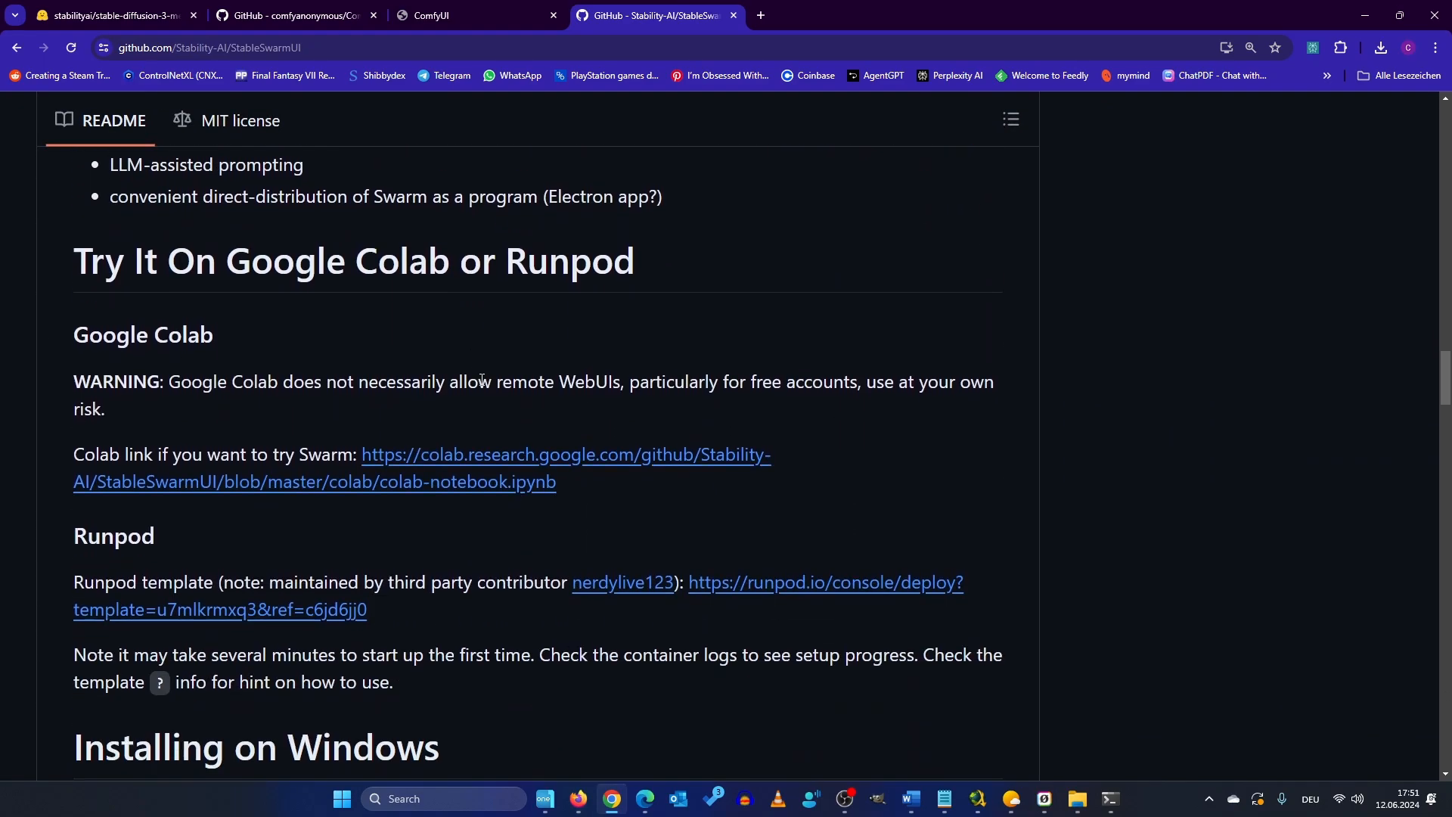
{"action": "scroll", "scroll_direction": "down", "scroll_amount": 3}
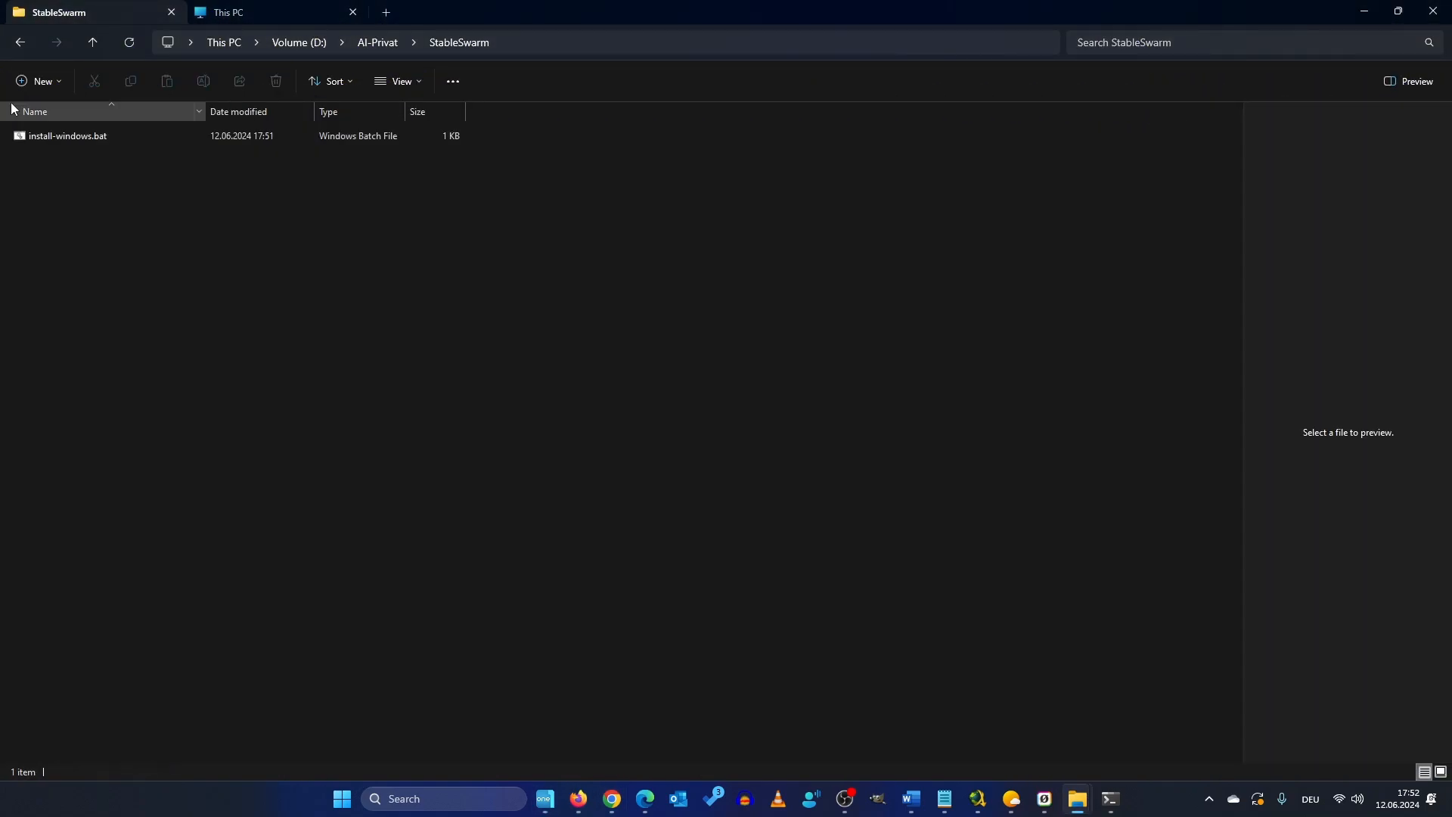
Launch install-windows.bat, getting past SmartScreen with More info and Run anyway.
{"action": "double_click", "coordinate": [67, 136]}
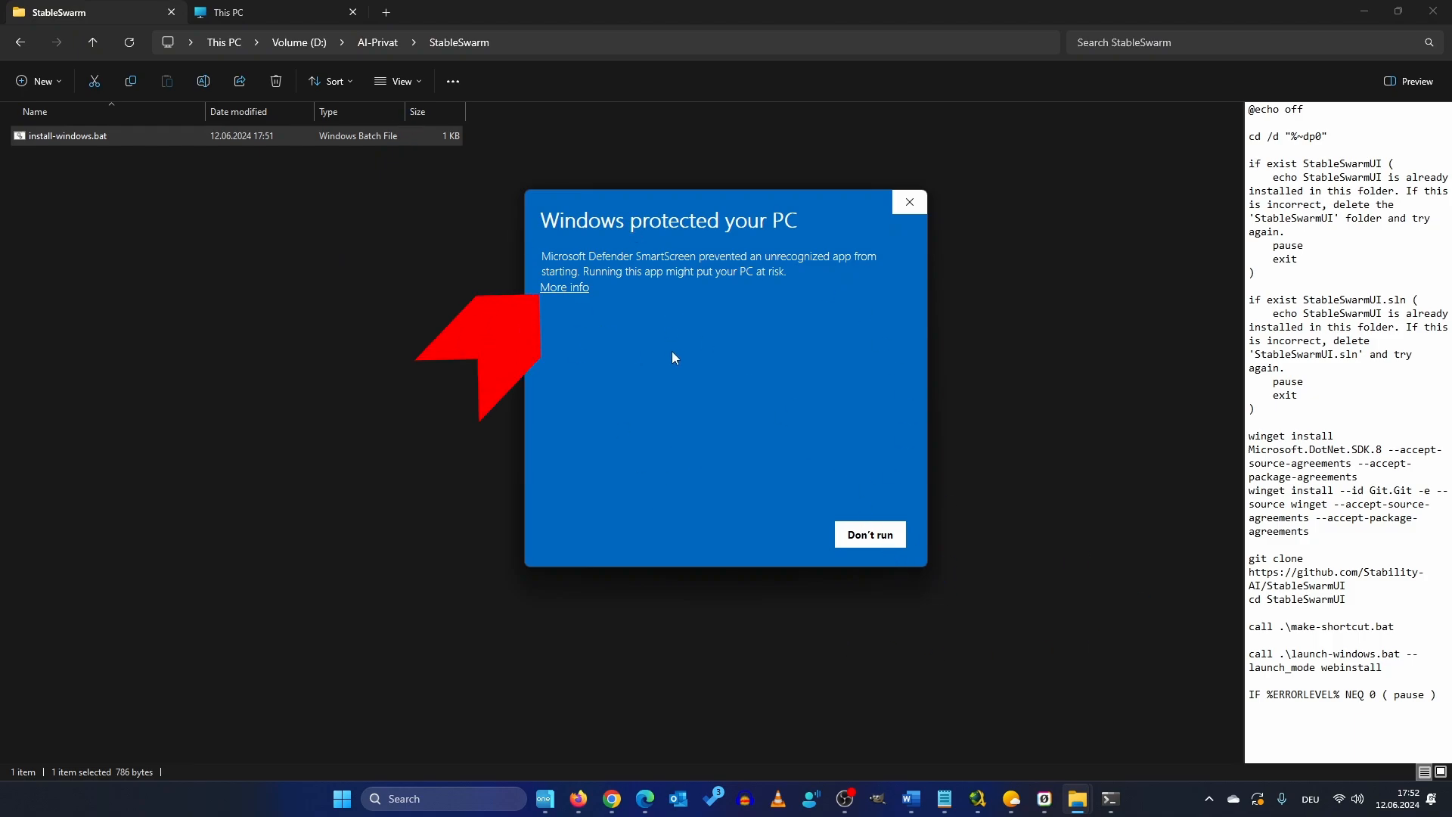
{"action": "left_click", "coordinate": [565, 286]}
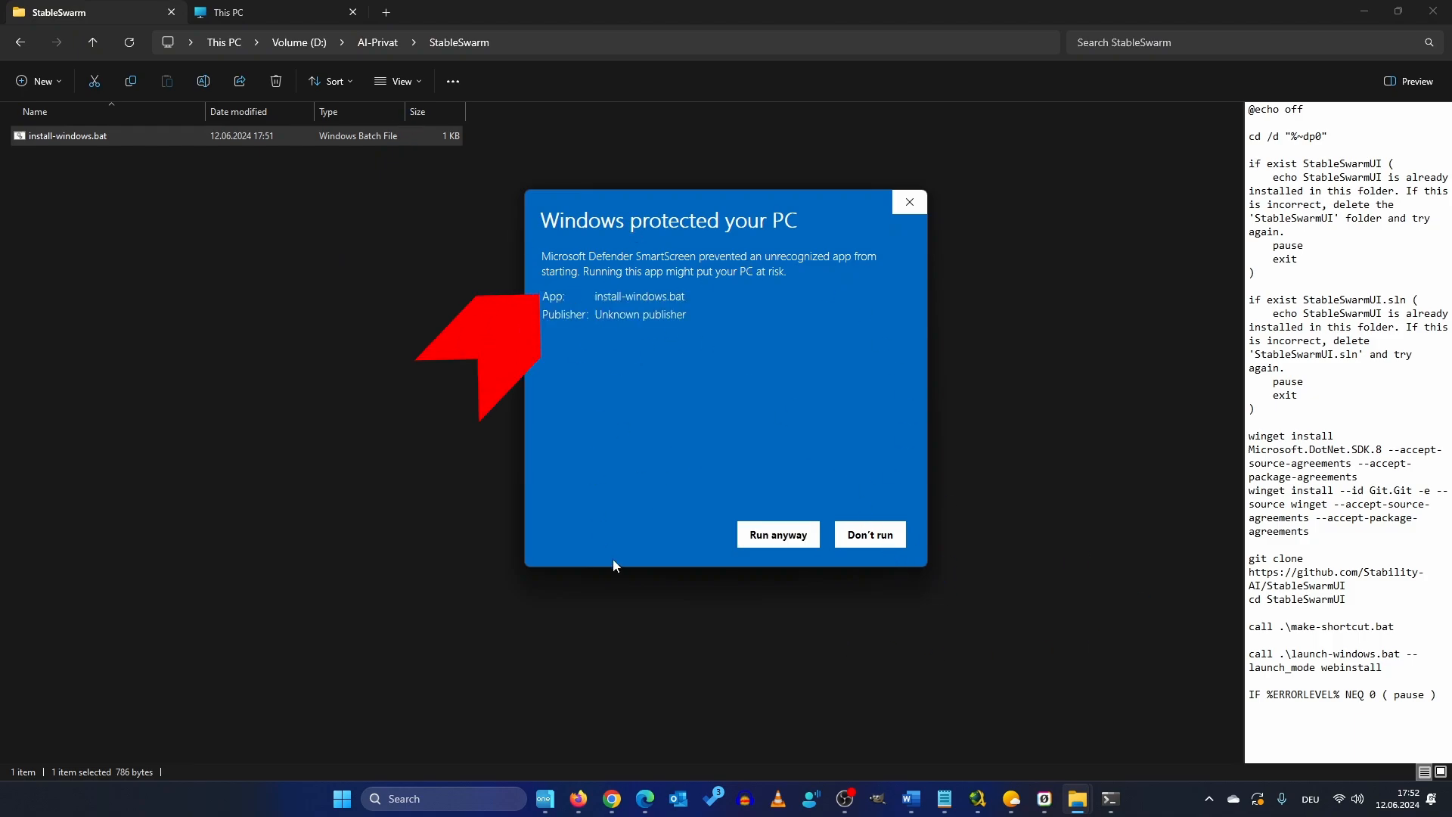
{"action": "left_click", "coordinate": [779, 535]}
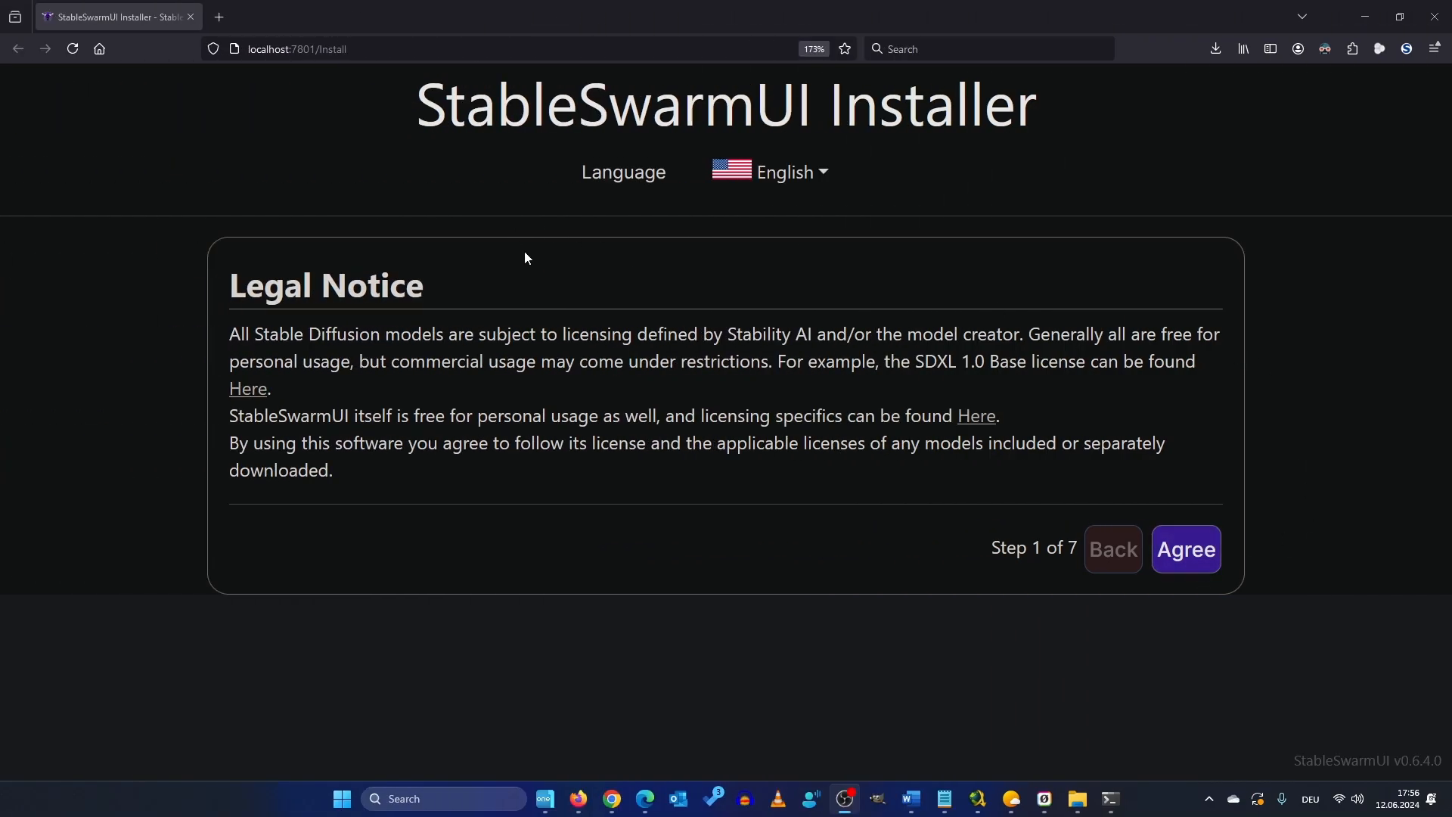
{"action": "mouse_move", "coordinate": [492, 313]}
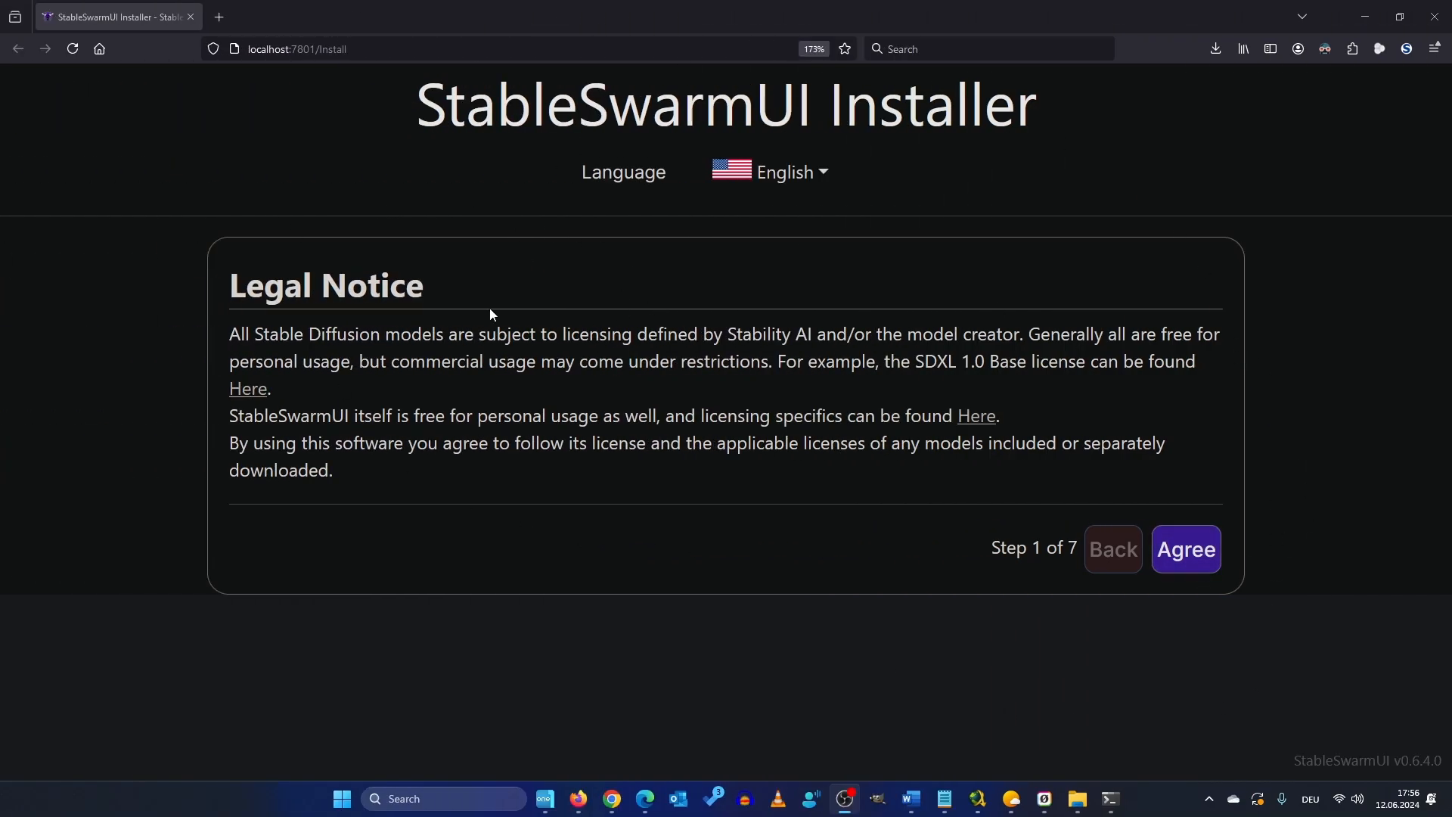
Agree to the Legal Notice and continue with the default Just Install option.
{"action": "left_click", "coordinate": [1186, 550]}
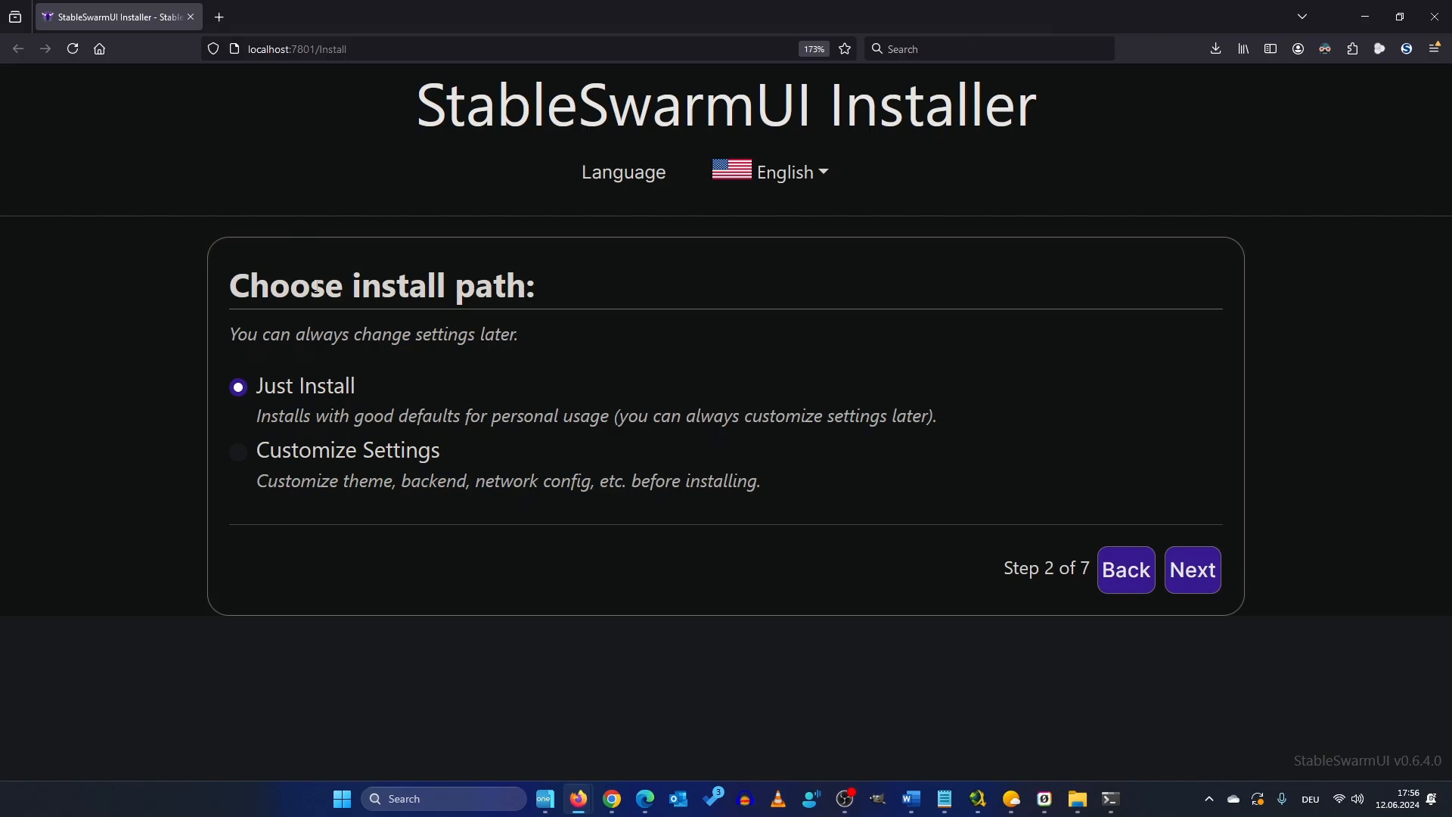
{"action": "mouse_move", "coordinate": [1016, 477]}
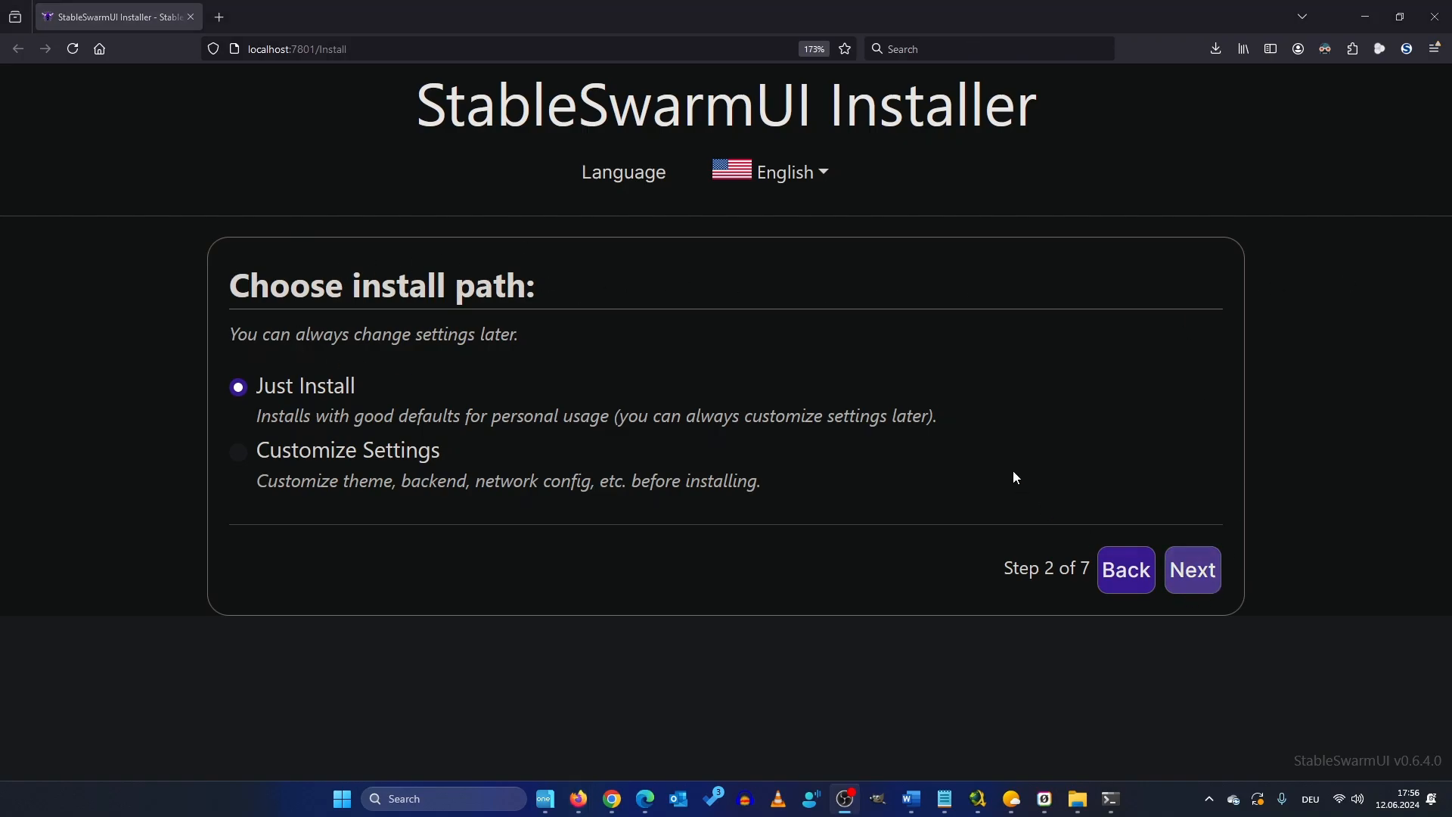
{"action": "left_click", "coordinate": [1193, 570]}
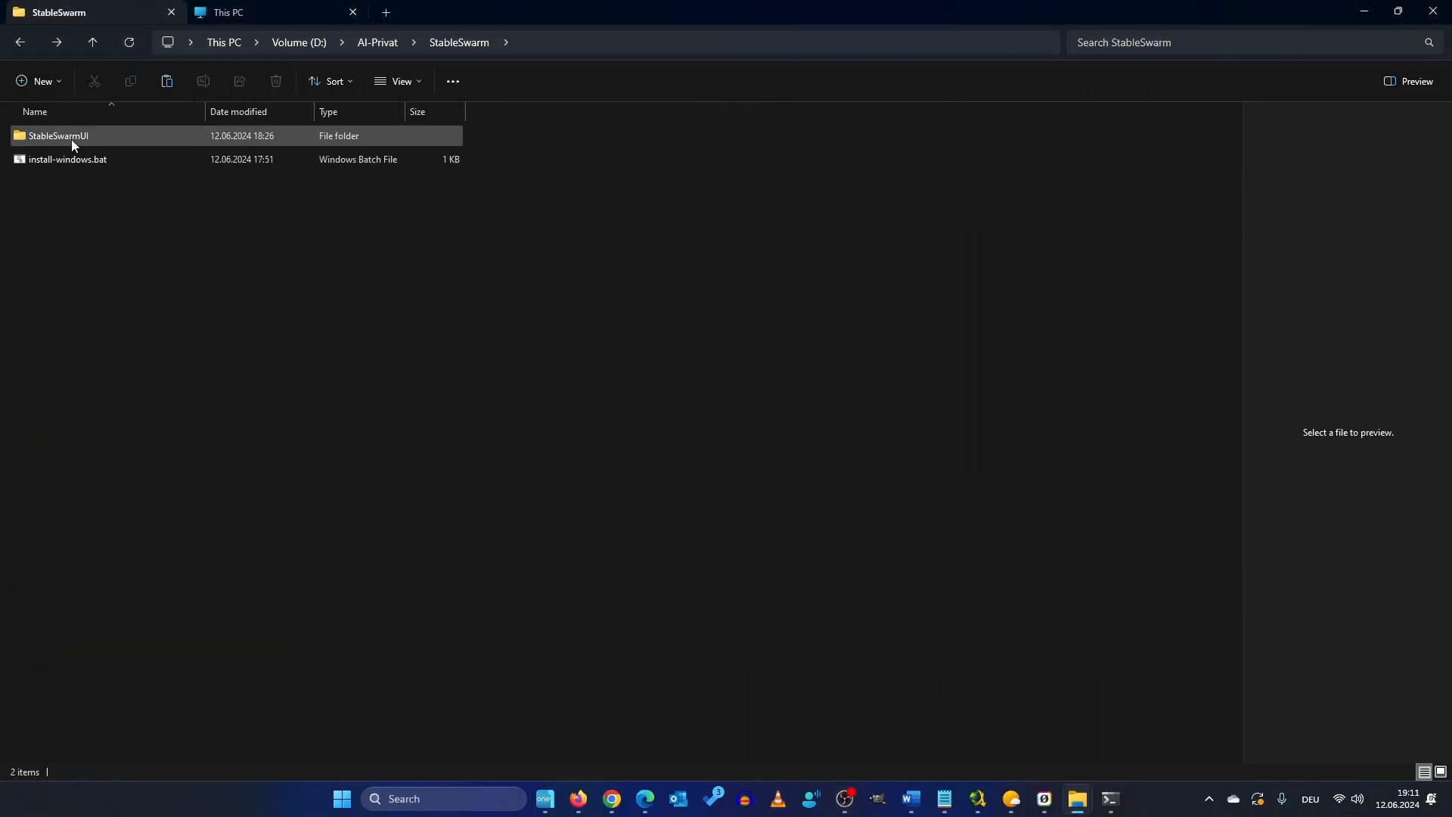
Browse into the StableSwarmUI folder's Models > Stable-Diffusion folder.
{"action": "double_click", "coordinate": [60, 135]}
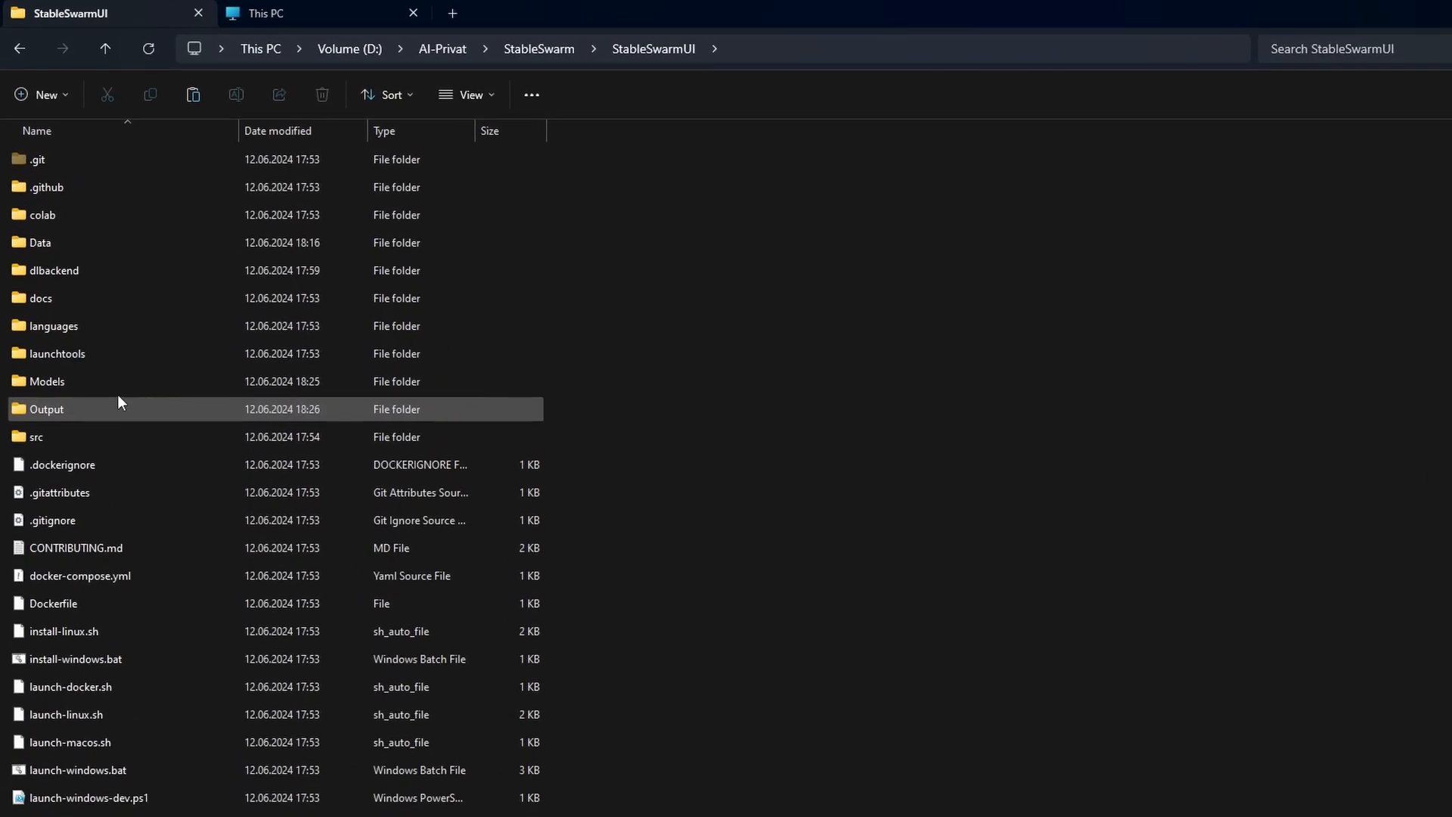
{"action": "double_click", "coordinate": [47, 381]}
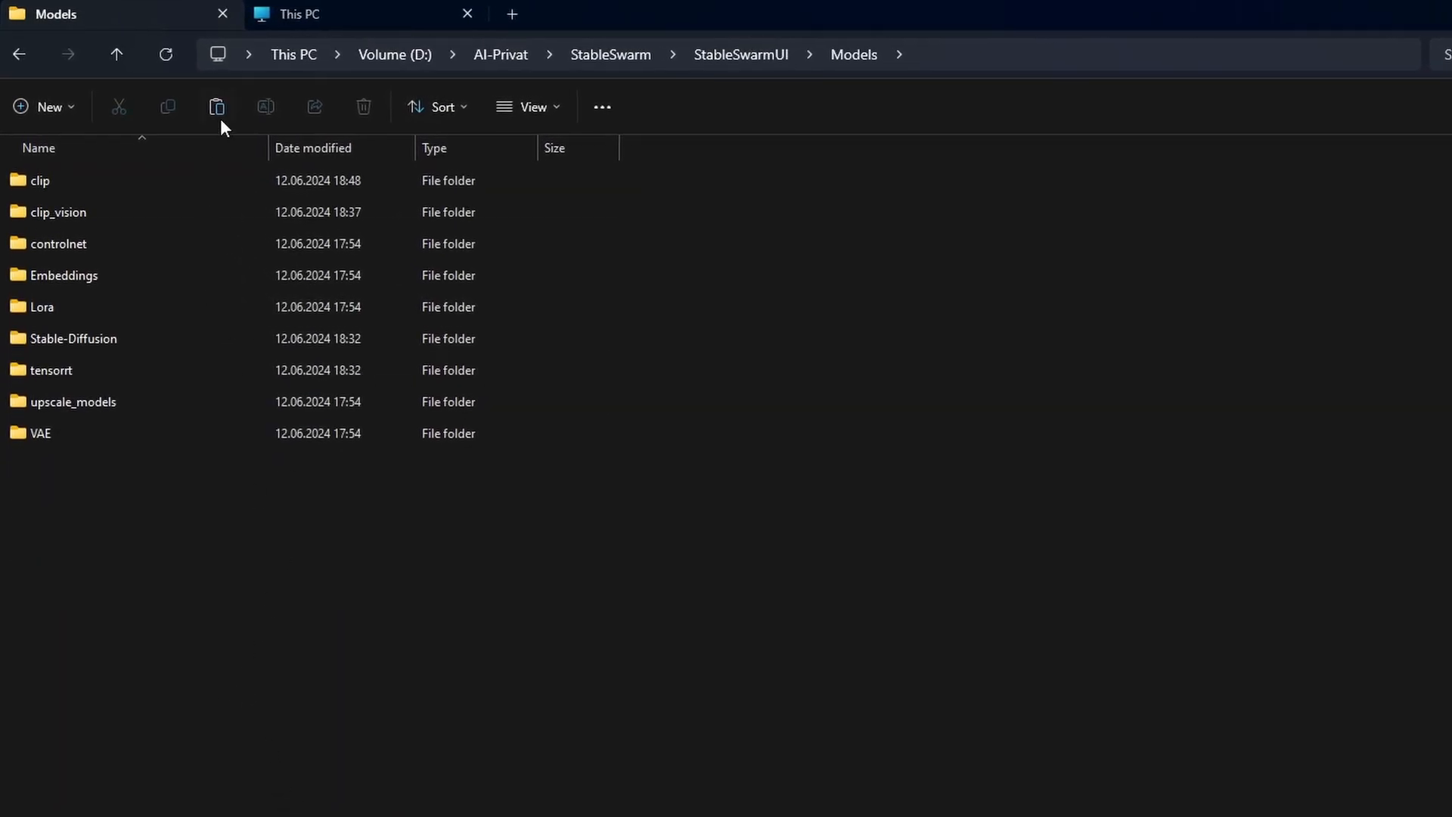
{"action": "double_click", "coordinate": [73, 338]}
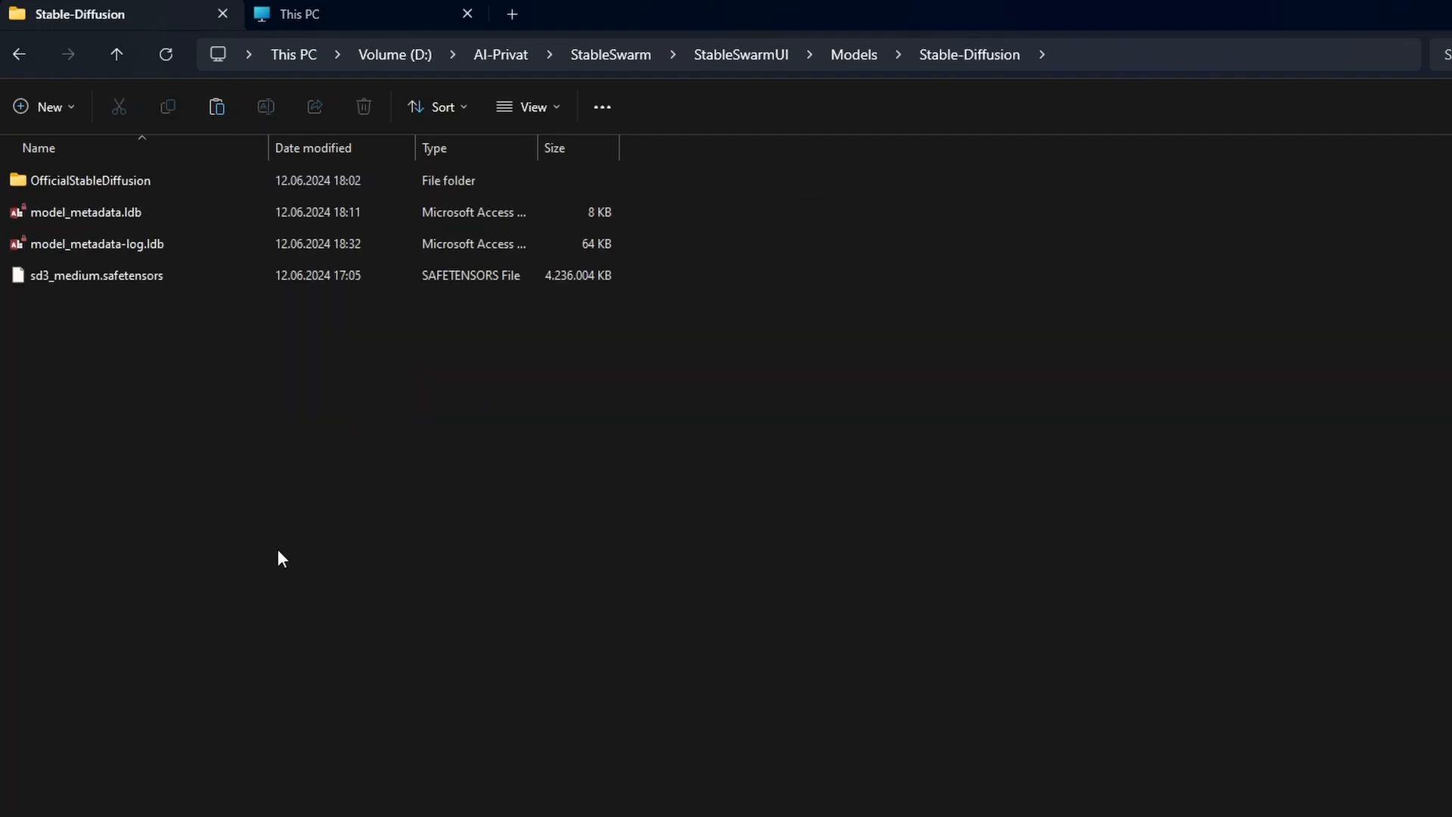
{"action": "left_click", "coordinate": [97, 275]}
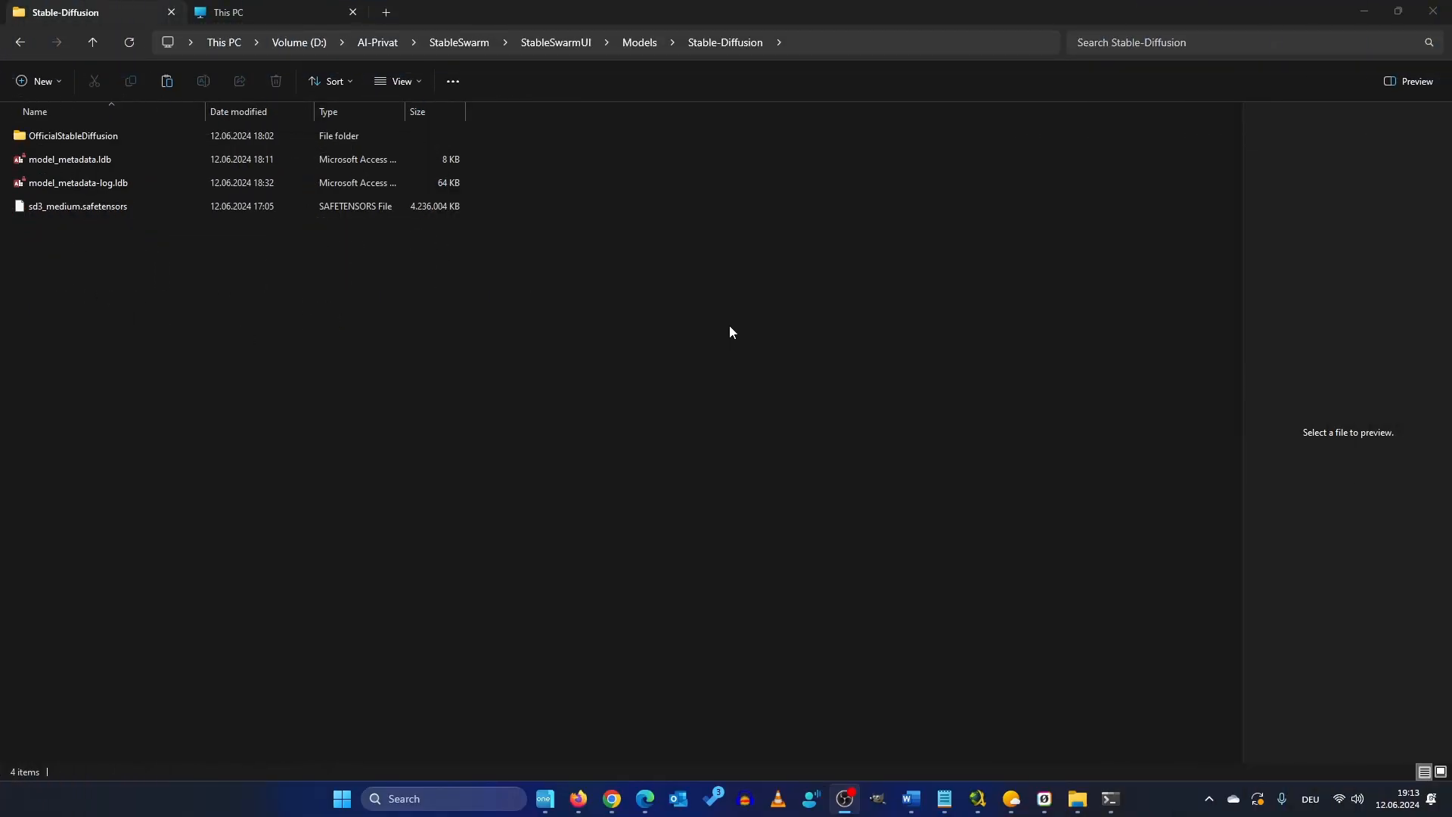
{"action": "mouse_move", "coordinate": [798, 357]}
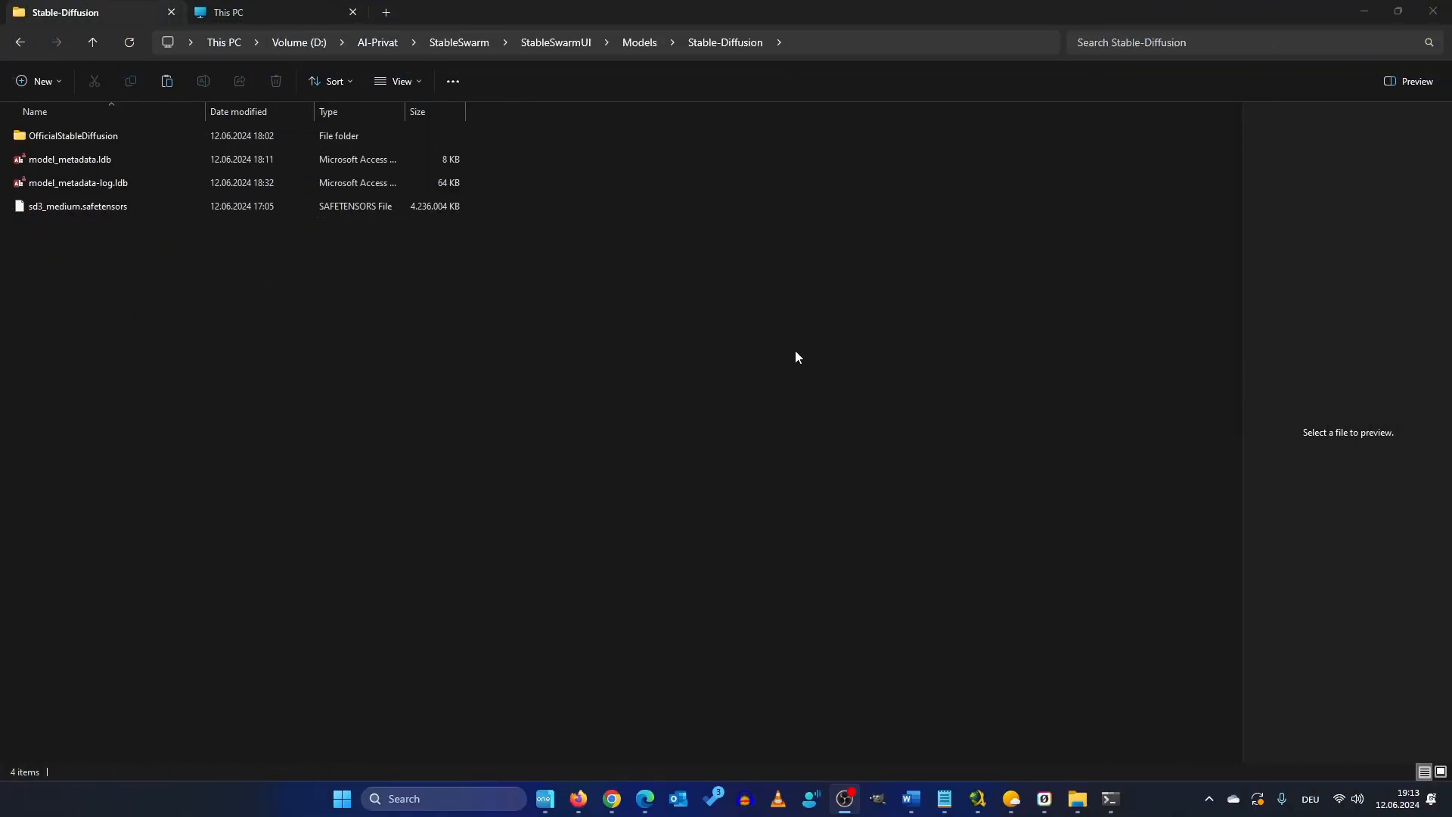
Go back to Models, look inside clip_vision, then return to Models.
{"action": "left_click", "coordinate": [639, 42]}
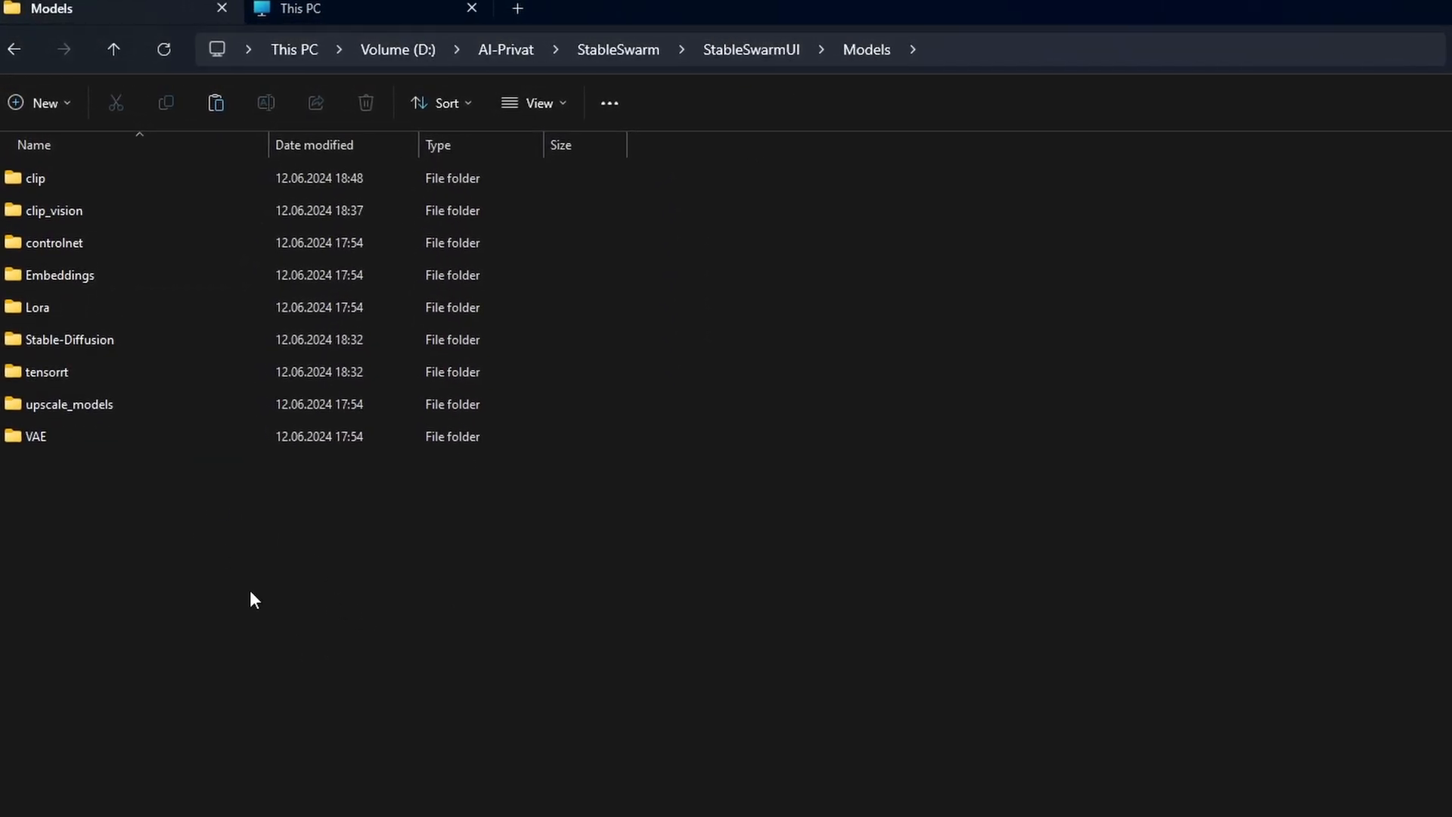
{"action": "left_click", "coordinate": [34, 179]}
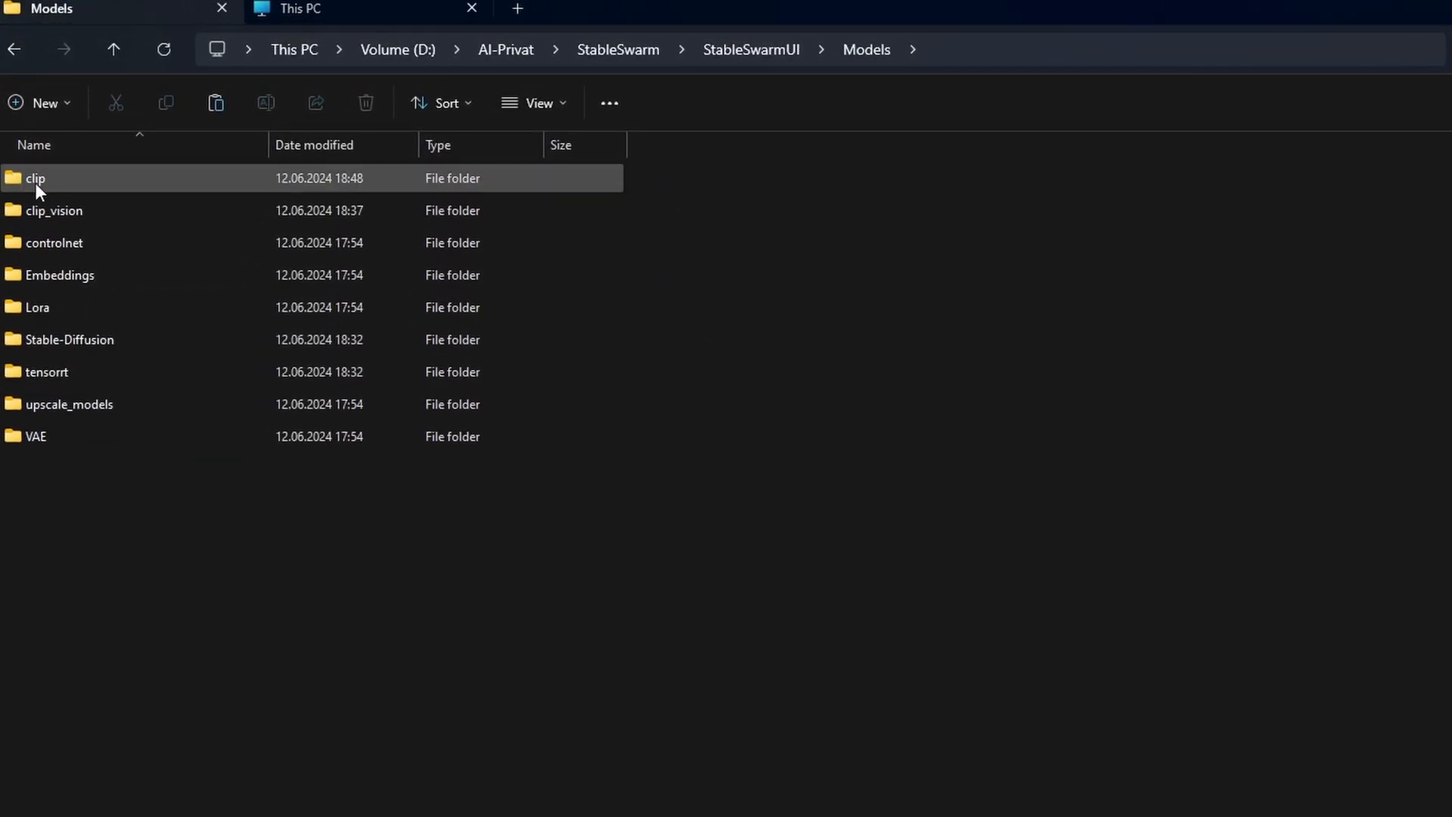
{"action": "double_click", "coordinate": [53, 210]}
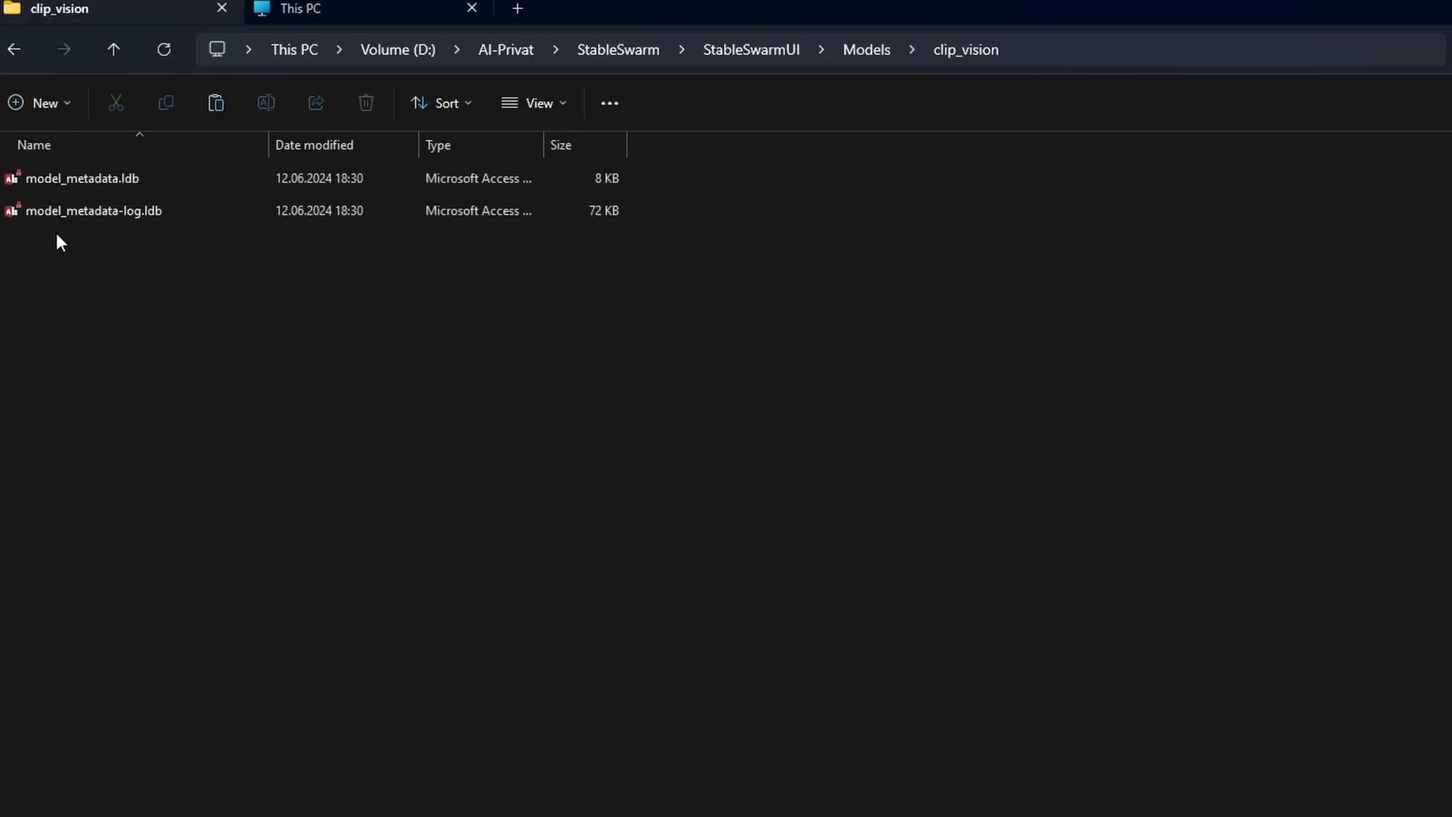
{"action": "mouse_move", "coordinate": [274, 347]}
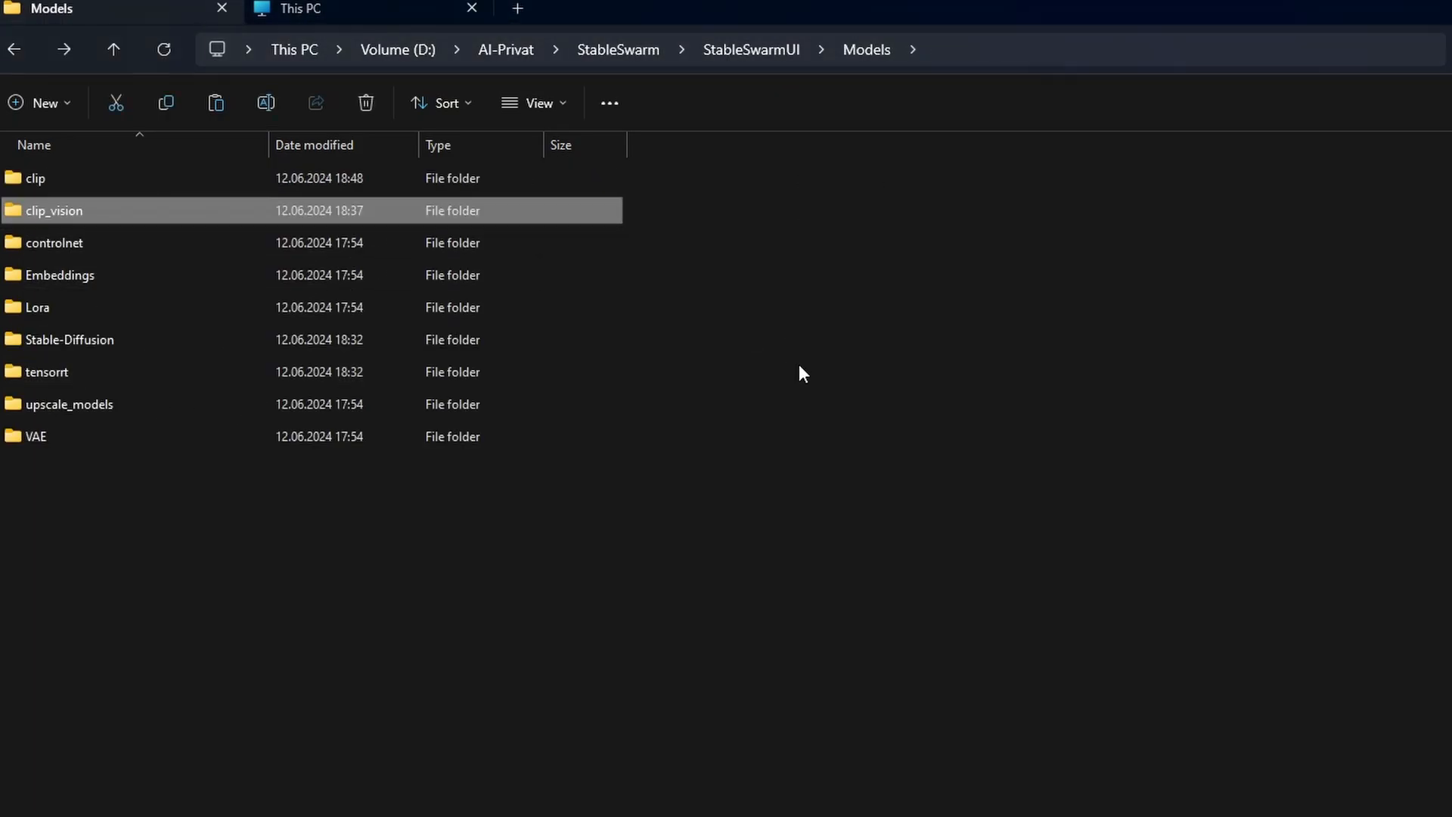
{"action": "double_click", "coordinate": [34, 178]}
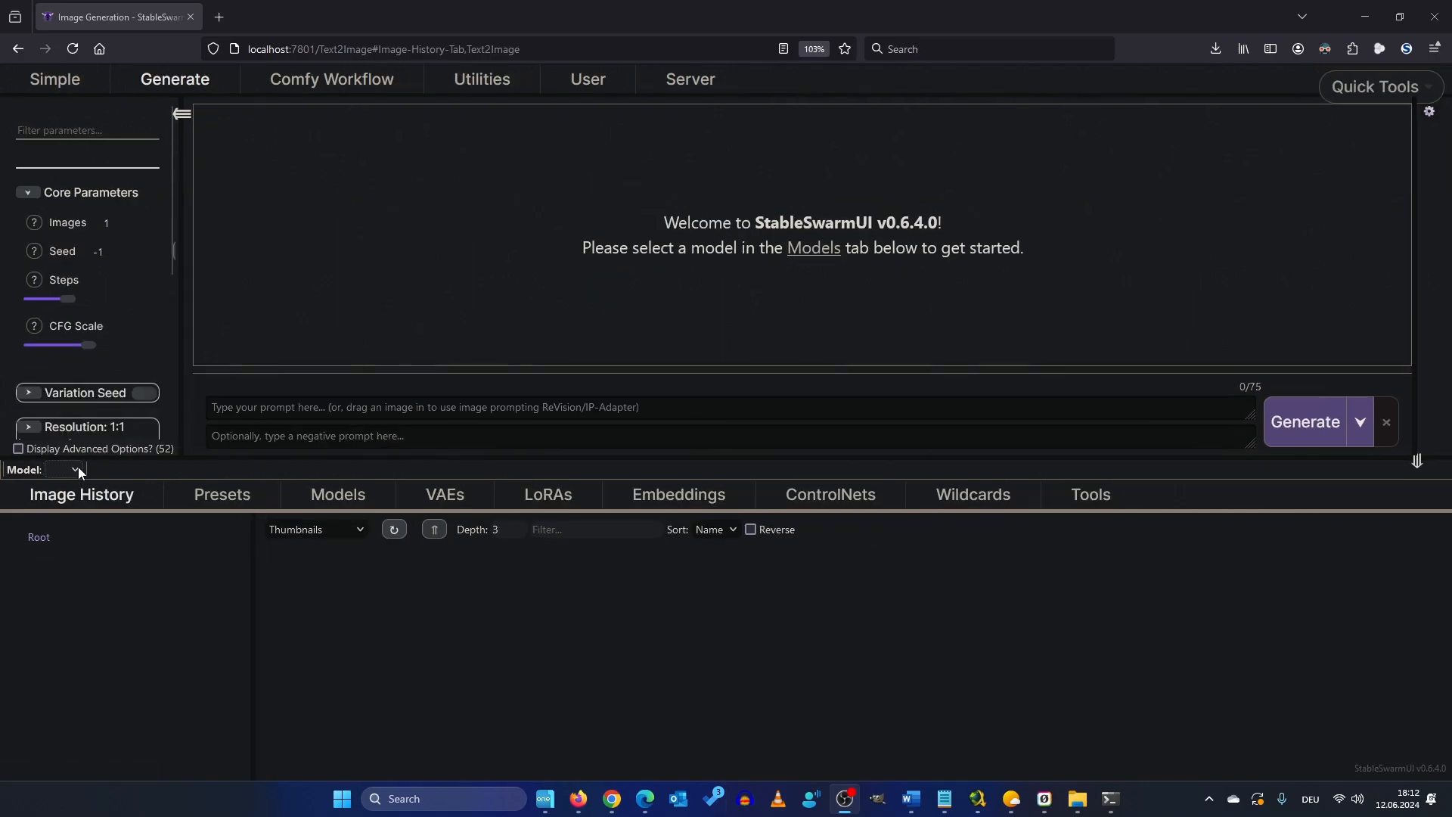
Select sd3_medium as the model and view the SDXL 1.0 Base and SD3 Medium cards.
{"action": "left_click", "coordinate": [66, 470]}
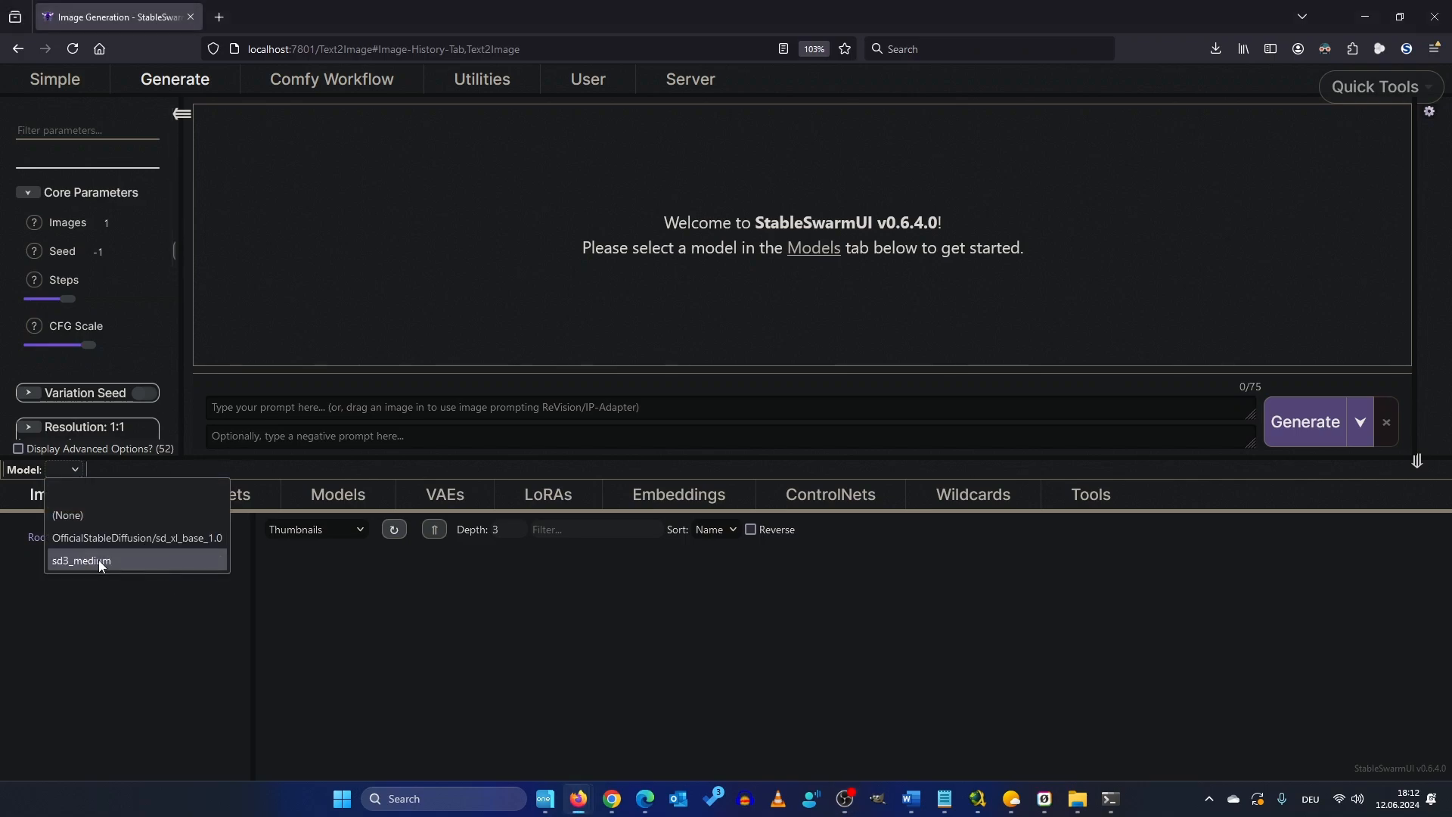
{"action": "mouse_move", "coordinate": [112, 569]}
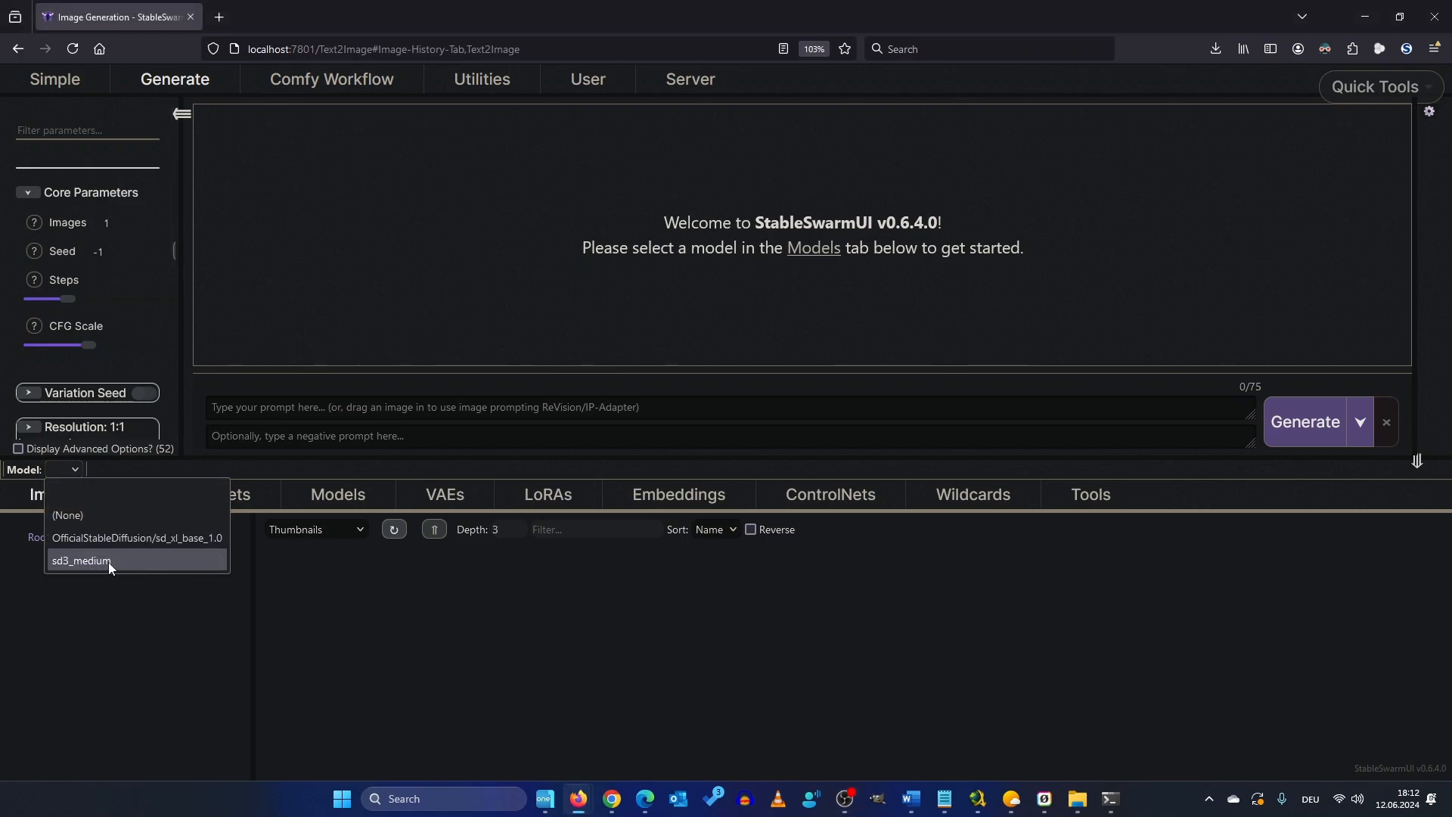
{"action": "left_click", "coordinate": [81, 559]}
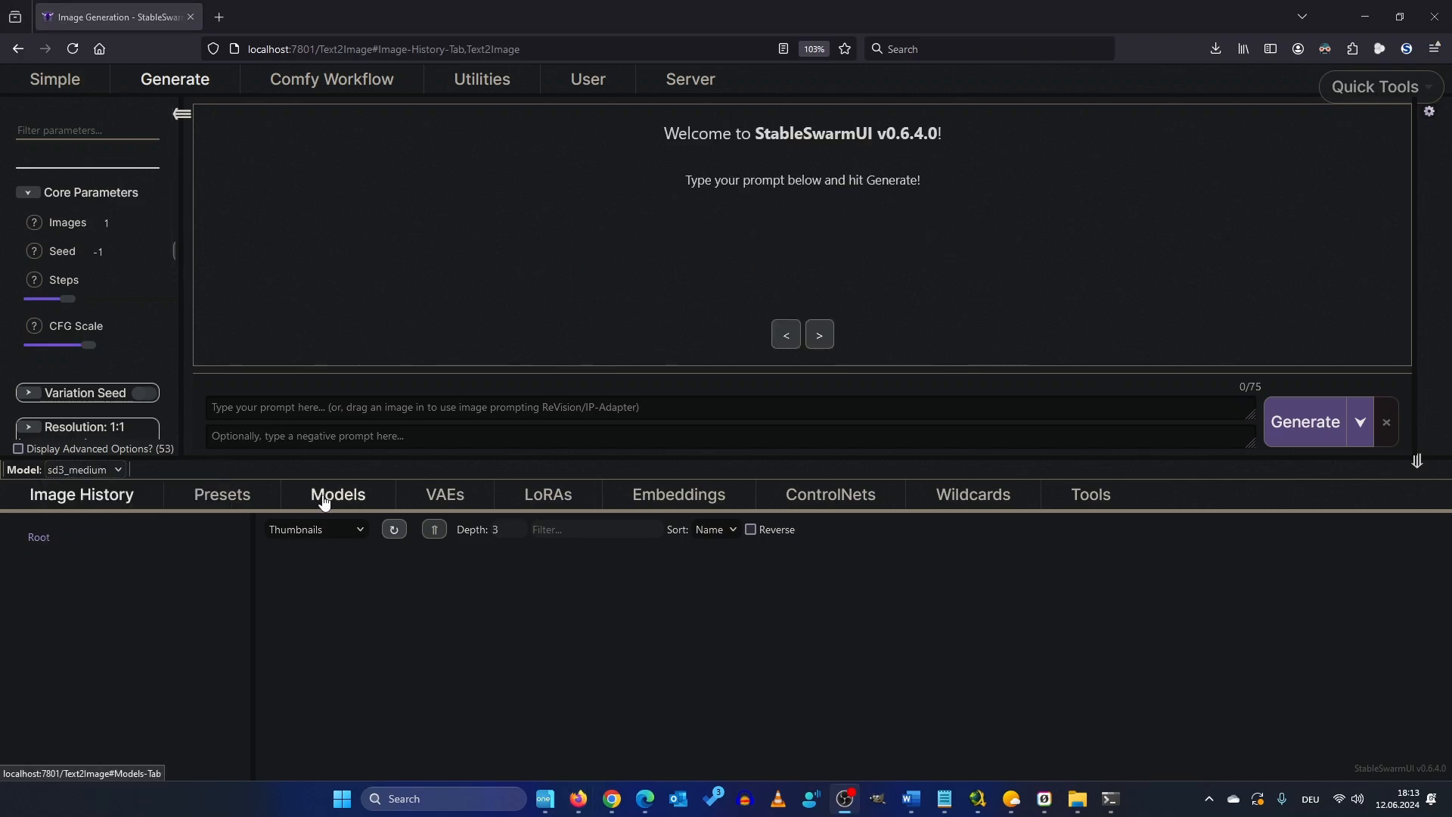
{"action": "left_click", "coordinate": [338, 493]}
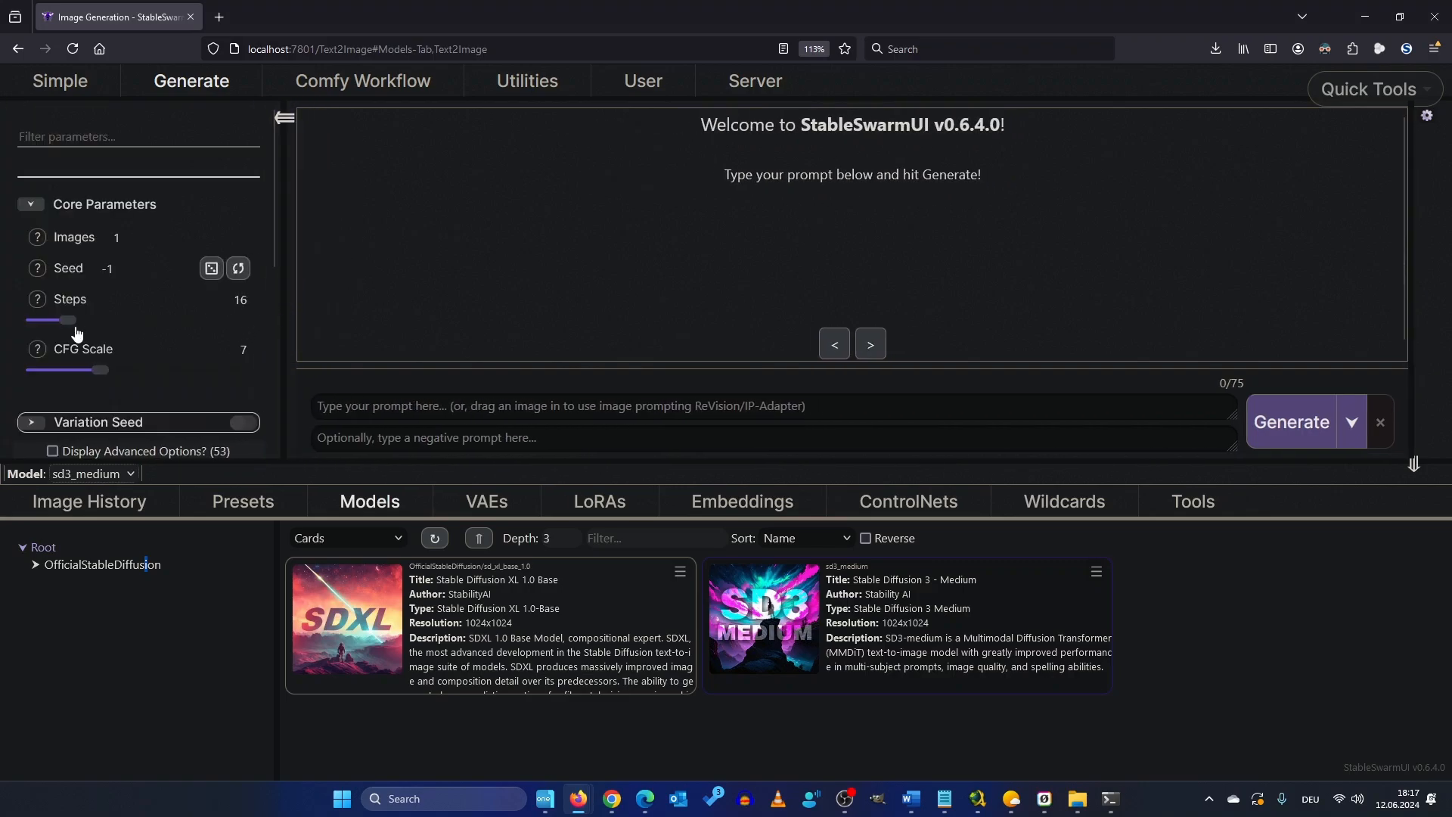
Set Steps to 30 and enter the ominous expressionist martian-on-Mars sign prompt.
{"action": "left_click_drag", "start_coordinate": [66, 319], "coordinate": [99, 320]}
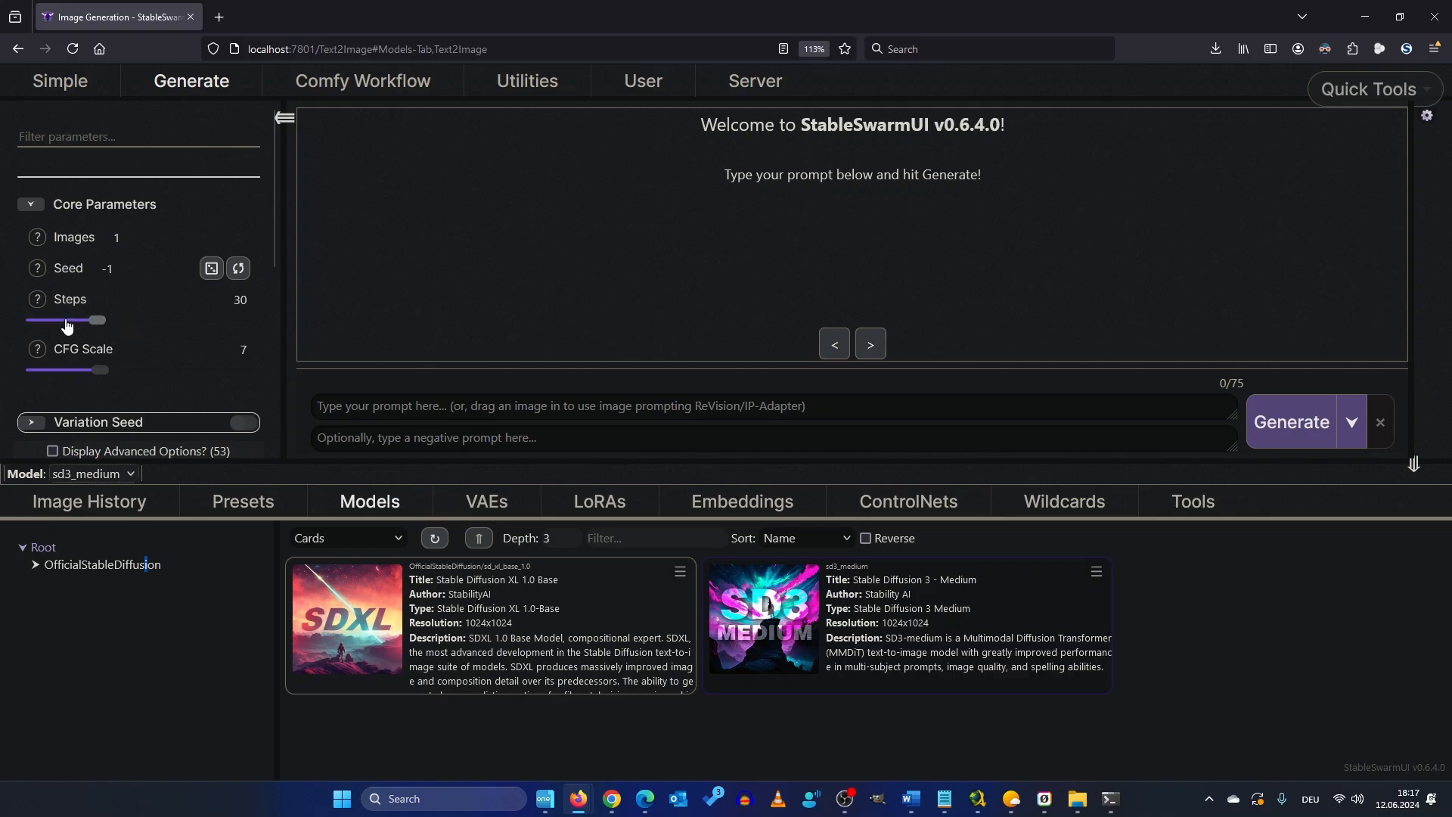
{"action": "type", "text": "ominous expressionist-style Image on mars, a martian is holding a sign saying \"is this the real life? is this just Stable diffusion 3 ?\""}
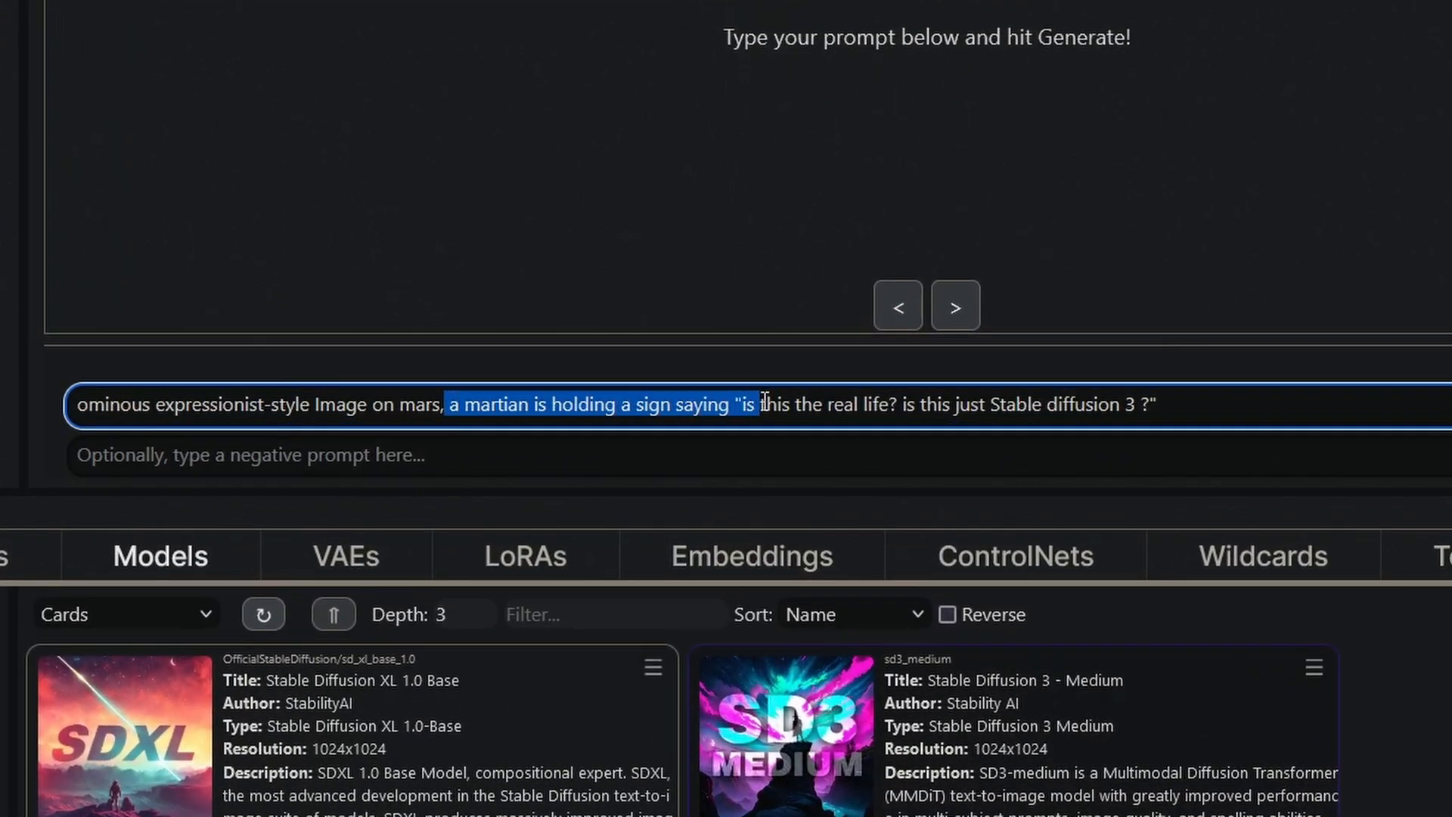
{"action": "left_click_drag", "start_coordinate": [757, 405], "coordinate": [1015, 405]}
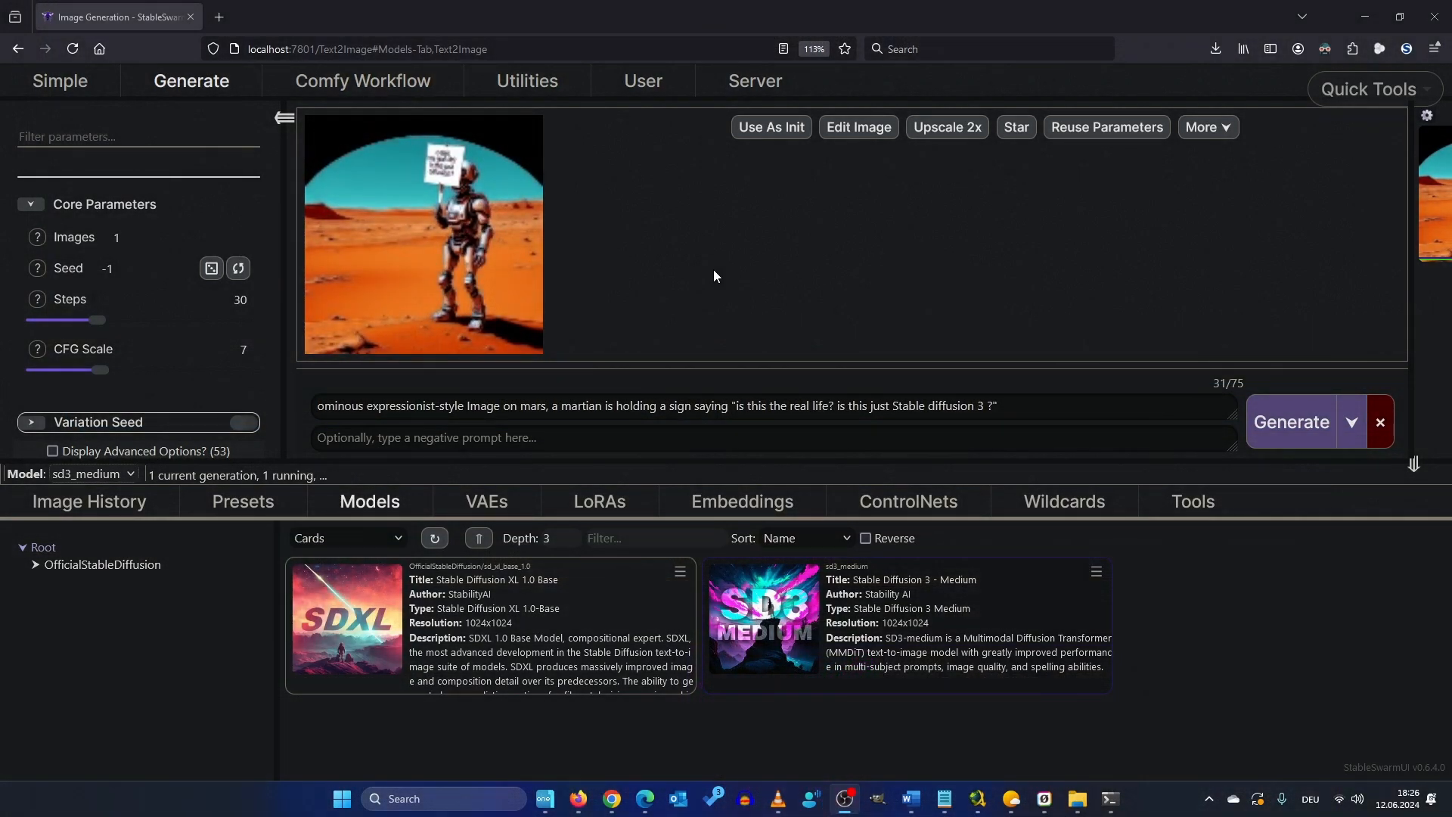
Open the martian image full size in a new tab, then return to Image Generation.
{"action": "right_click", "coordinate": [476, 242]}
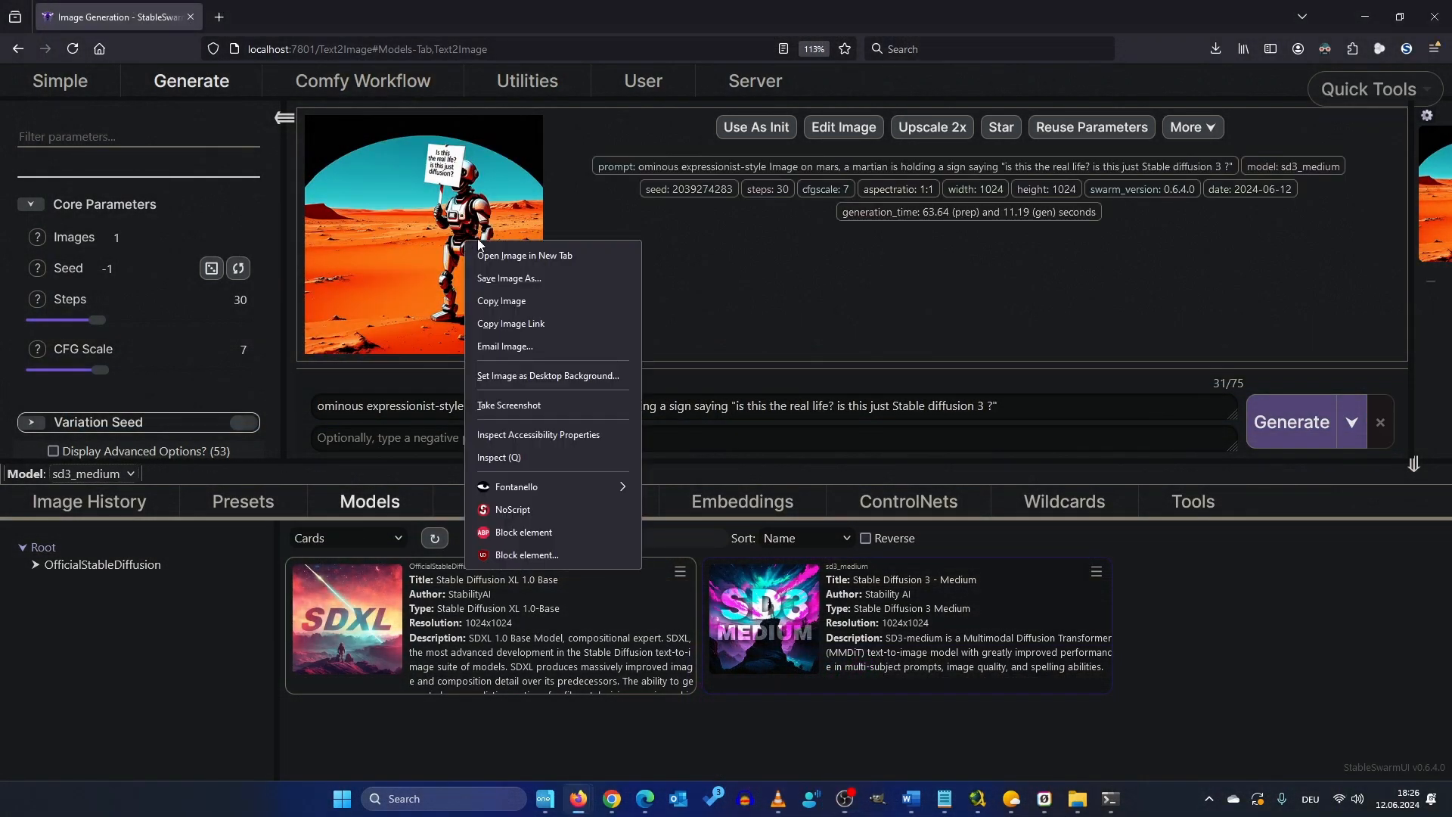
{"action": "left_click", "coordinate": [524, 255]}
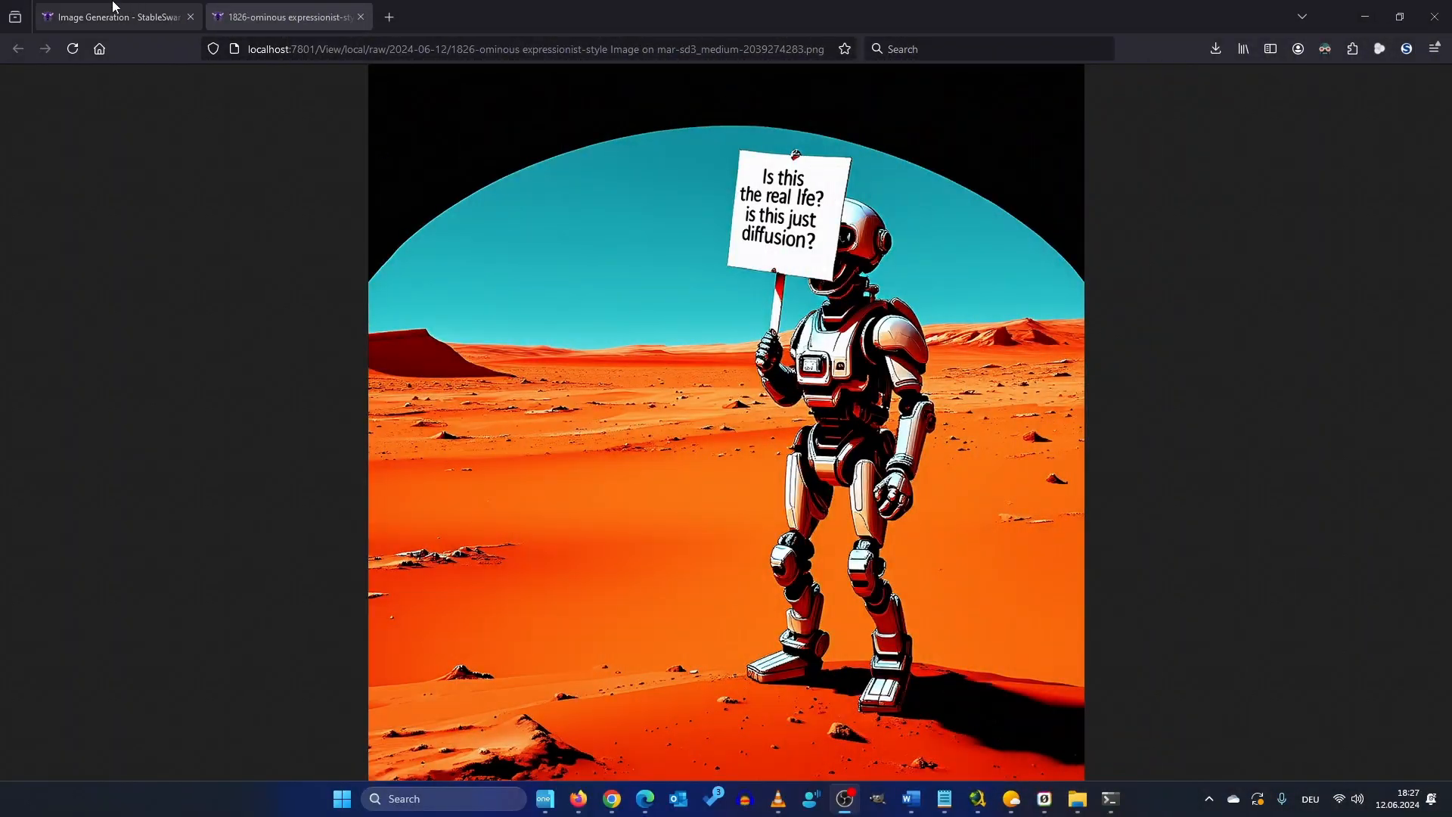
{"action": "left_click", "coordinate": [113, 17]}
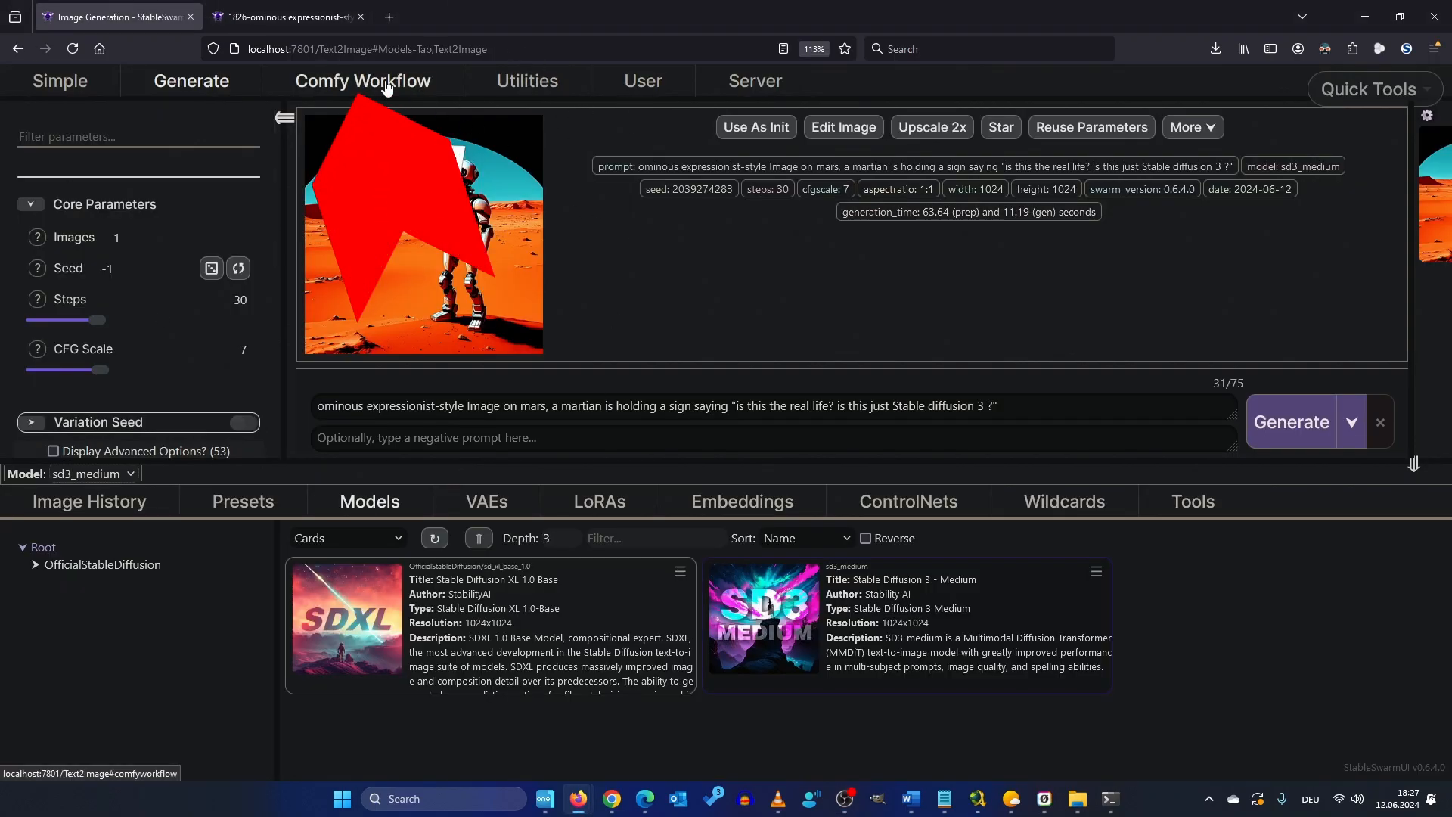
In Comfy Workflow, load sd3_medium.safetensors and keep clip_g and clip_l as encoders.
{"action": "left_click", "coordinate": [362, 81]}
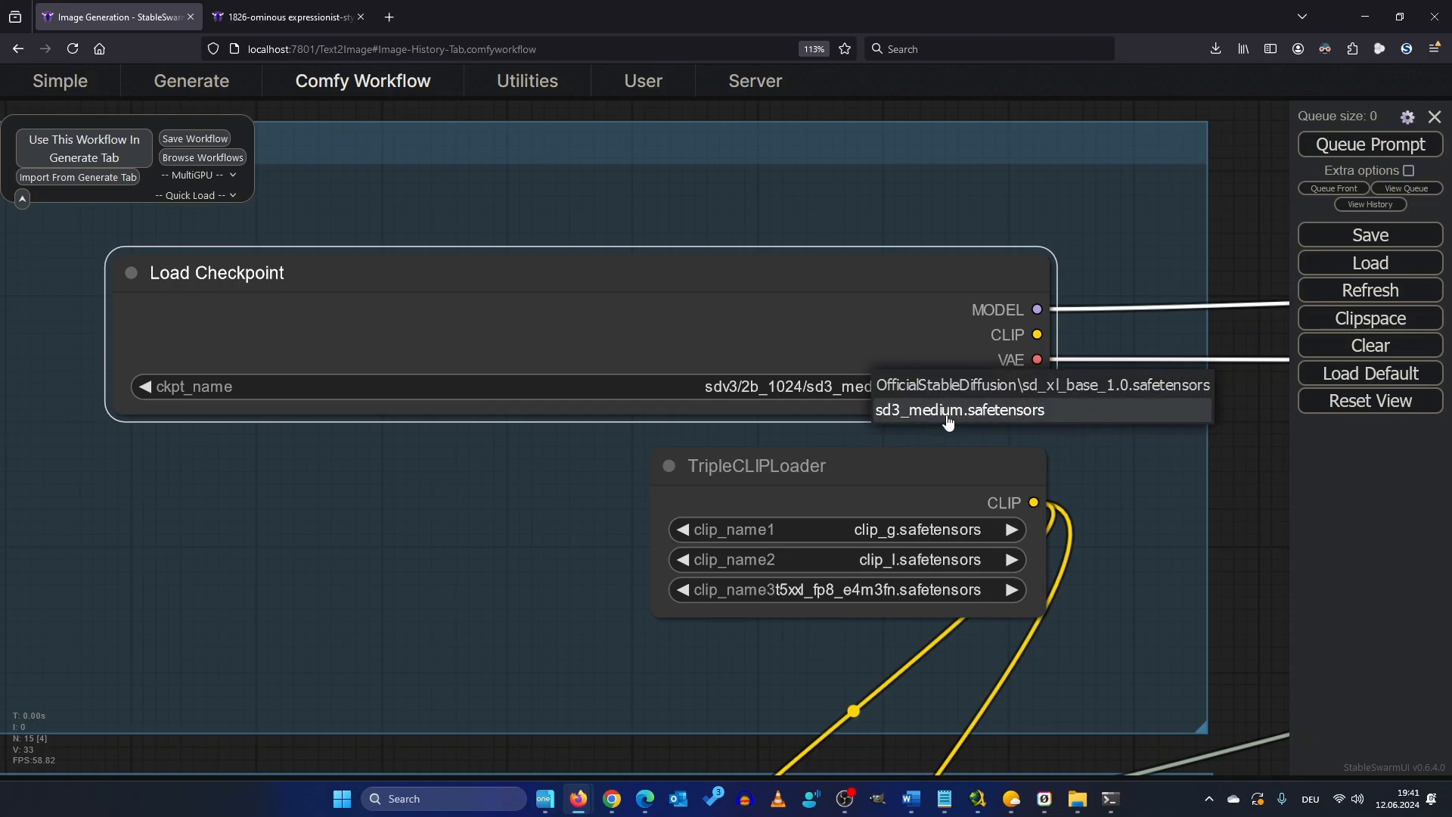
{"action": "left_click", "coordinate": [959, 410]}
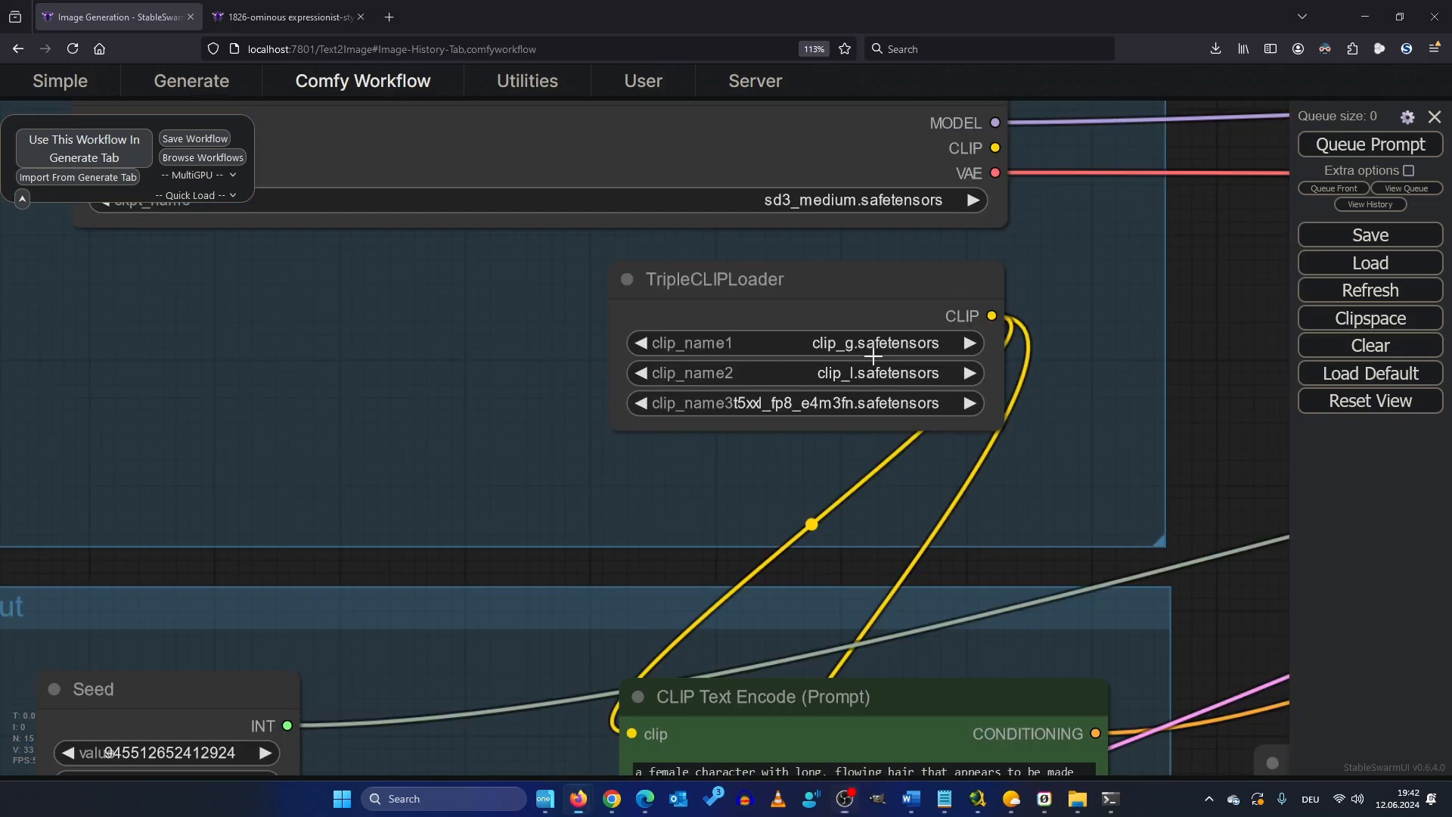
{"action": "left_click", "coordinate": [875, 342]}
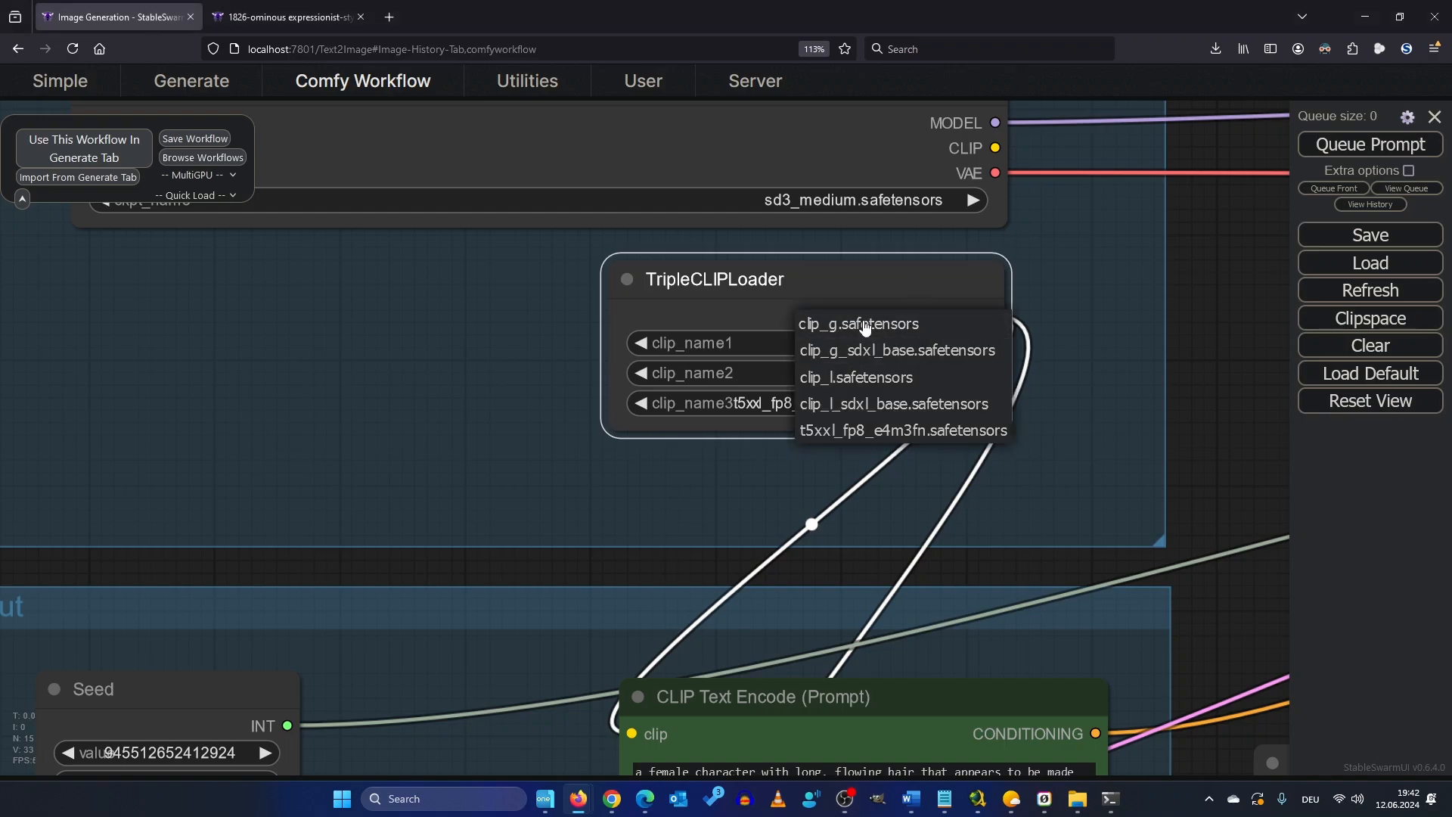
{"action": "left_click", "coordinate": [858, 324]}
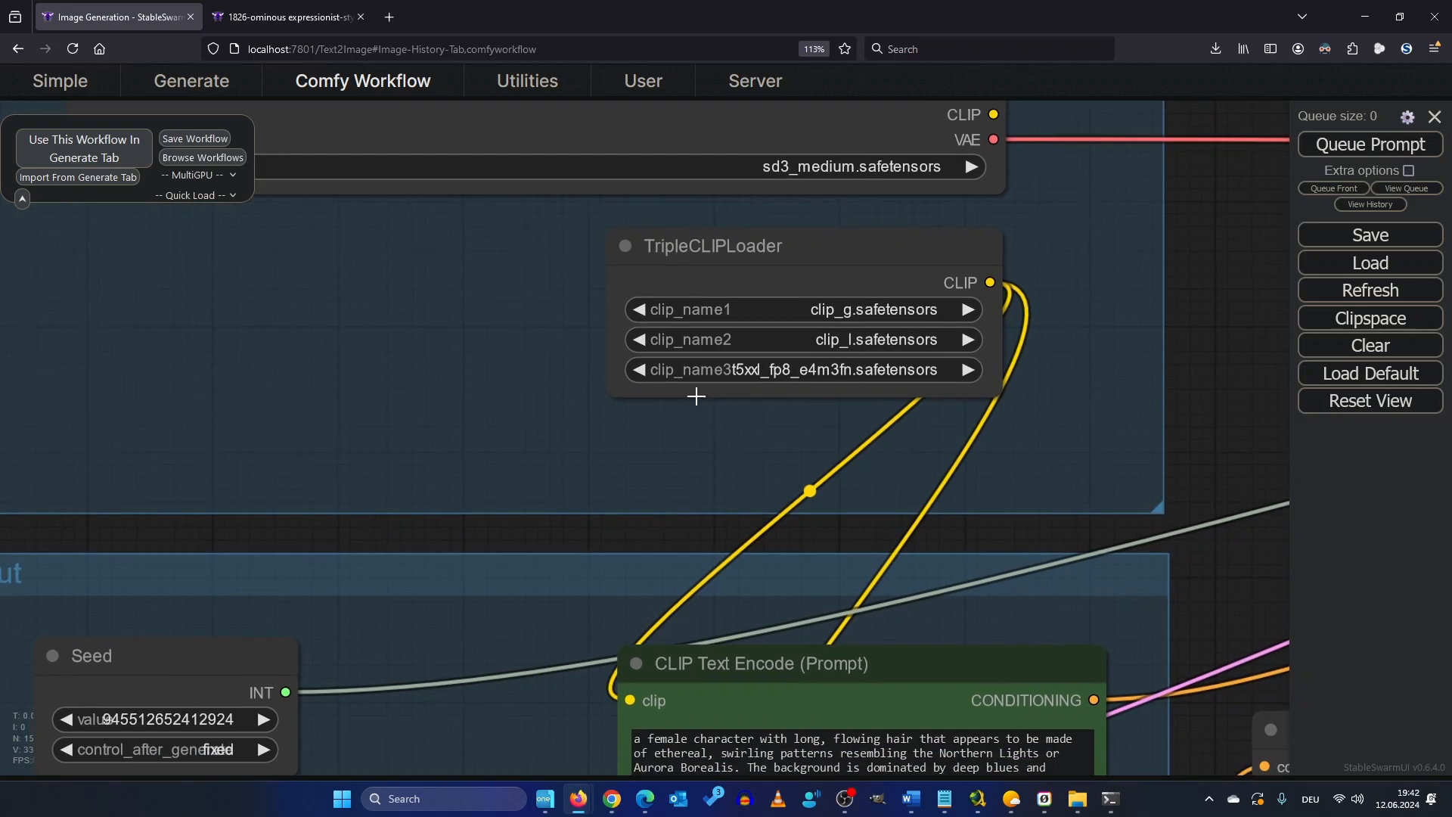
{"action": "left_click", "coordinate": [830, 370]}
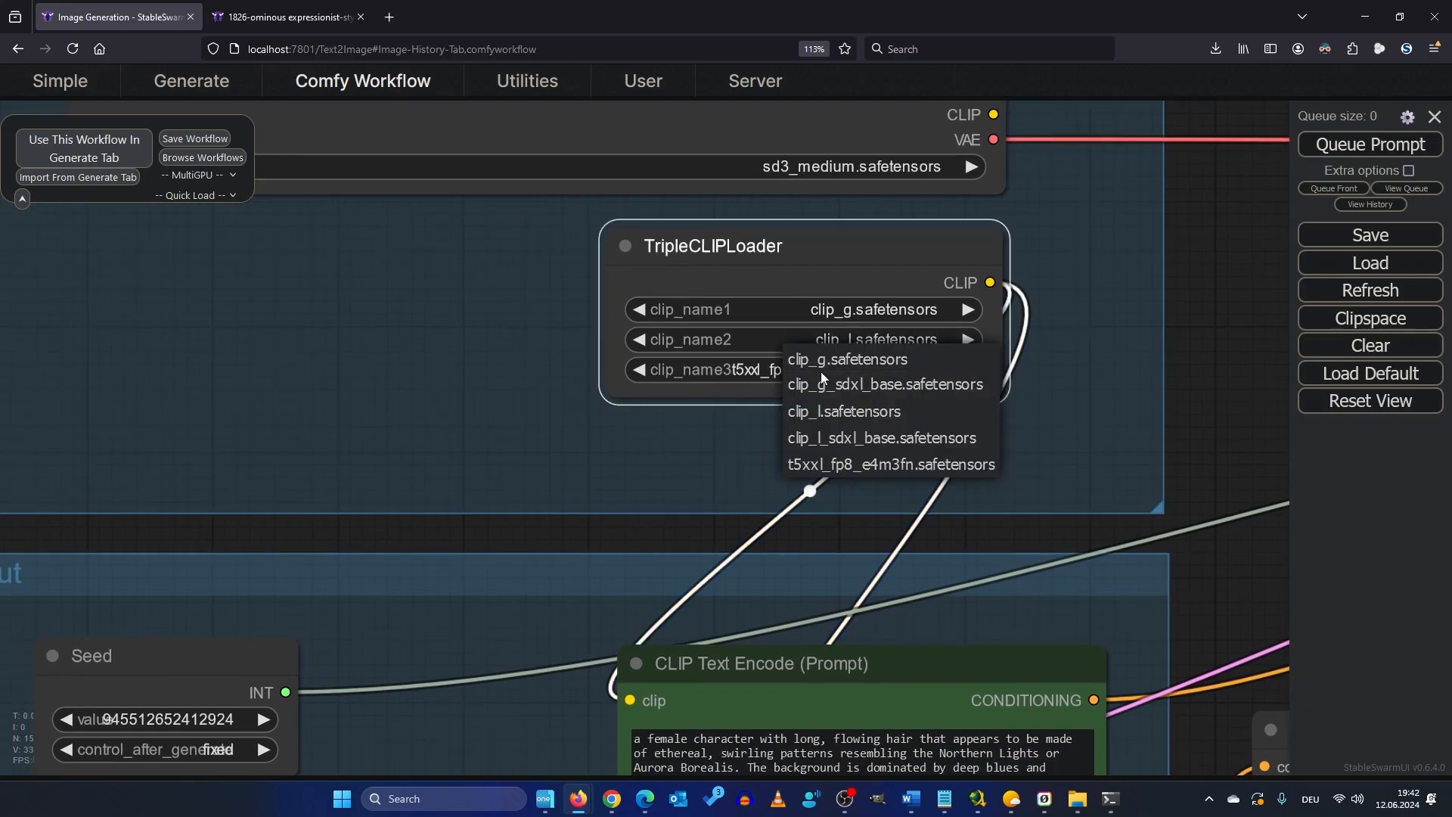
{"action": "mouse_move", "coordinate": [841, 465]}
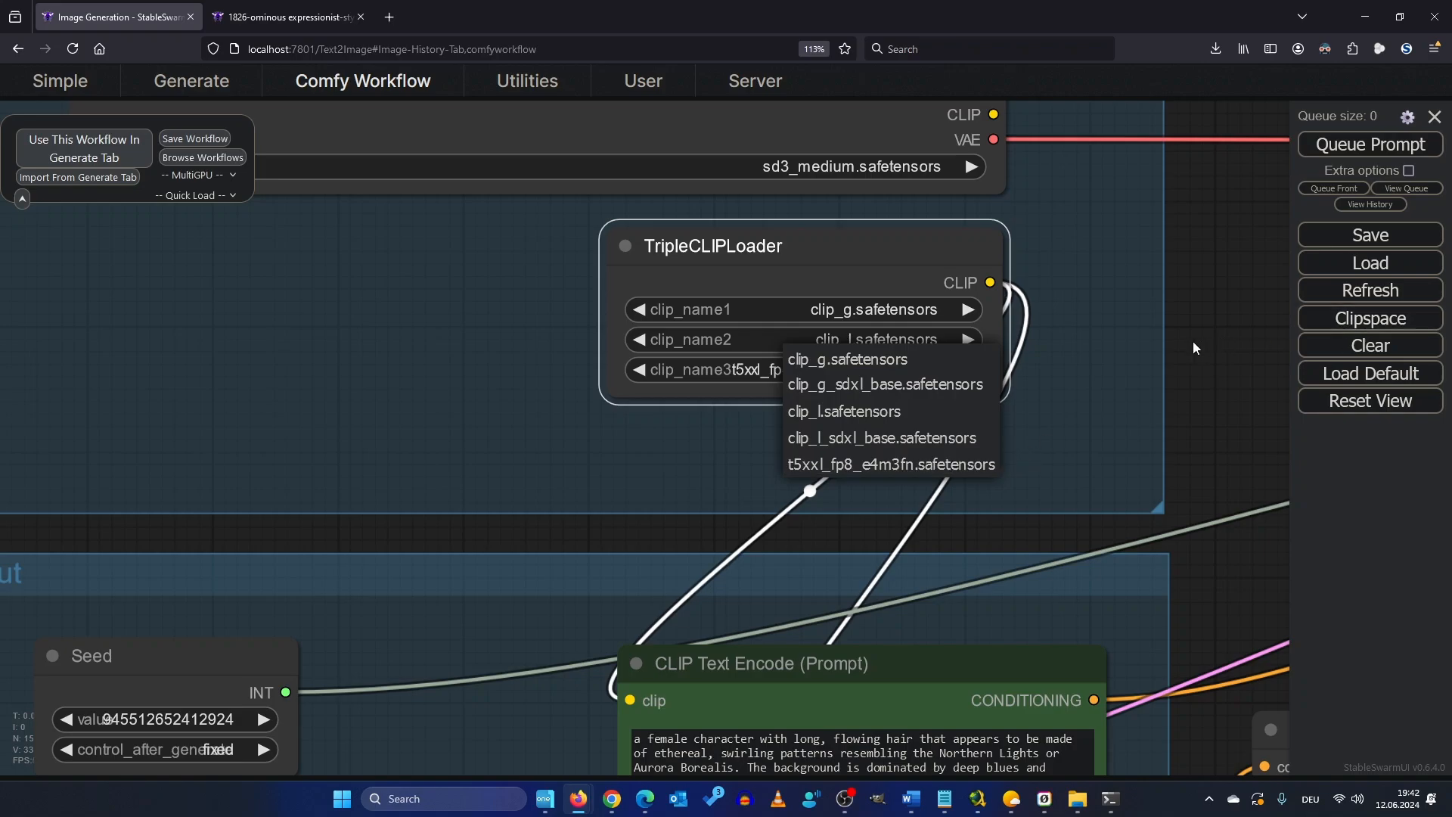
{"action": "left_click", "coordinate": [890, 465]}
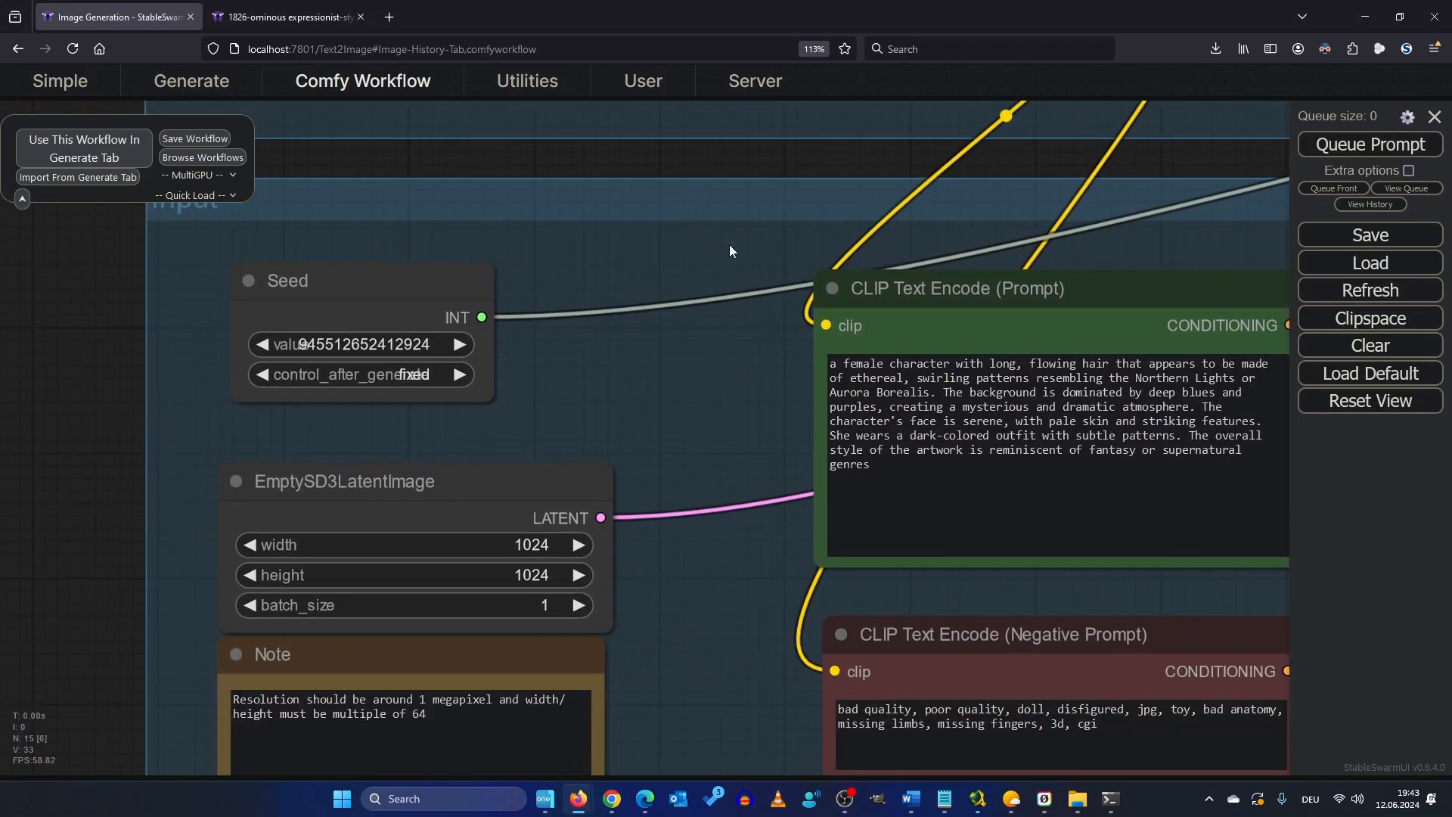
{"action": "left_click_drag", "start_coordinate": [730, 251], "coordinate": [471, 408]}
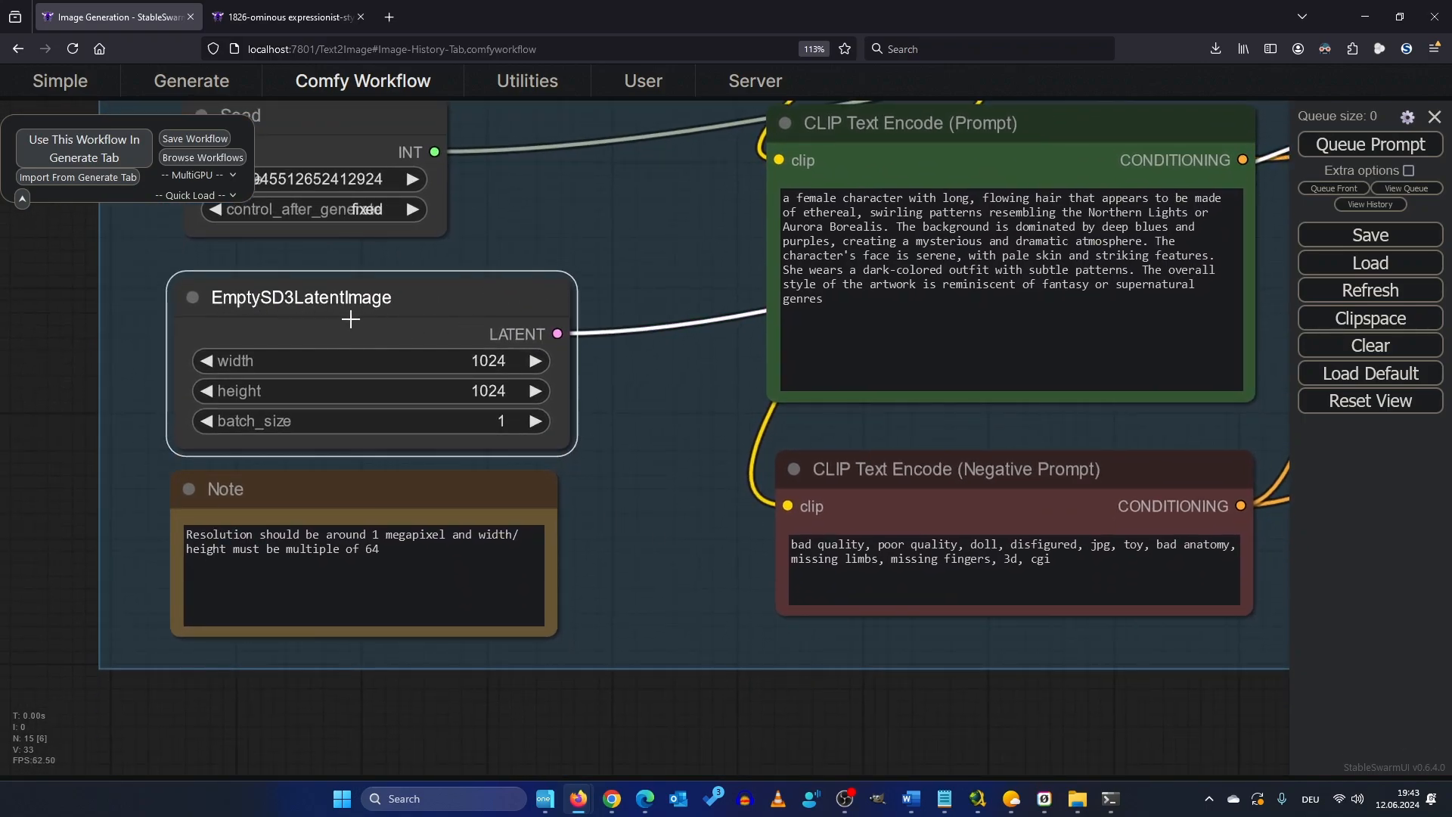
{"action": "mouse_move", "coordinate": [683, 402]}
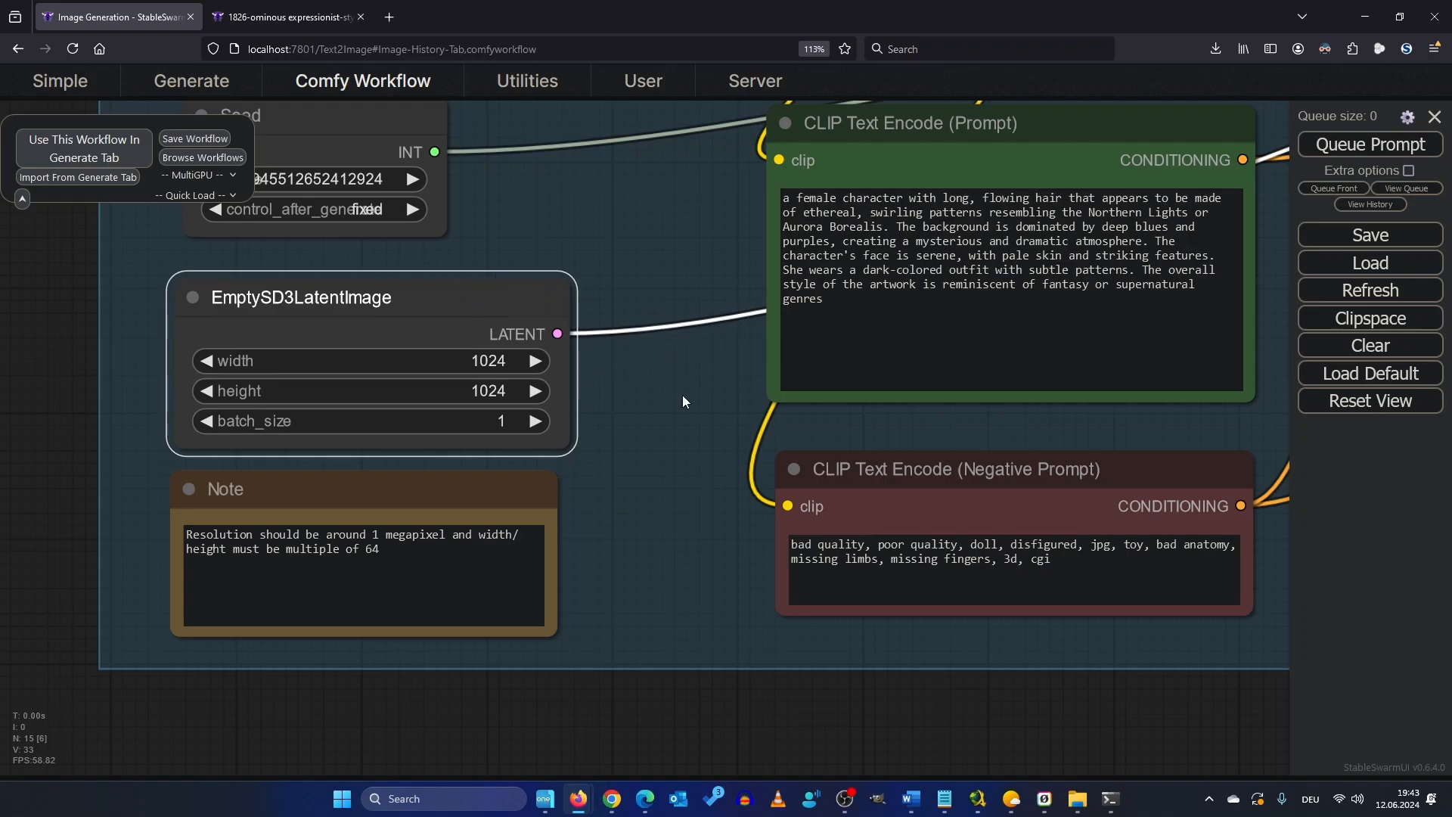
{"action": "left_click_drag", "start_coordinate": [682, 401], "coordinate": [869, 457]}
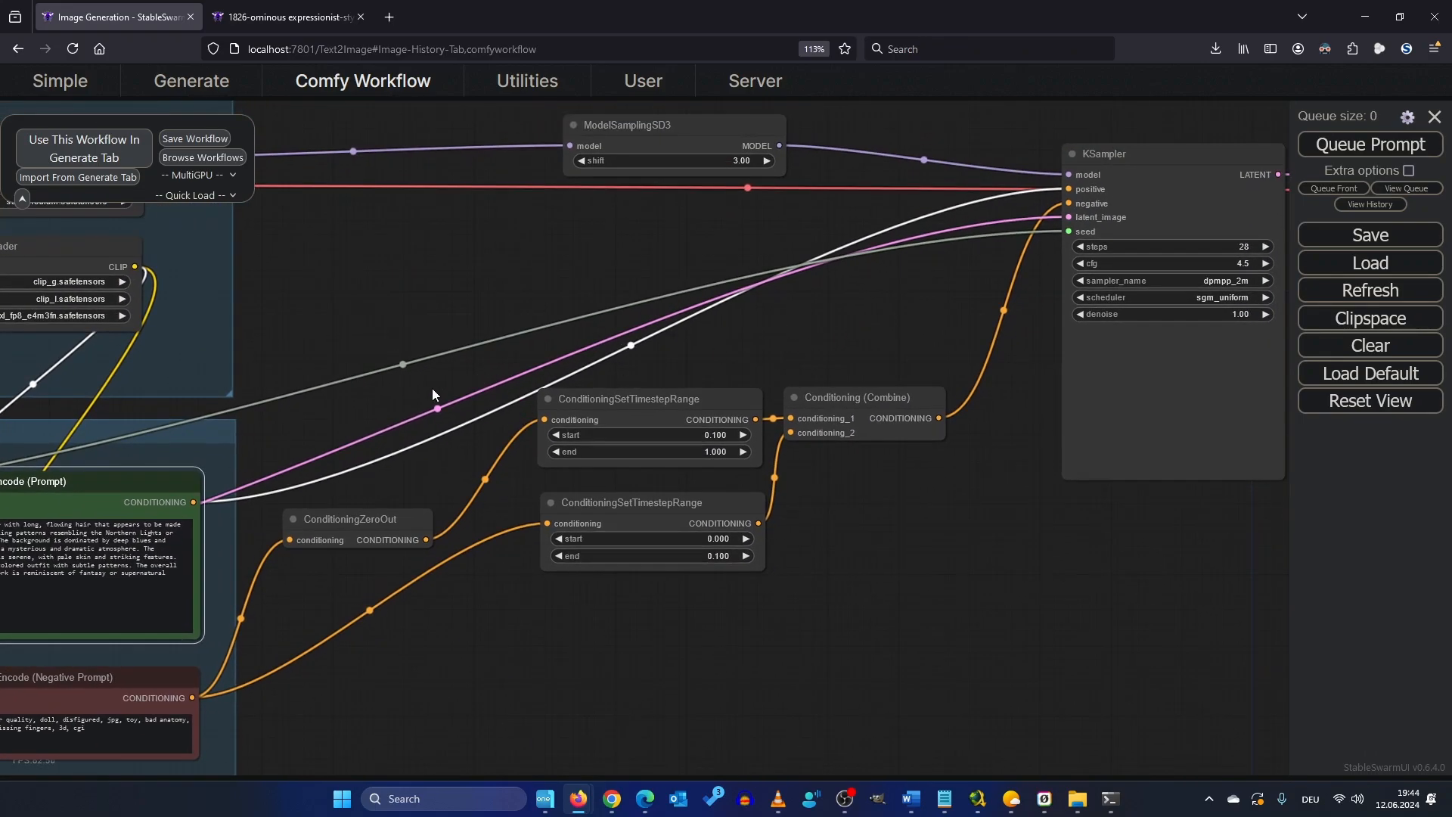
{"action": "mouse_move", "coordinate": [852, 510]}
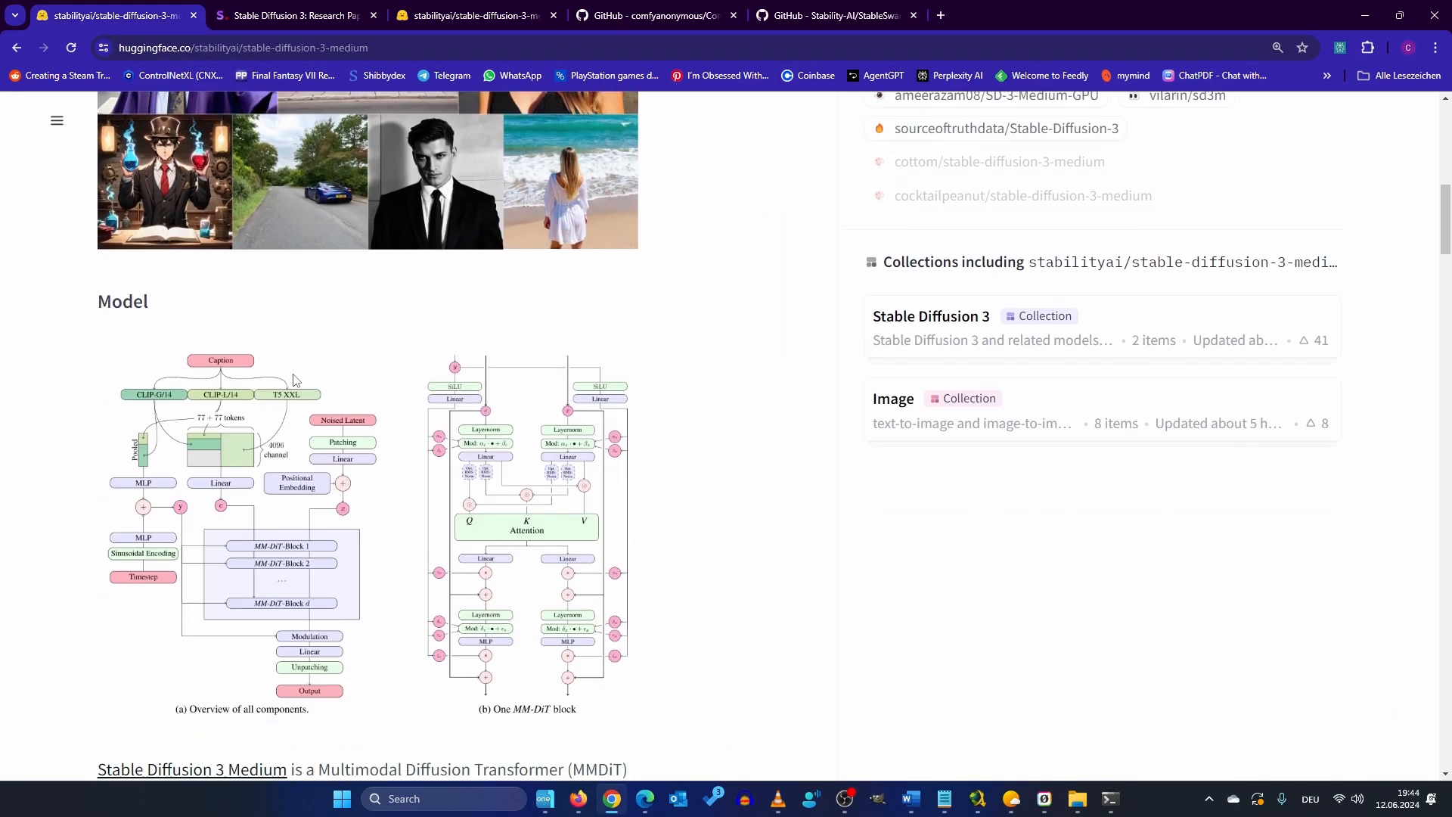
Switch to the Stable Diffusion 3 research paper tab and scroll through its results.
{"action": "scroll", "scroll_direction": "down", "scroll_amount": 3}
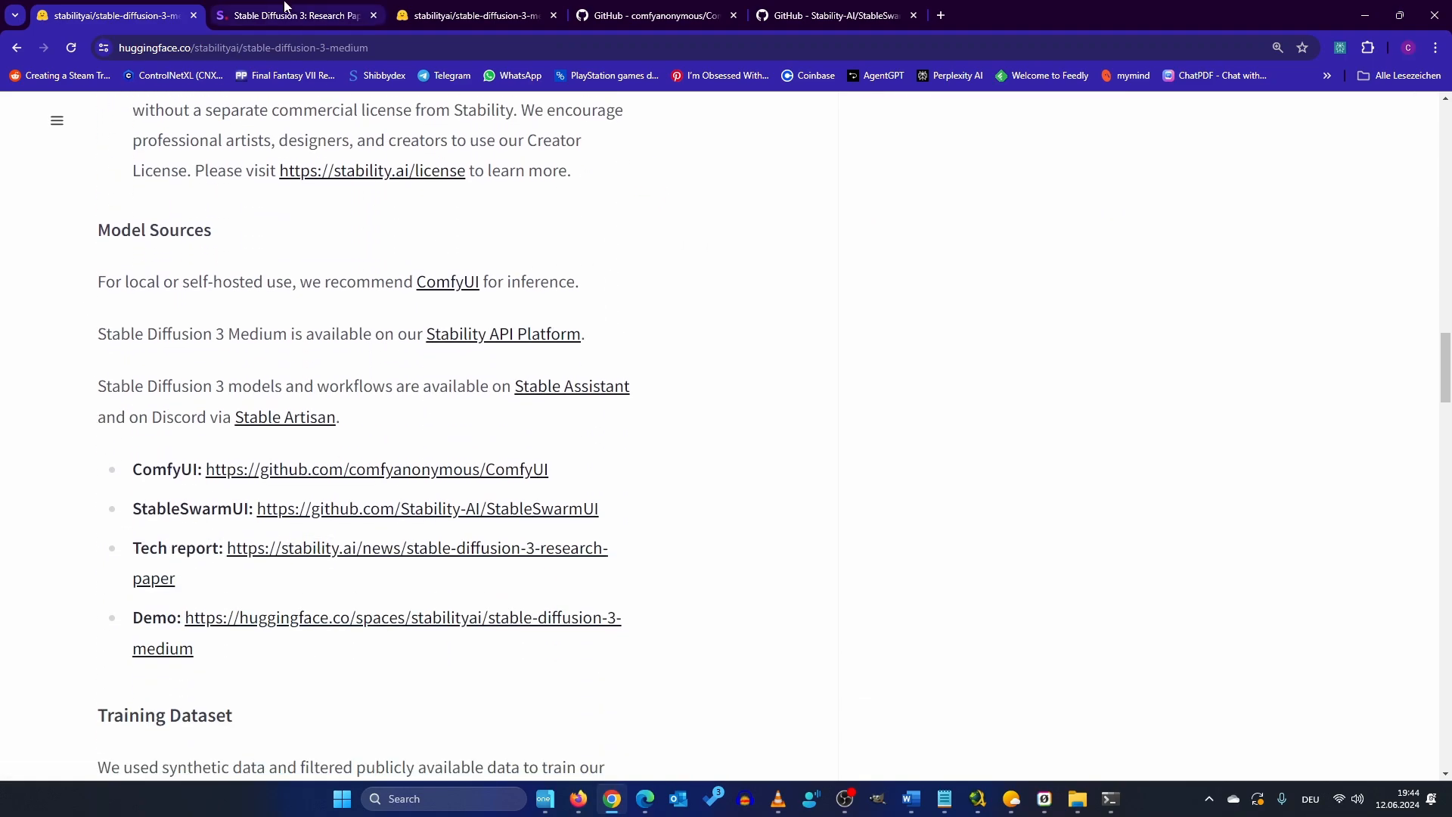
{"action": "left_click", "coordinate": [294, 15]}
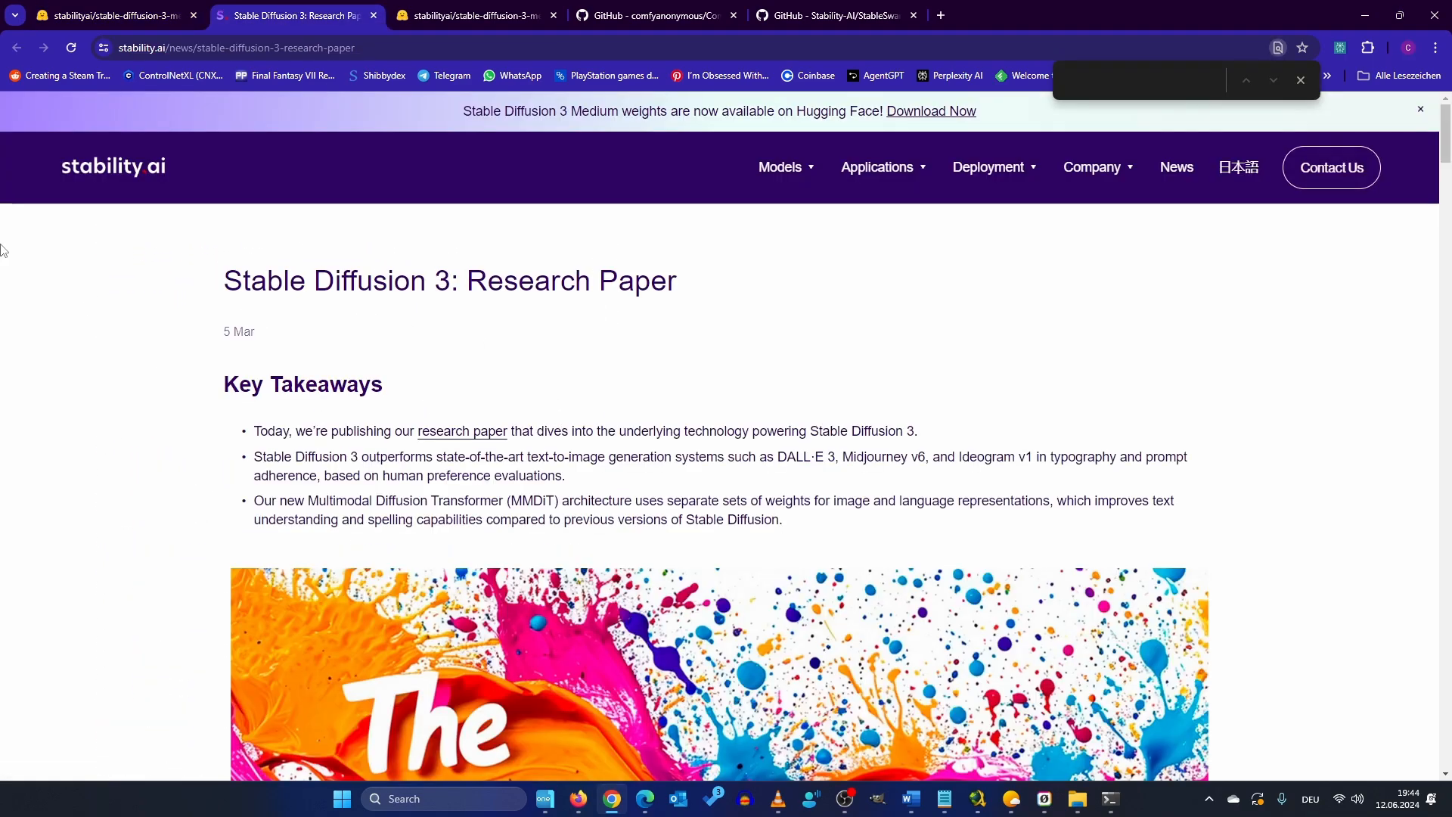
{"action": "scroll", "scroll_direction": "down", "scroll_amount": 3}
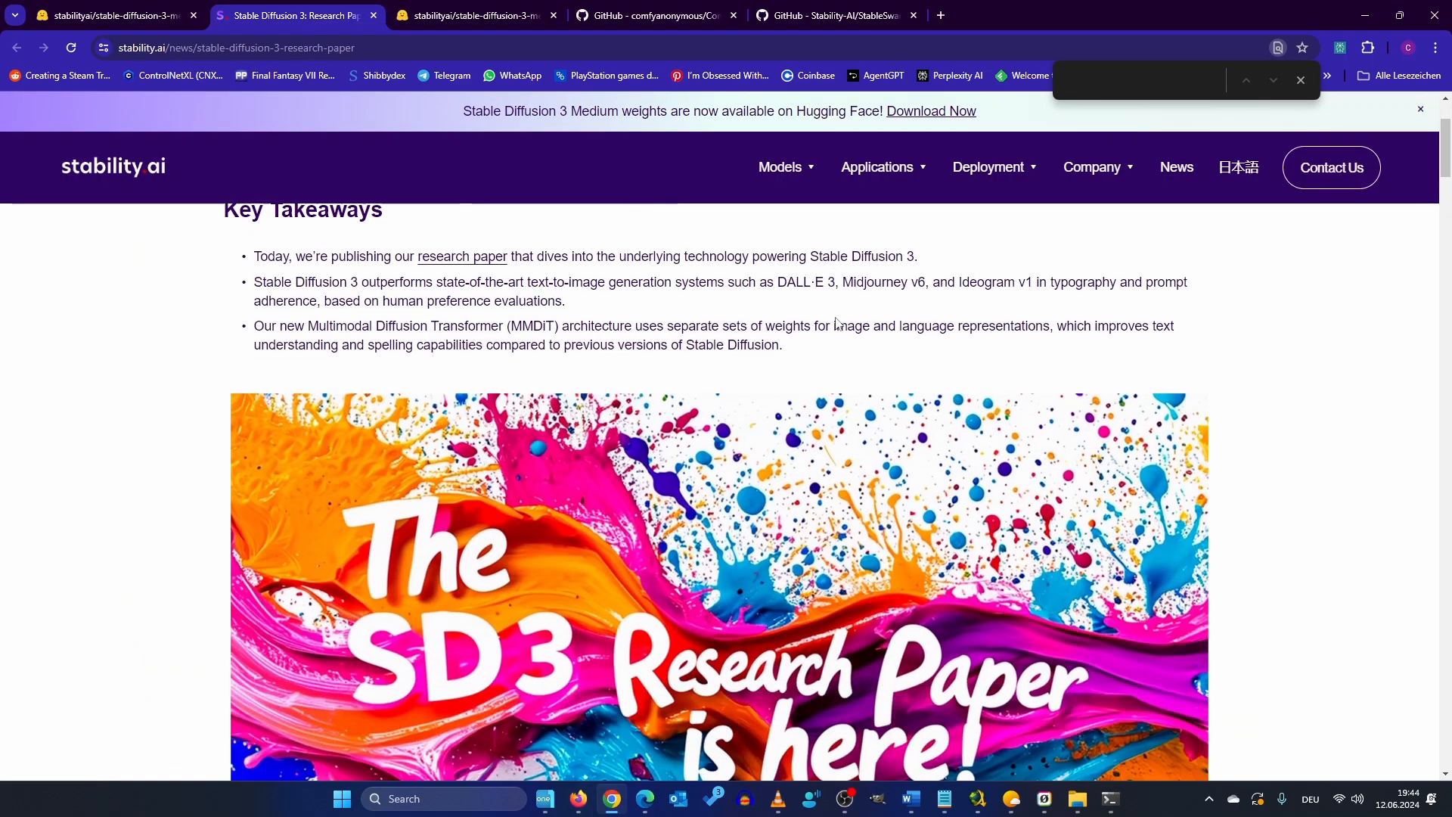
{"action": "scroll", "scroll_direction": "down", "scroll_amount": 3}
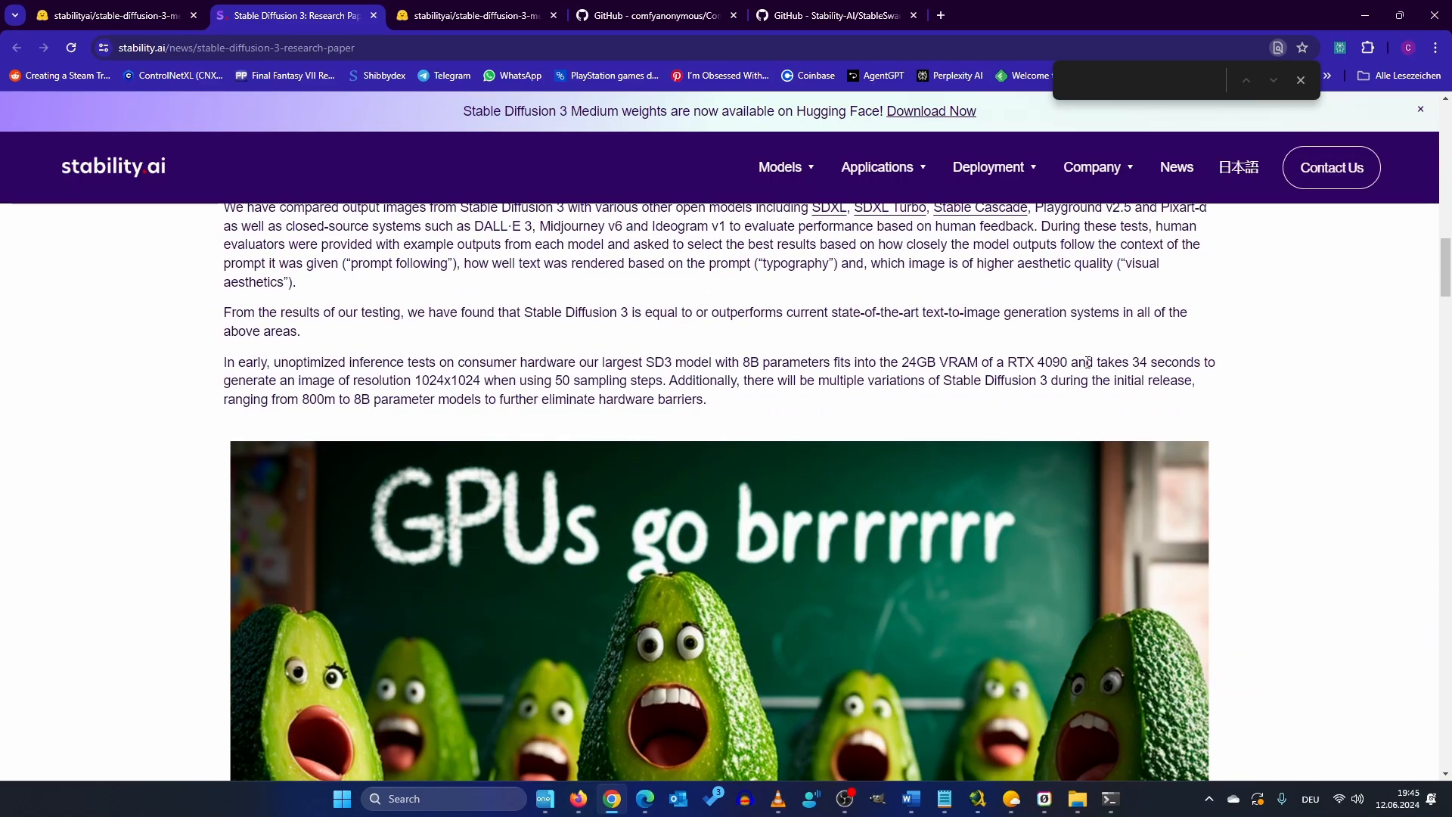
{"action": "scroll", "scroll_direction": "down", "scroll_amount": 3}
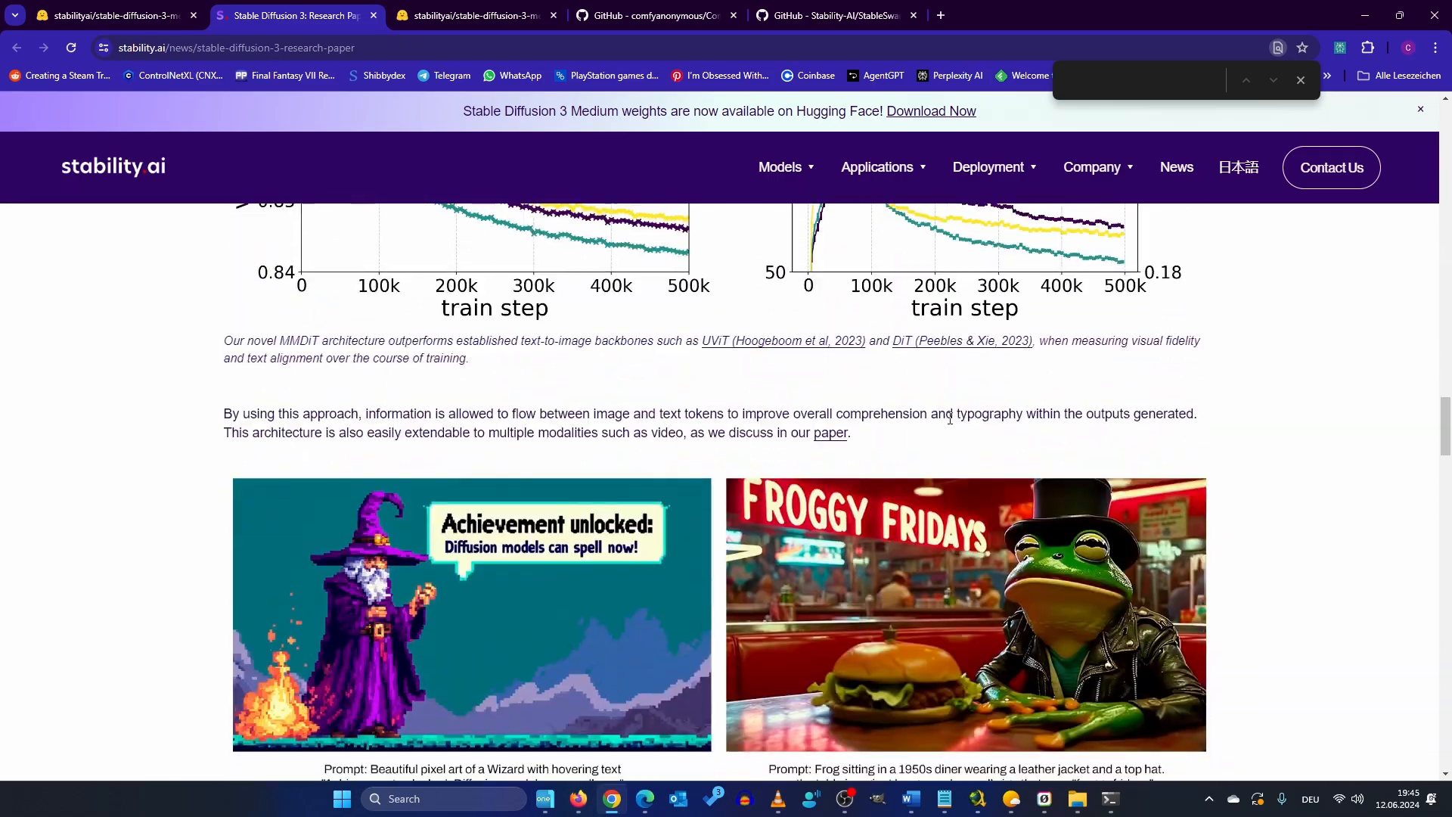
{"action": "scroll", "scroll_direction": "down", "scroll_amount": 3}
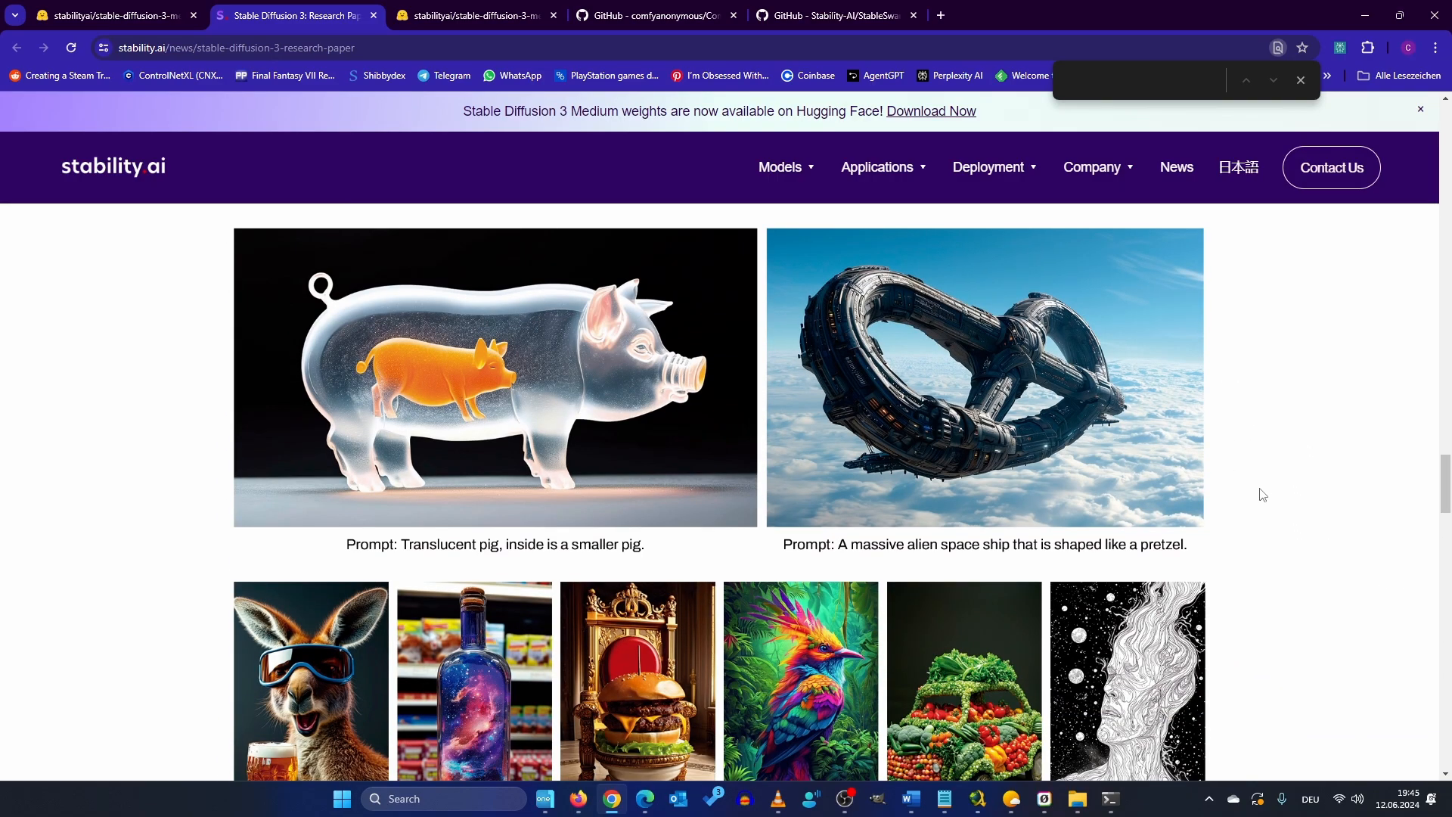
{"action": "scroll", "scroll_direction": "down", "scroll_amount": 3}
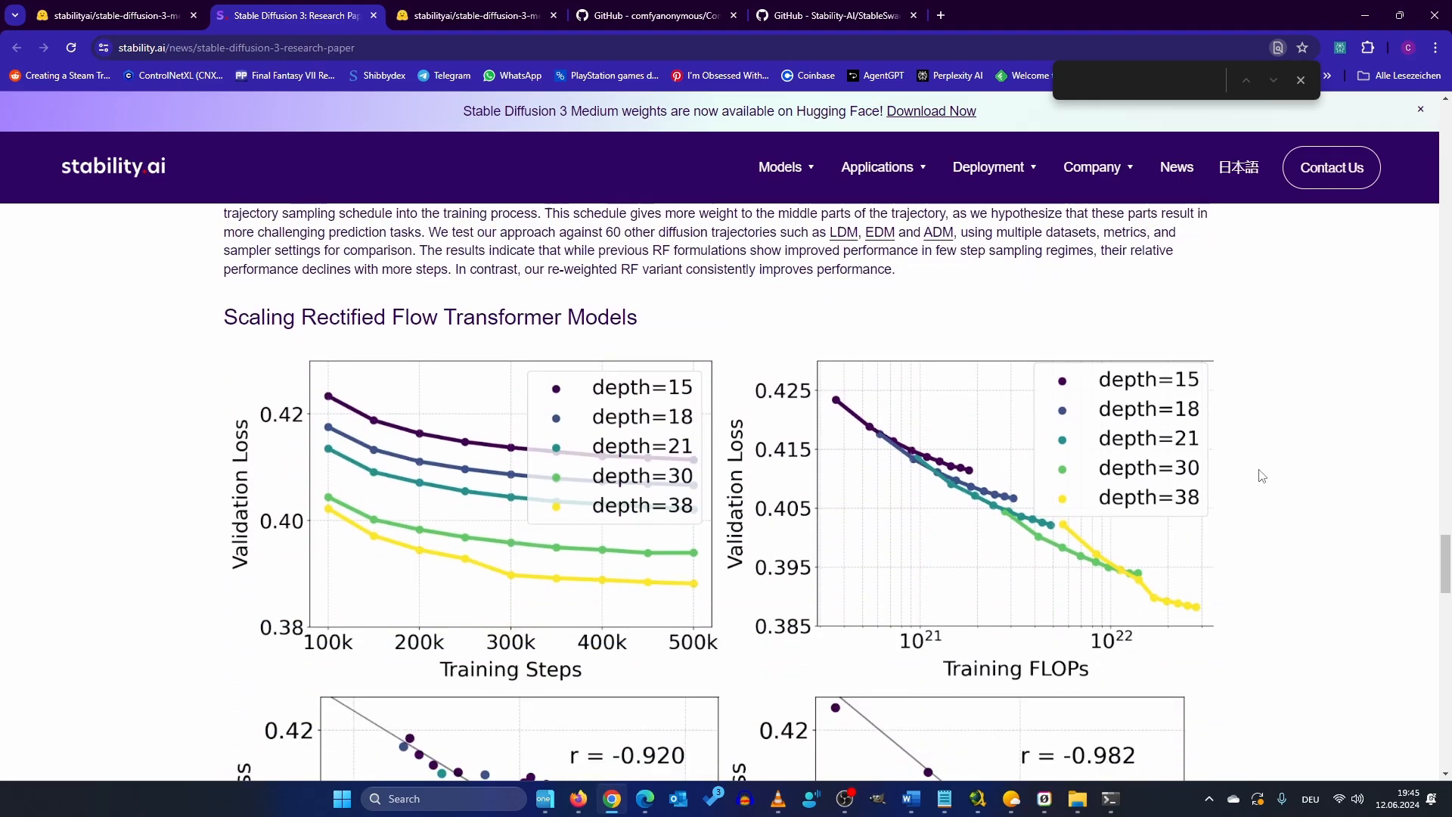
{"action": "scroll", "scroll_direction": "up", "scroll_amount": 3}
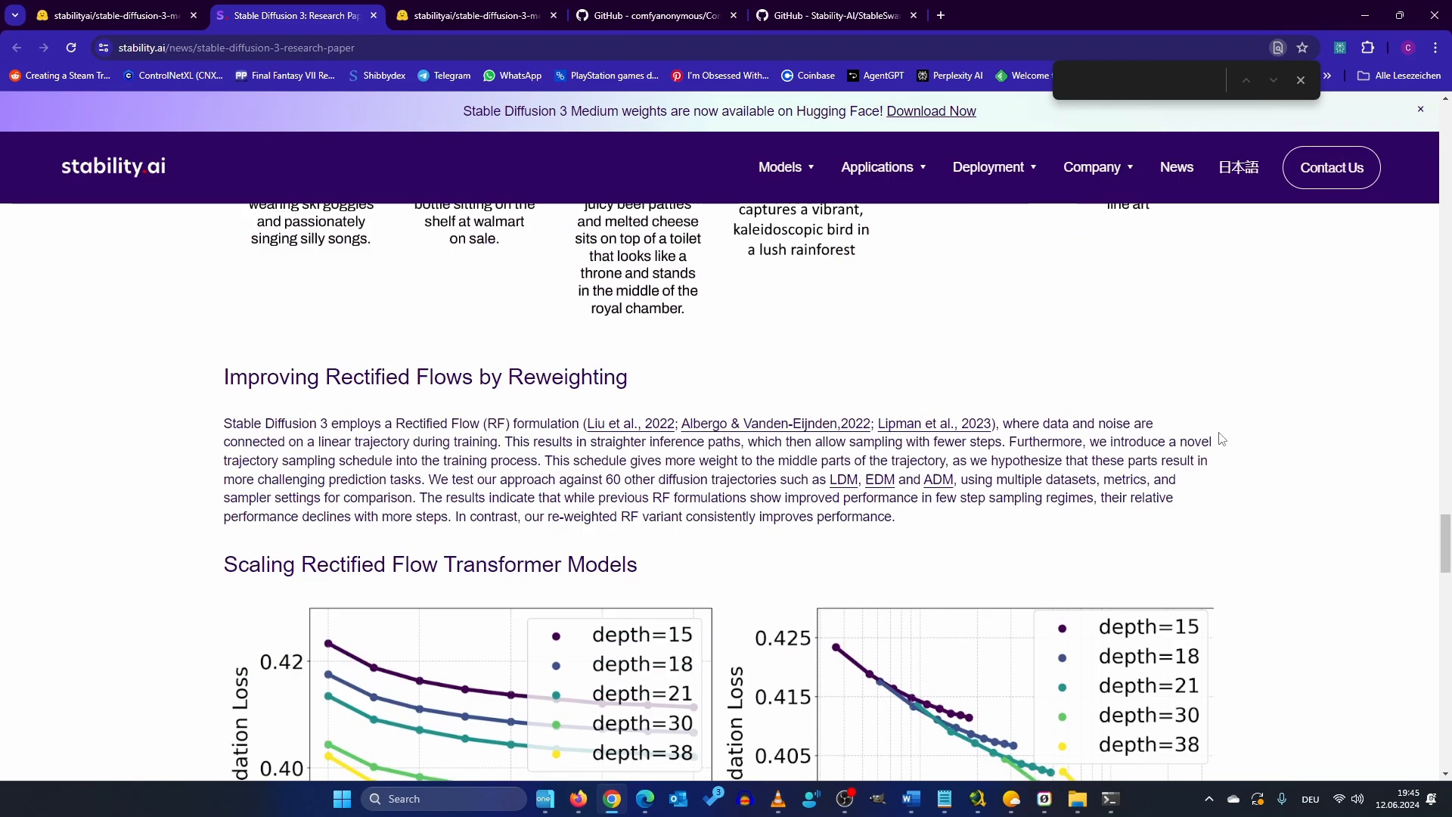
{"action": "scroll", "scroll_direction": "down", "scroll_amount": 3}
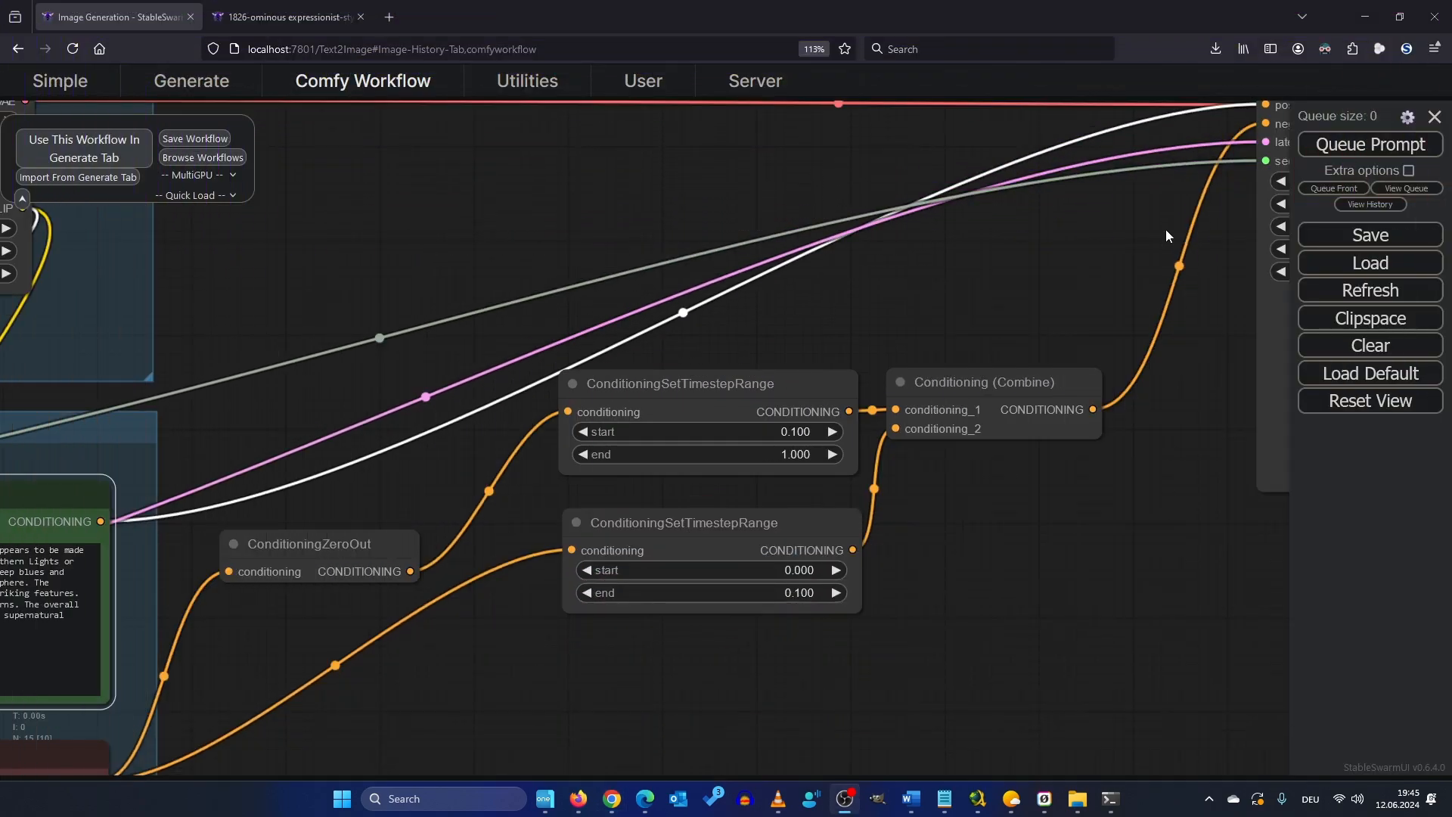
{"action": "mouse_move", "coordinate": [1156, 224]}
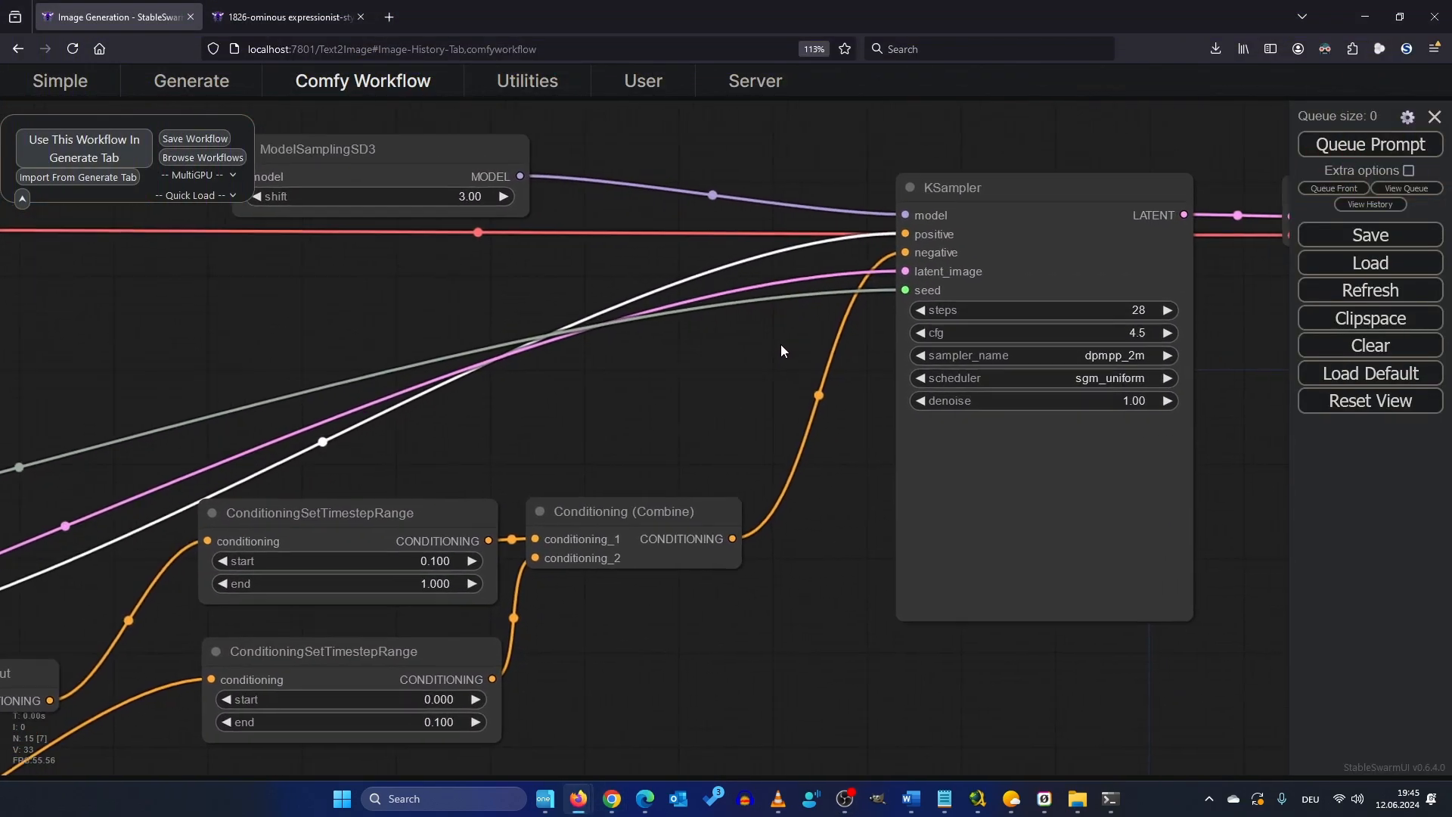
Queue the SD3 workflow, then pan across the sampler, decode and preview nodes while it generates.
{"action": "left_click_drag", "start_coordinate": [780, 350], "coordinate": [442, 393]}
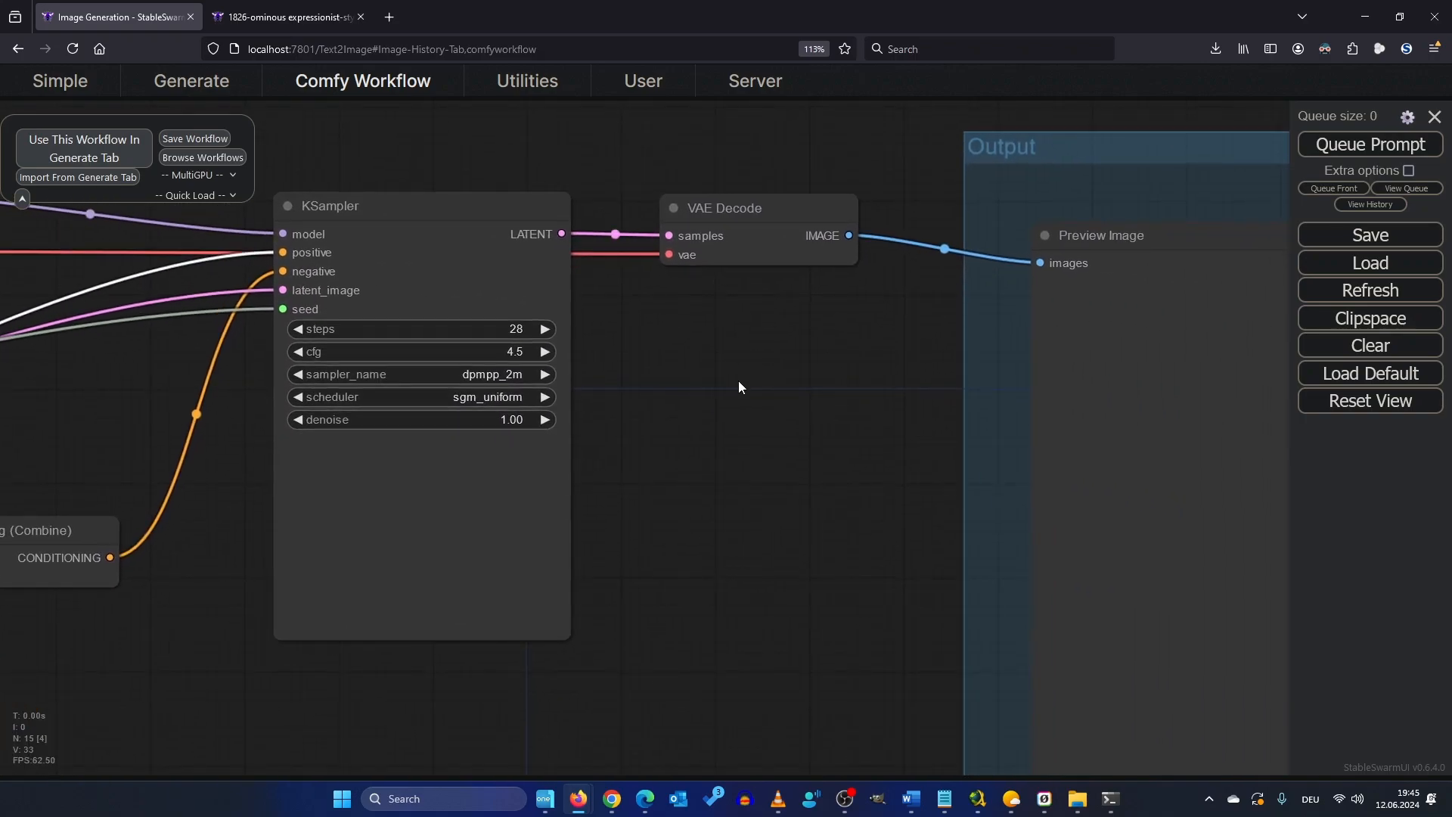
{"action": "mouse_move", "coordinate": [492, 365]}
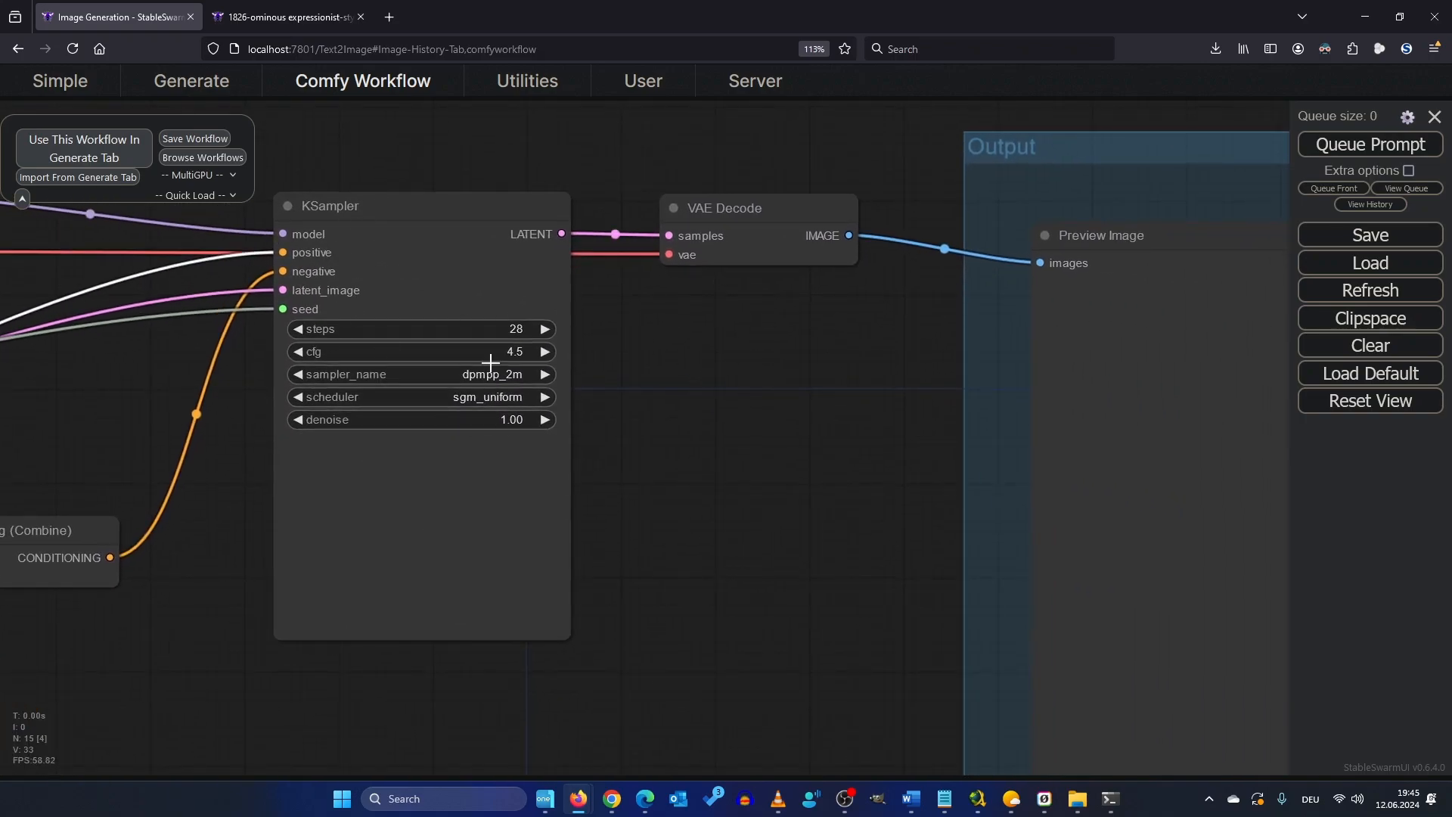
{"action": "mouse_move", "coordinate": [651, 377]}
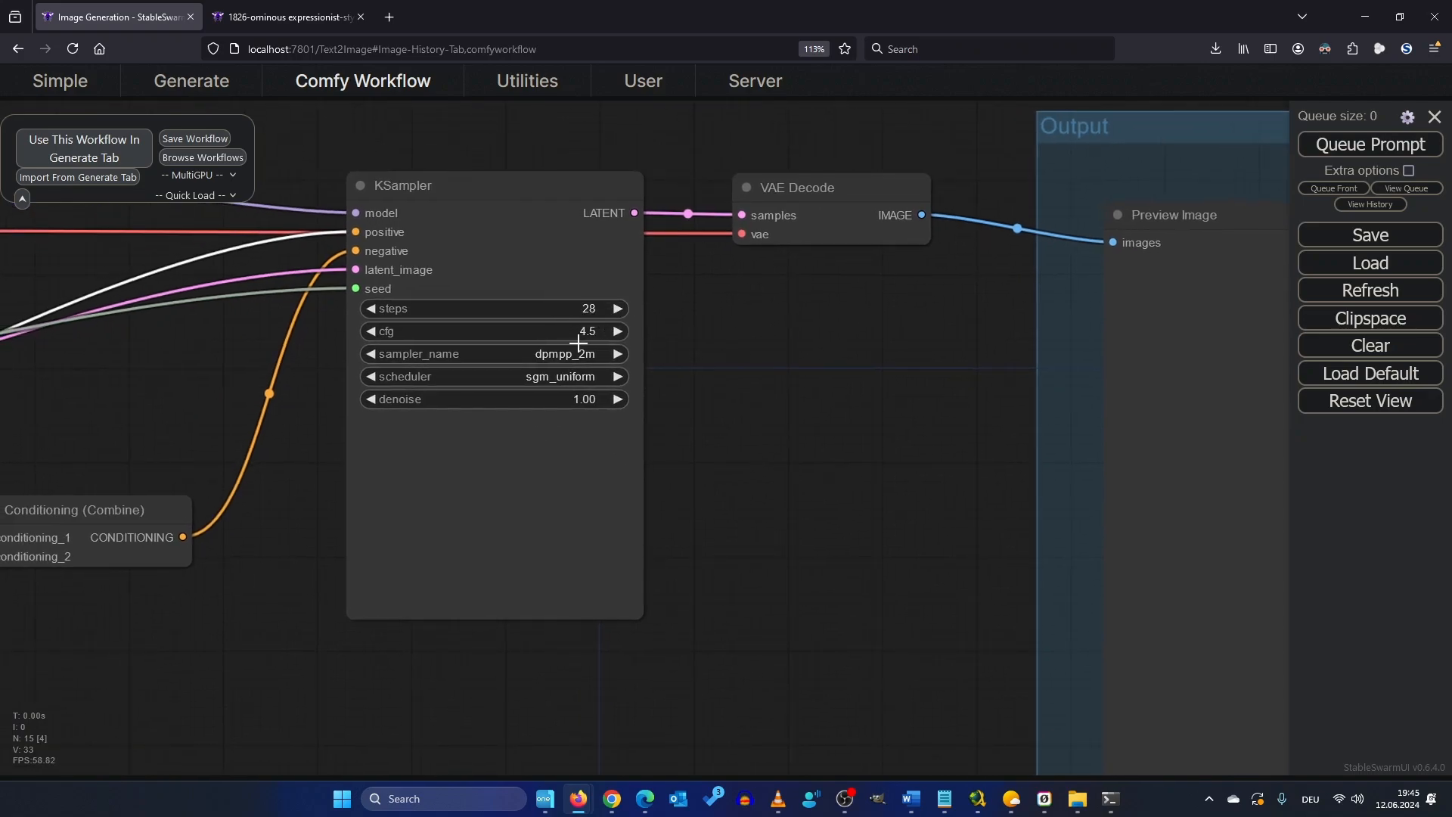
{"action": "mouse_move", "coordinate": [701, 374]}
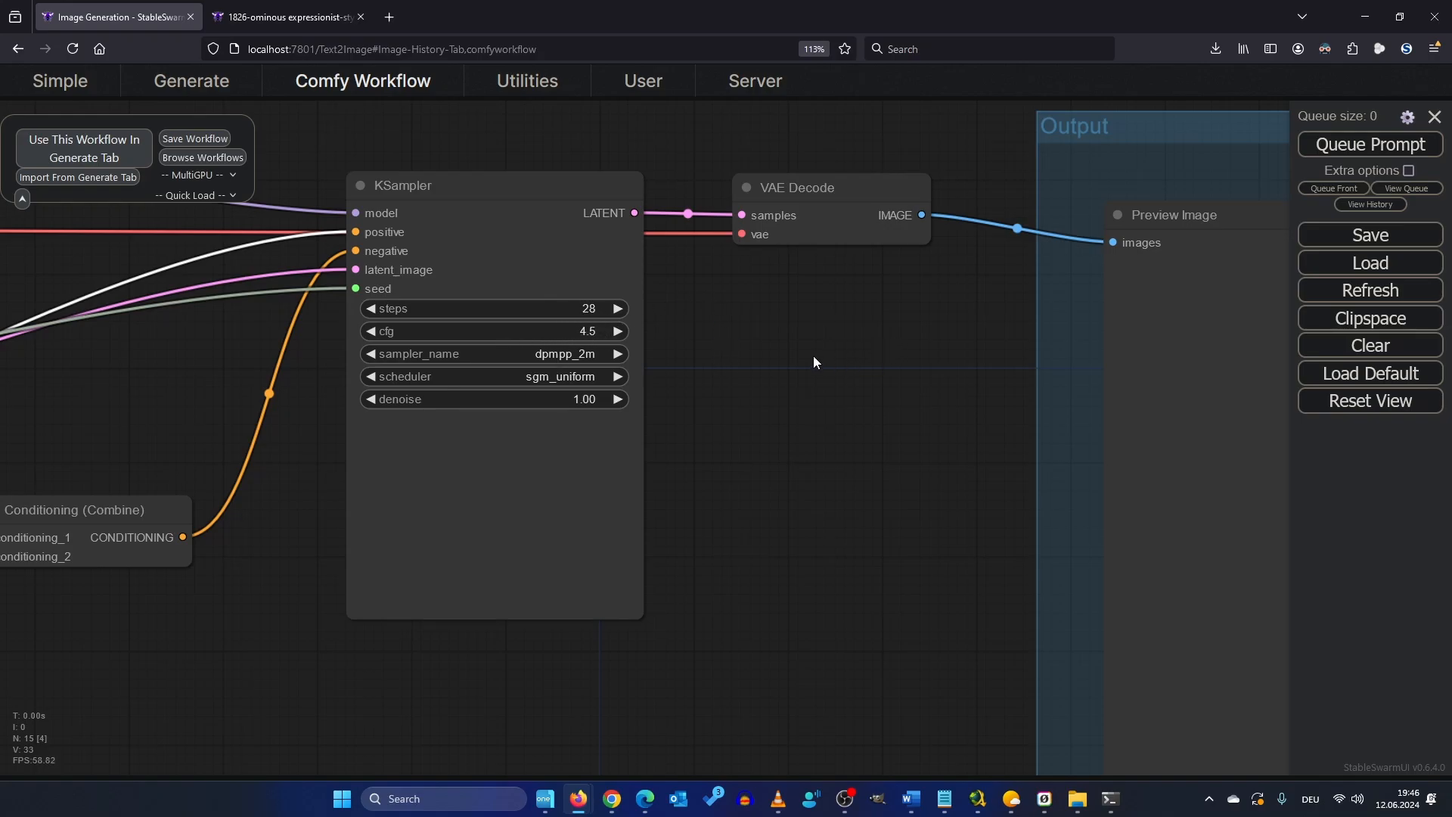
{"action": "mouse_move", "coordinate": [845, 346]}
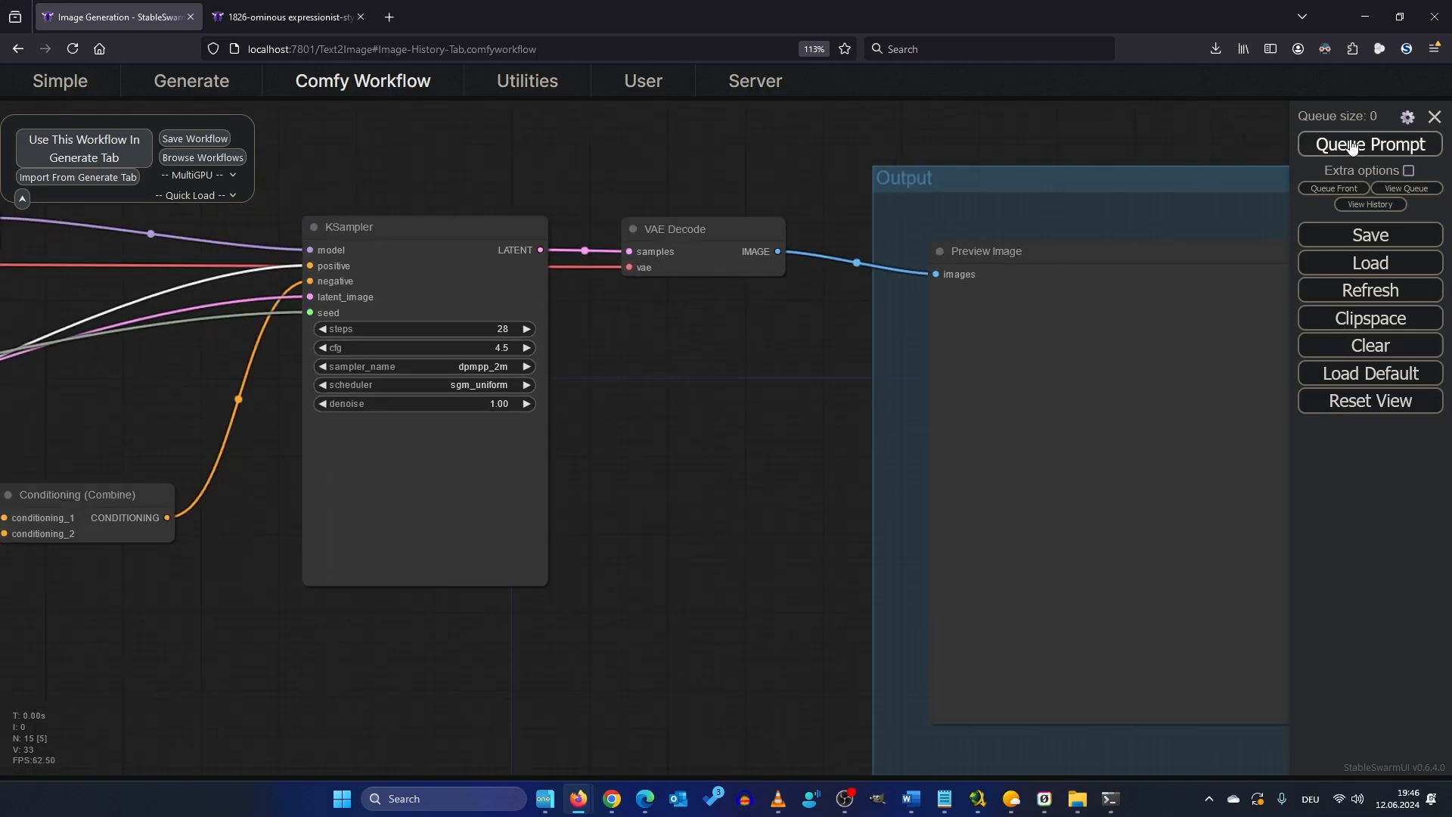
{"action": "left_click", "coordinate": [1369, 144]}
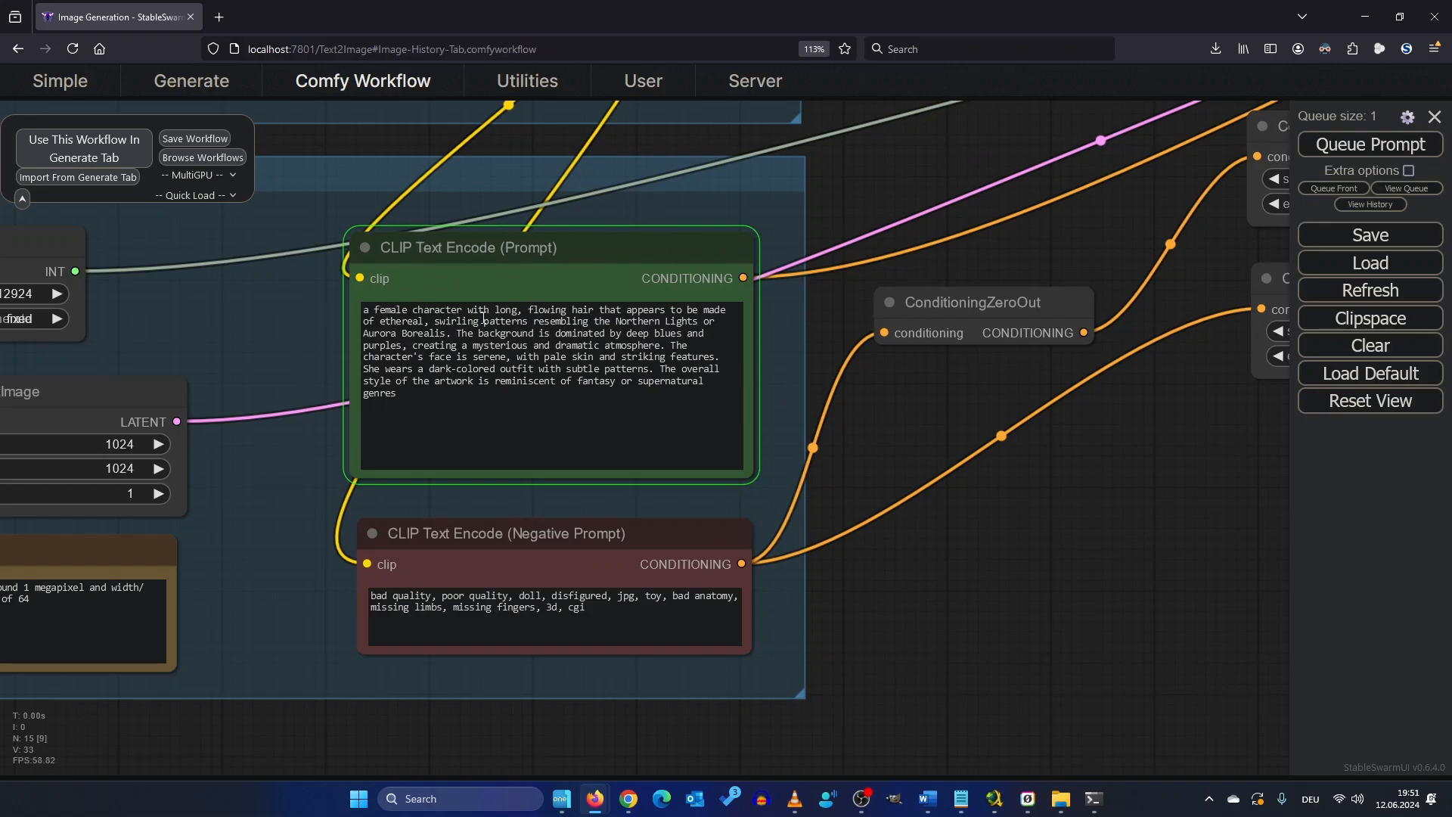
{"action": "mouse_move", "coordinate": [1000, 445]}
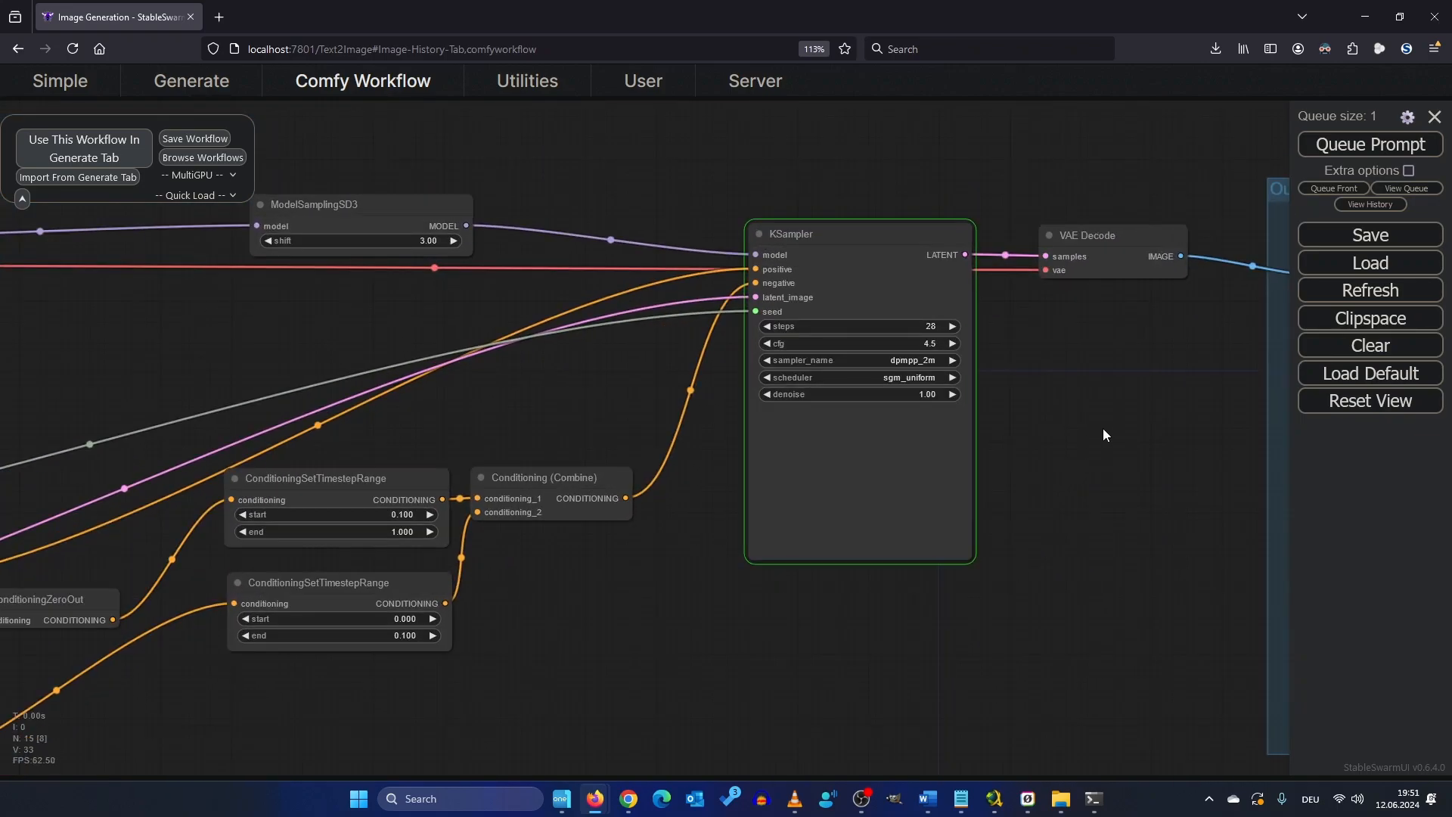
{"action": "left_click_drag", "start_coordinate": [1102, 435], "coordinate": [833, 529]}
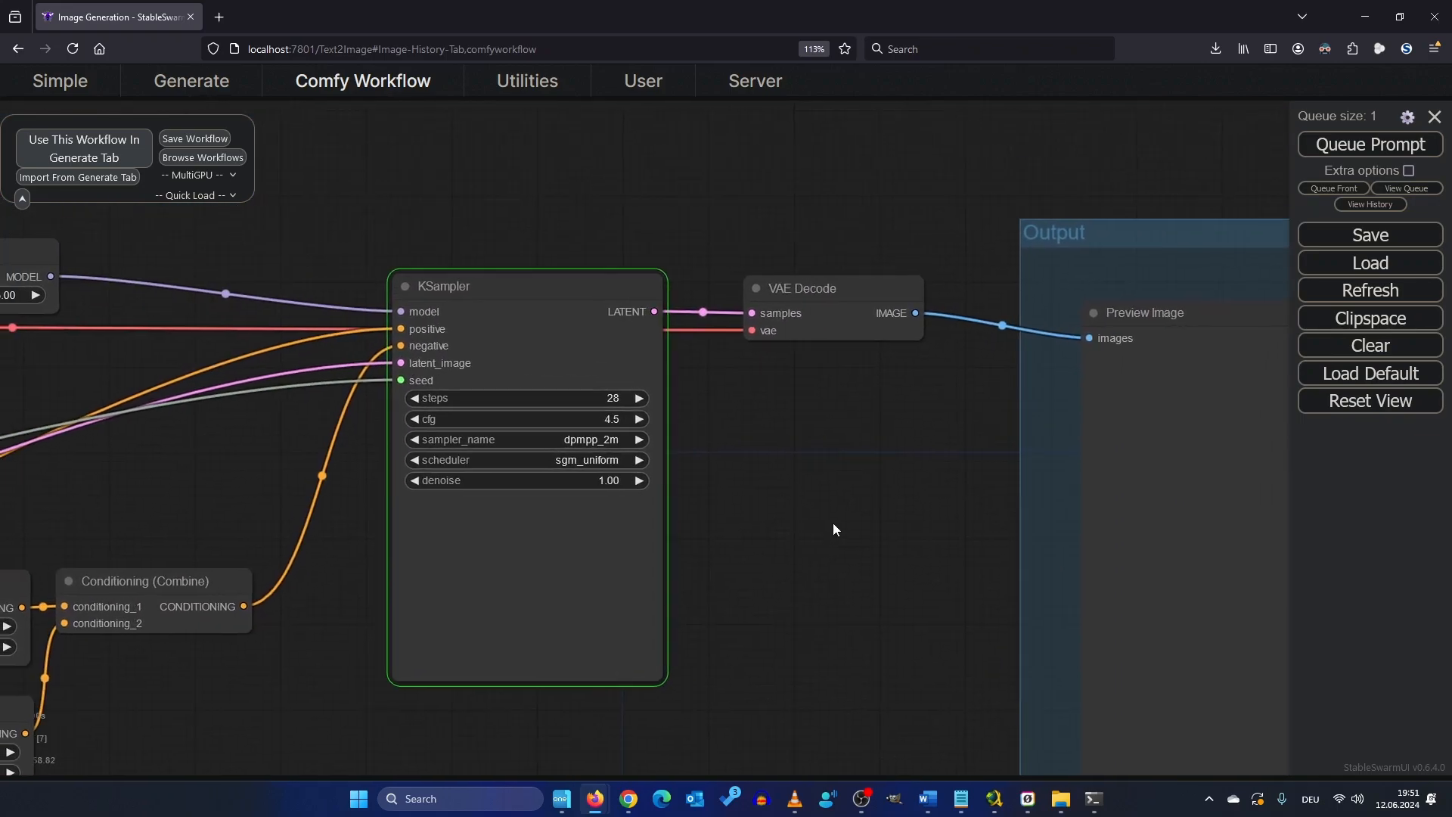
{"action": "left_click_drag", "start_coordinate": [833, 528], "coordinate": [908, 412]}
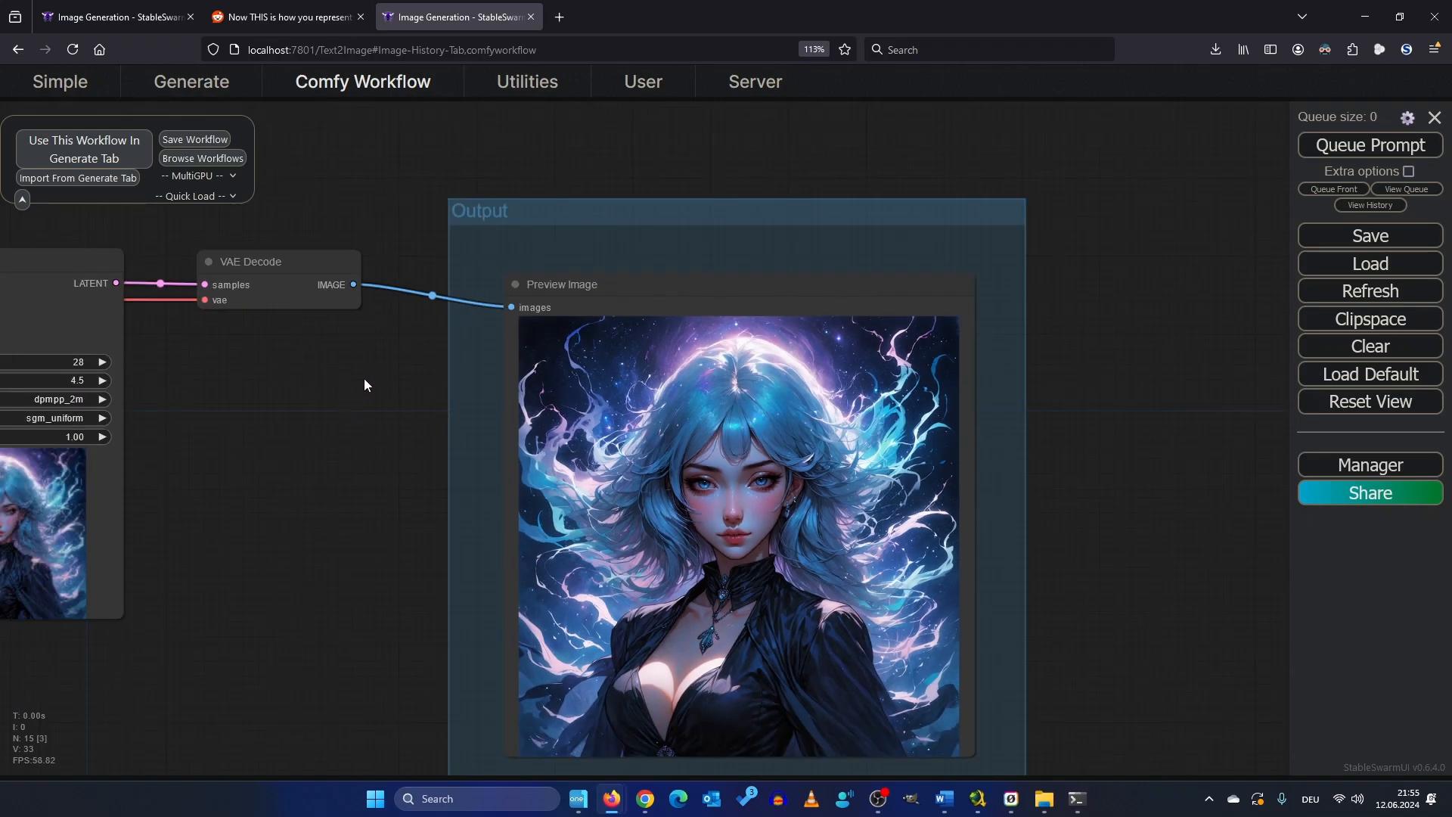
Add a Save Image node wired to VAE Decode's IMAGE output.
{"action": "double_click", "coordinate": [366, 385]}
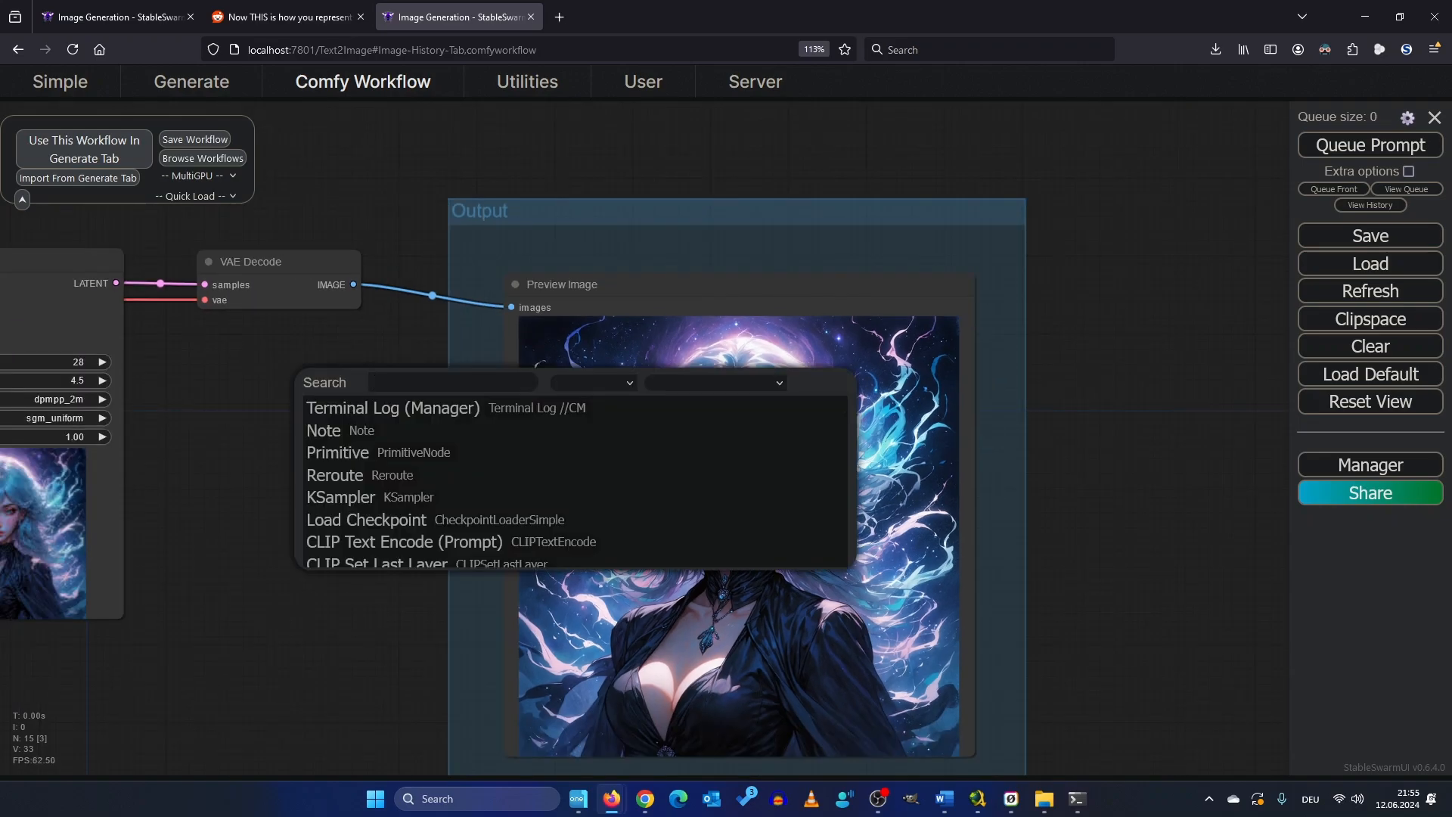
{"action": "type", "text": "save"}
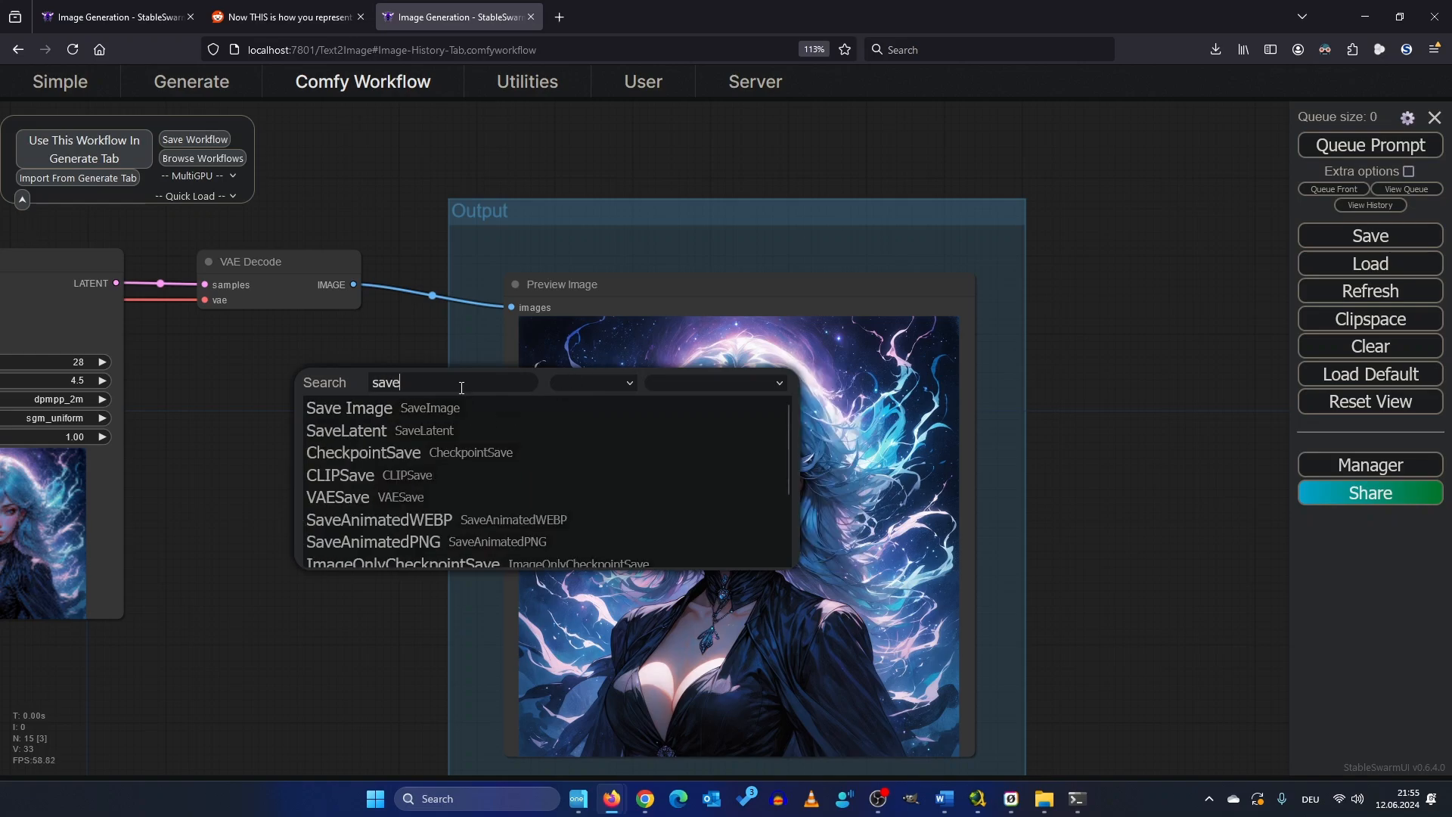
{"action": "left_click", "coordinate": [349, 408]}
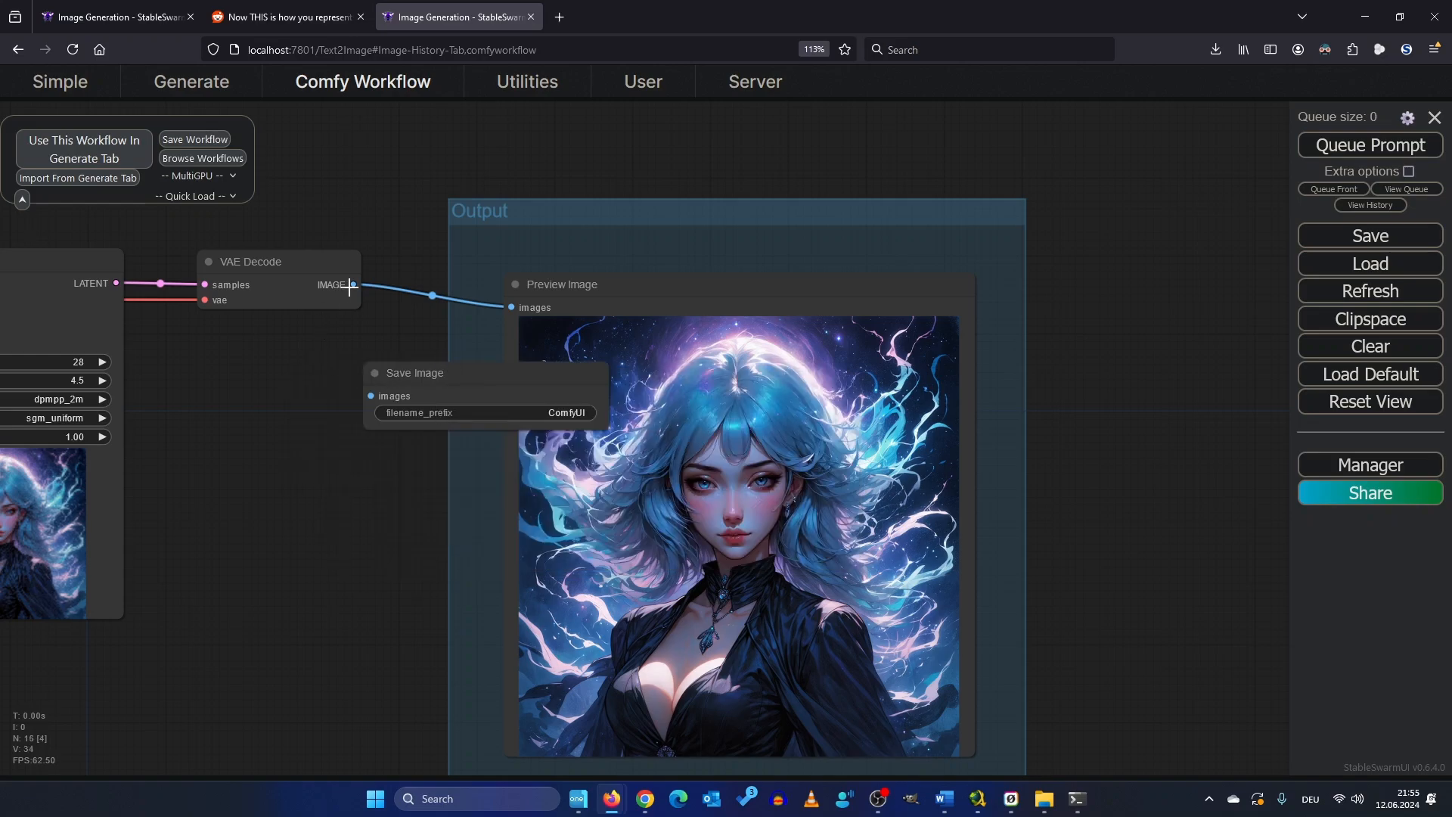
{"action": "left_click_drag", "start_coordinate": [353, 284], "coordinate": [370, 408]}
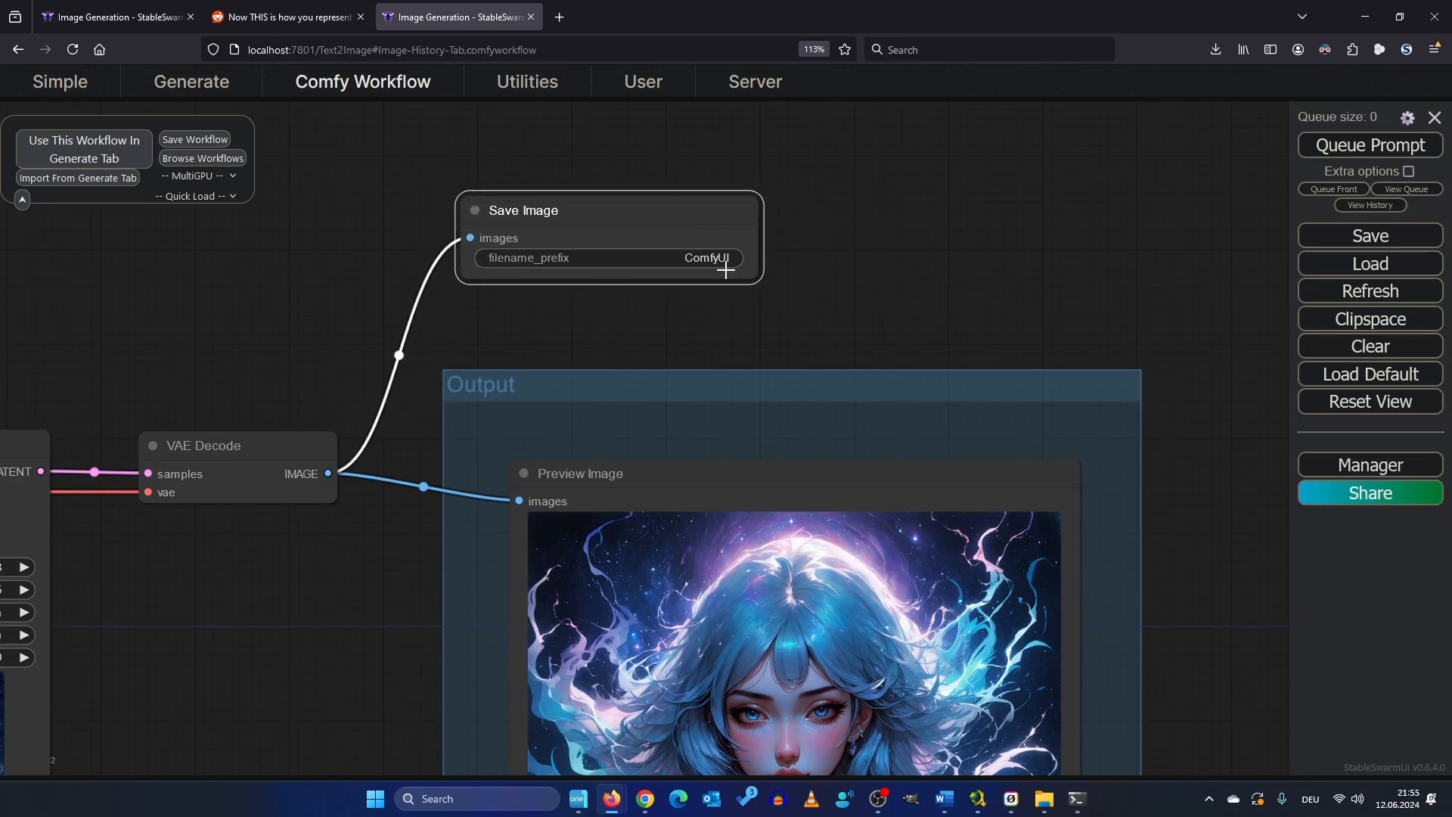
{"action": "mouse_move", "coordinate": [770, 276]}
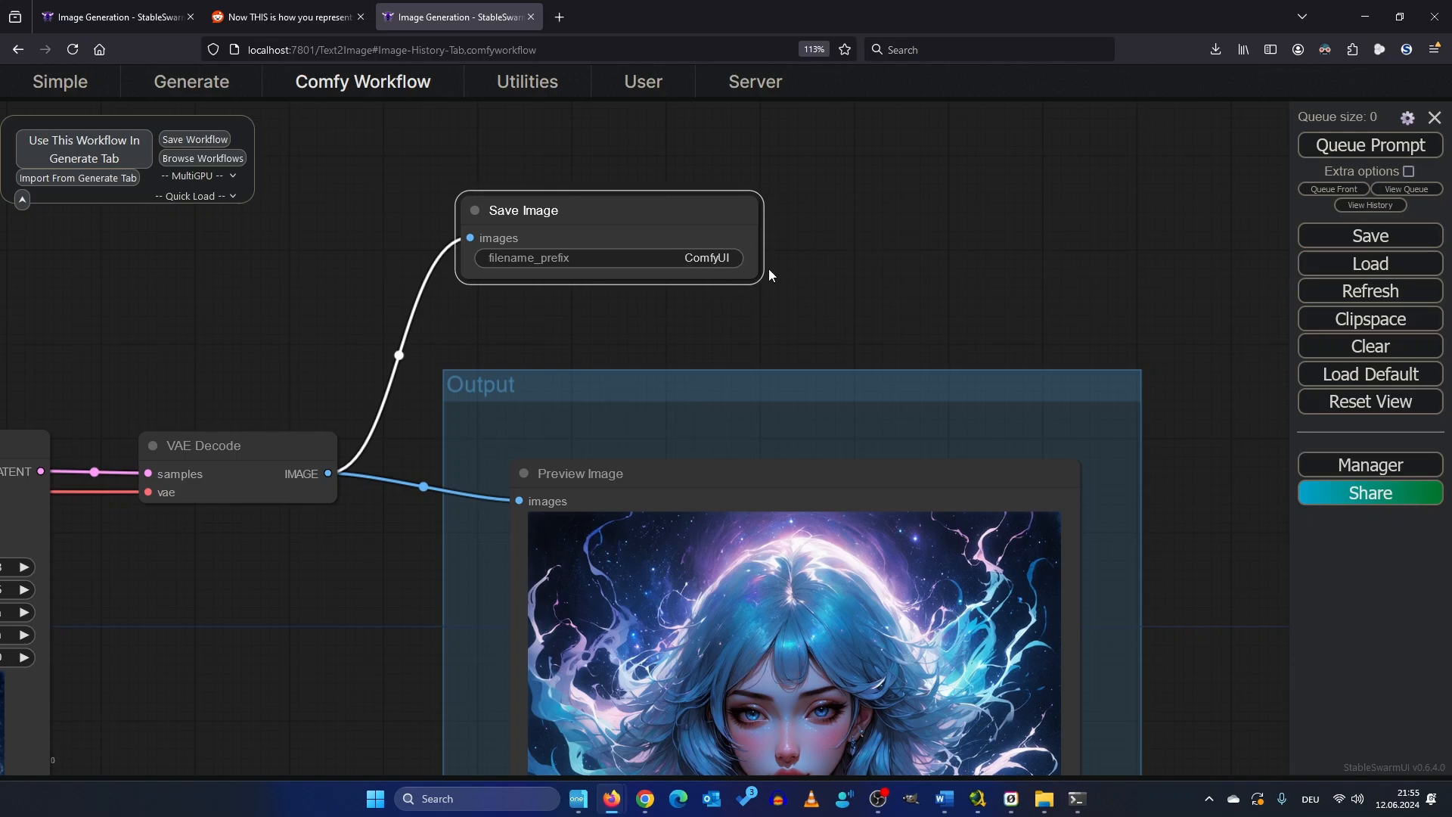
{"action": "mouse_move", "coordinate": [935, 343]}
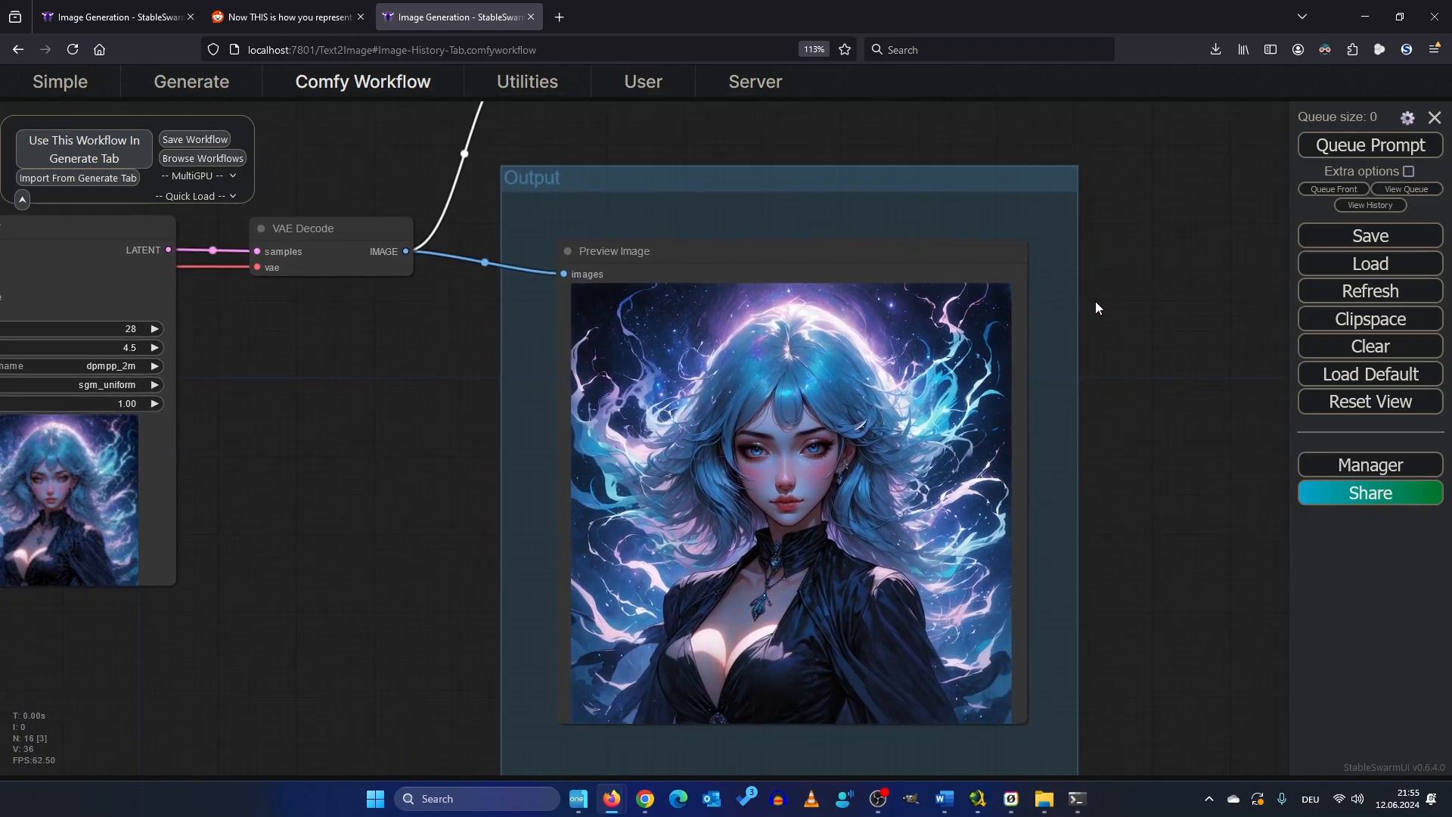
{"action": "mouse_move", "coordinate": [779, 413]}
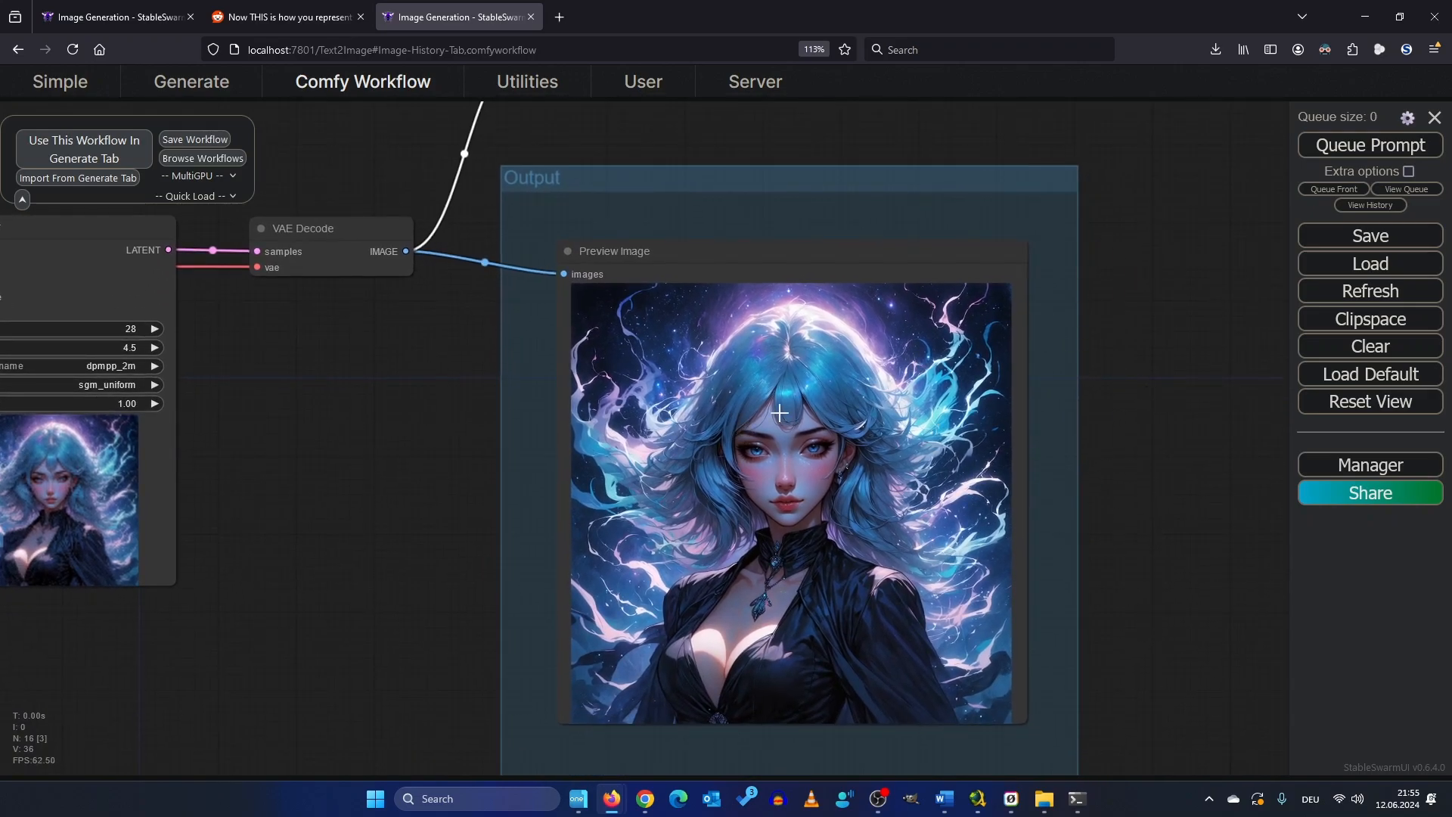
Save the blue-haired woman image from the Preview Image node's context menu.
{"action": "right_click", "coordinate": [779, 413]}
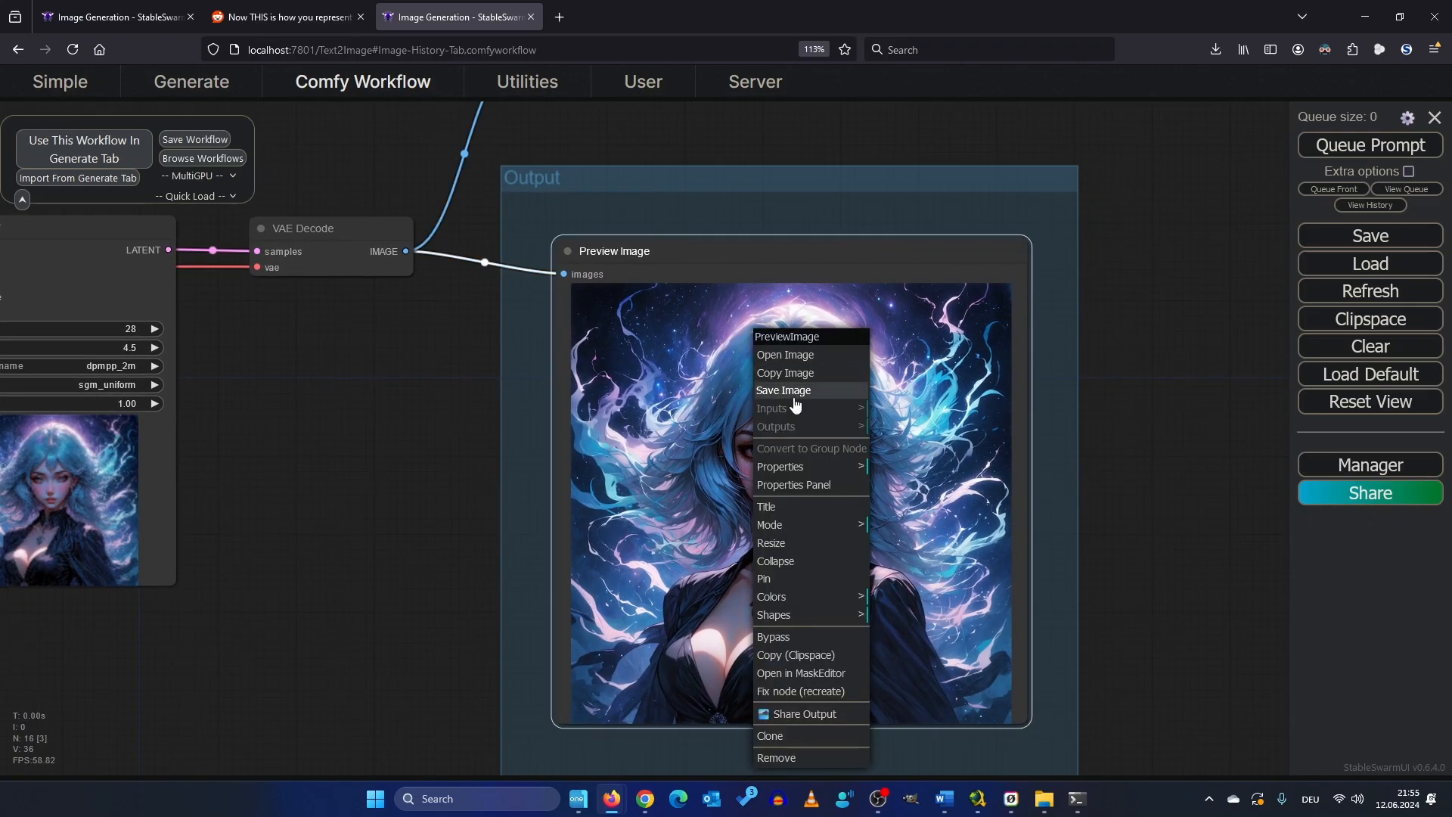
{"action": "left_click", "coordinate": [435, 484]}
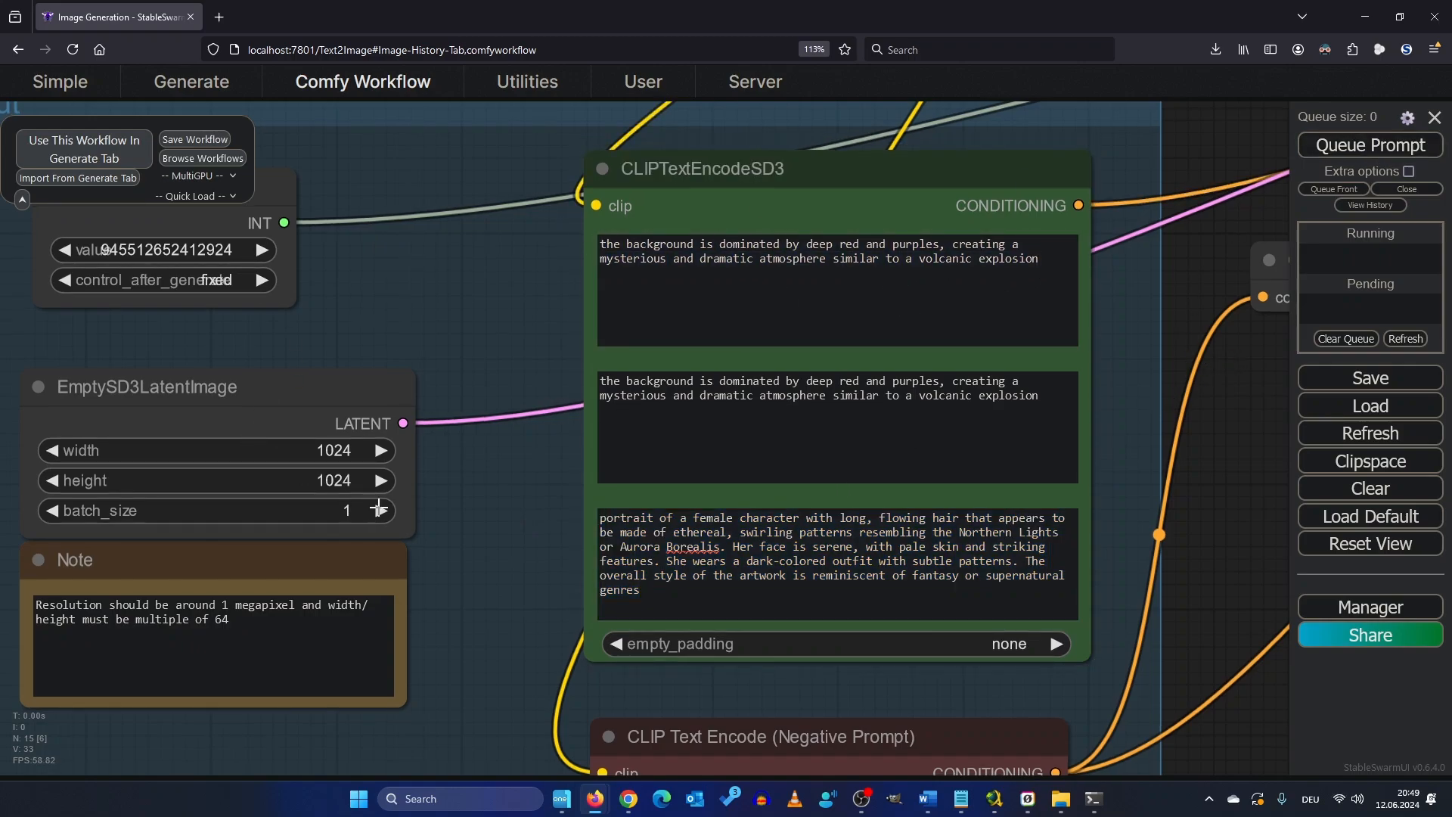
Add a Save Image node linked to VAE Decode's images, then queue the multi-prompt workflow.
{"action": "left_click", "coordinate": [379, 511]}
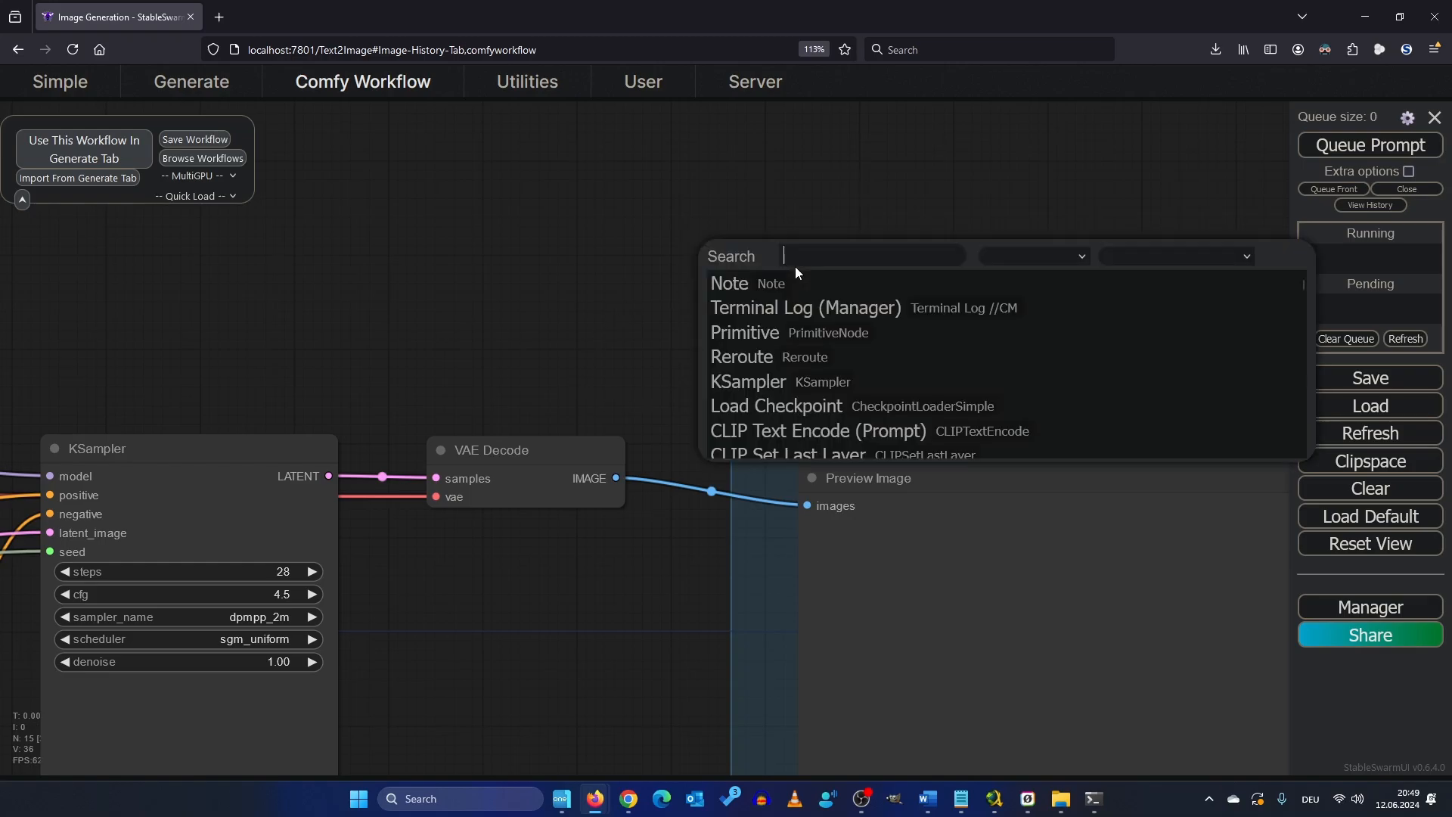
{"action": "type", "text": "save"}
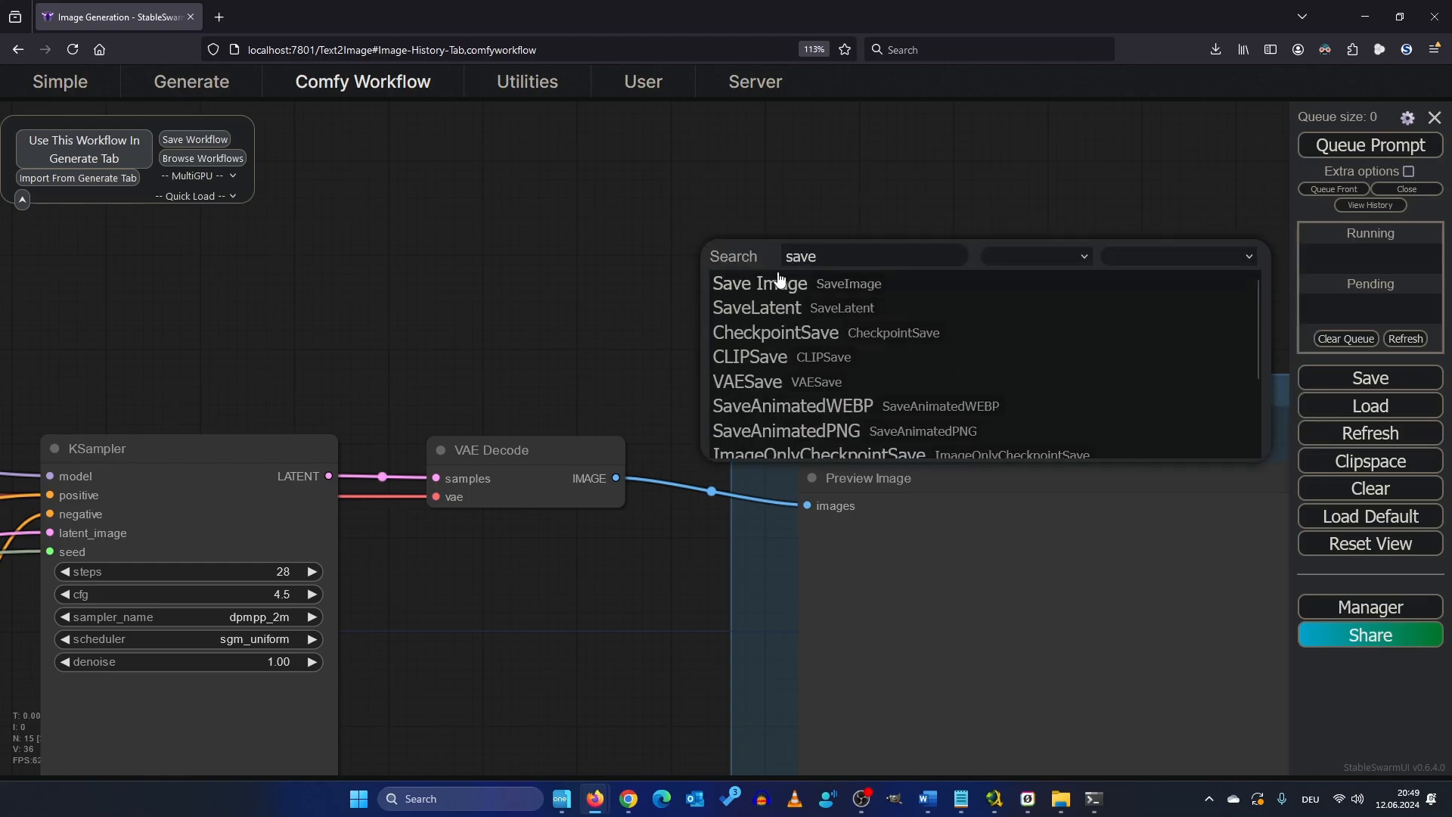
{"action": "left_click", "coordinate": [759, 284]}
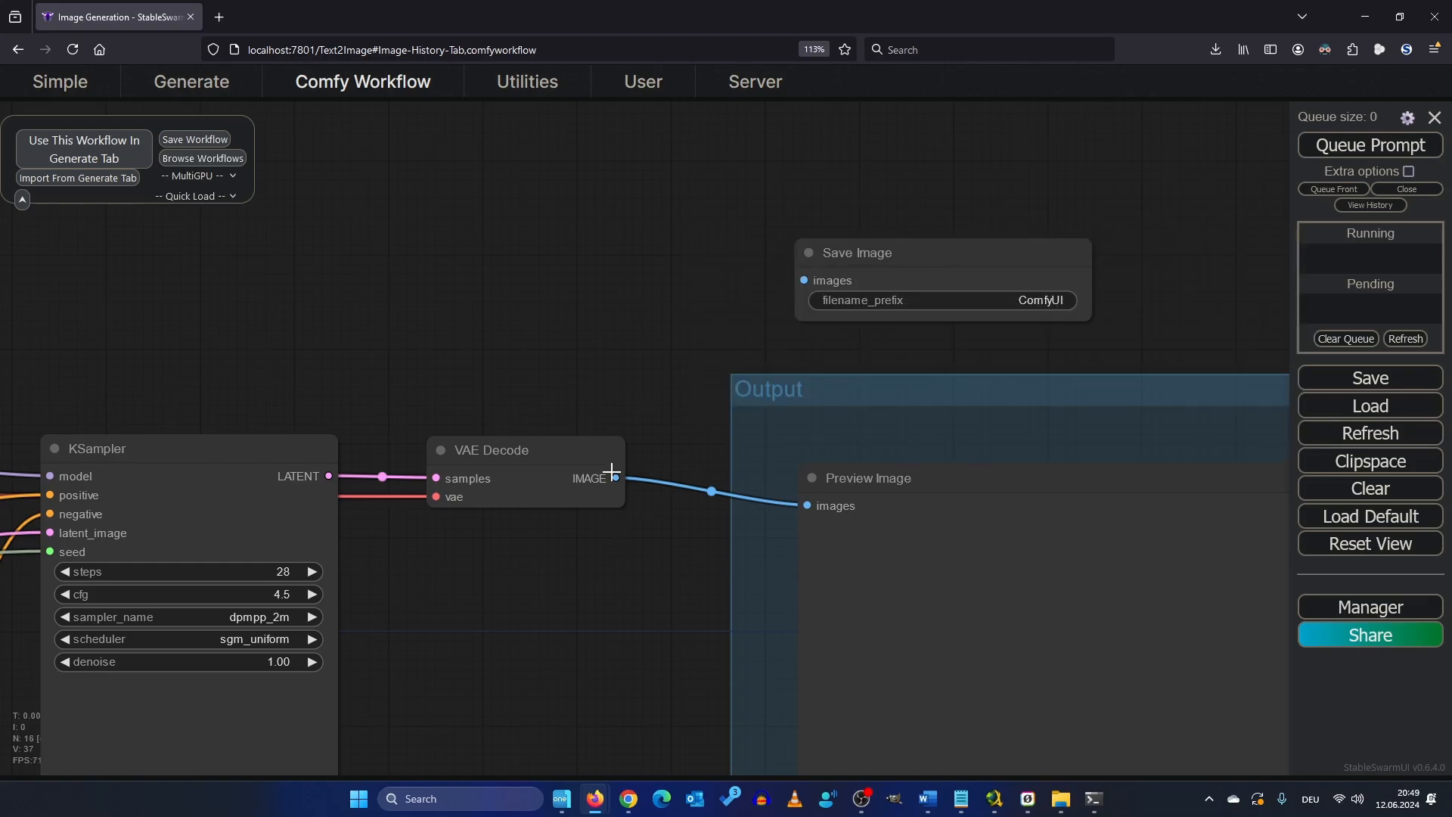
{"action": "left_click_drag", "start_coordinate": [614, 478], "coordinate": [729, 368]}
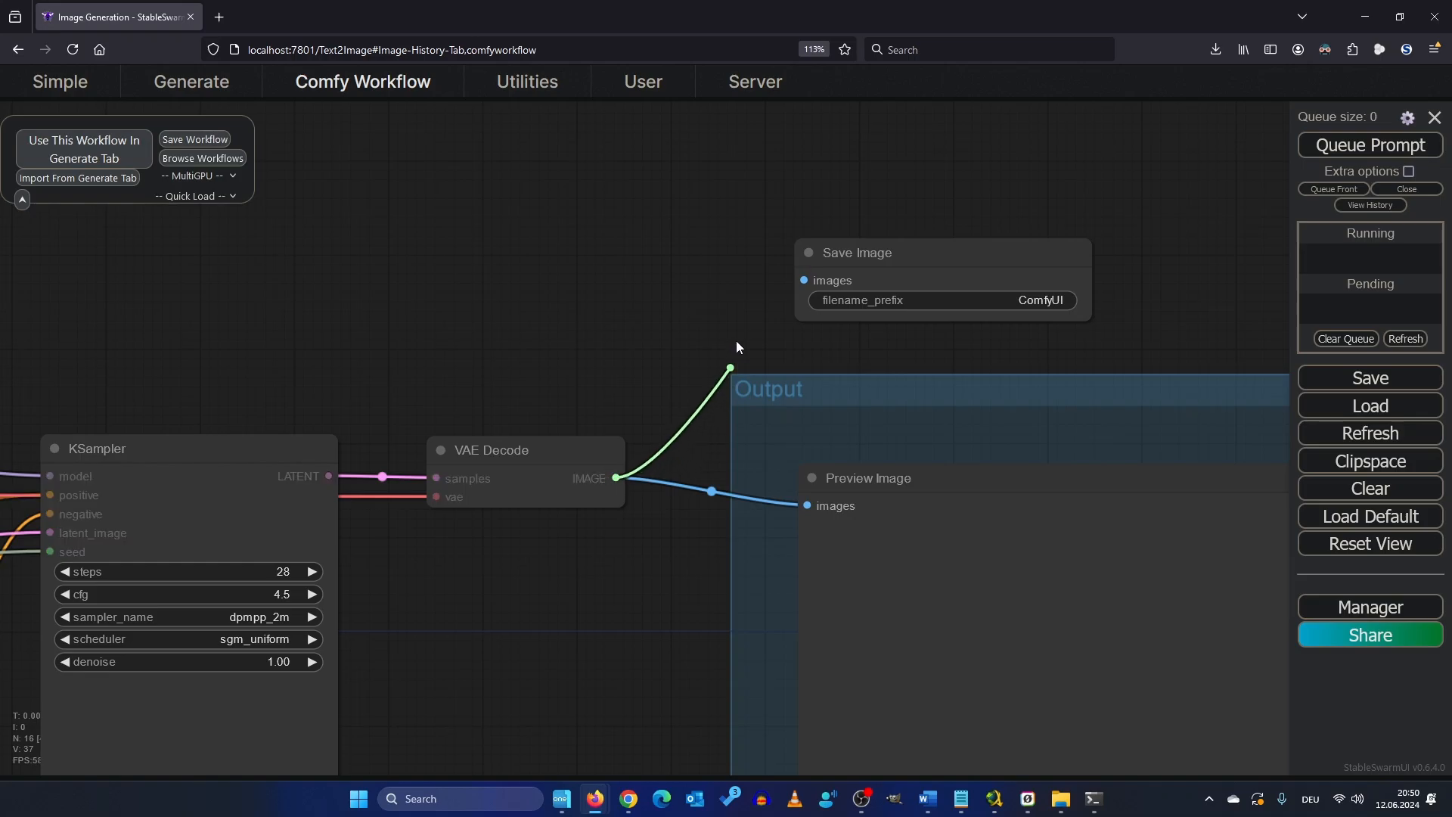
{"action": "left_click_drag", "start_coordinate": [730, 368], "coordinate": [803, 281]}
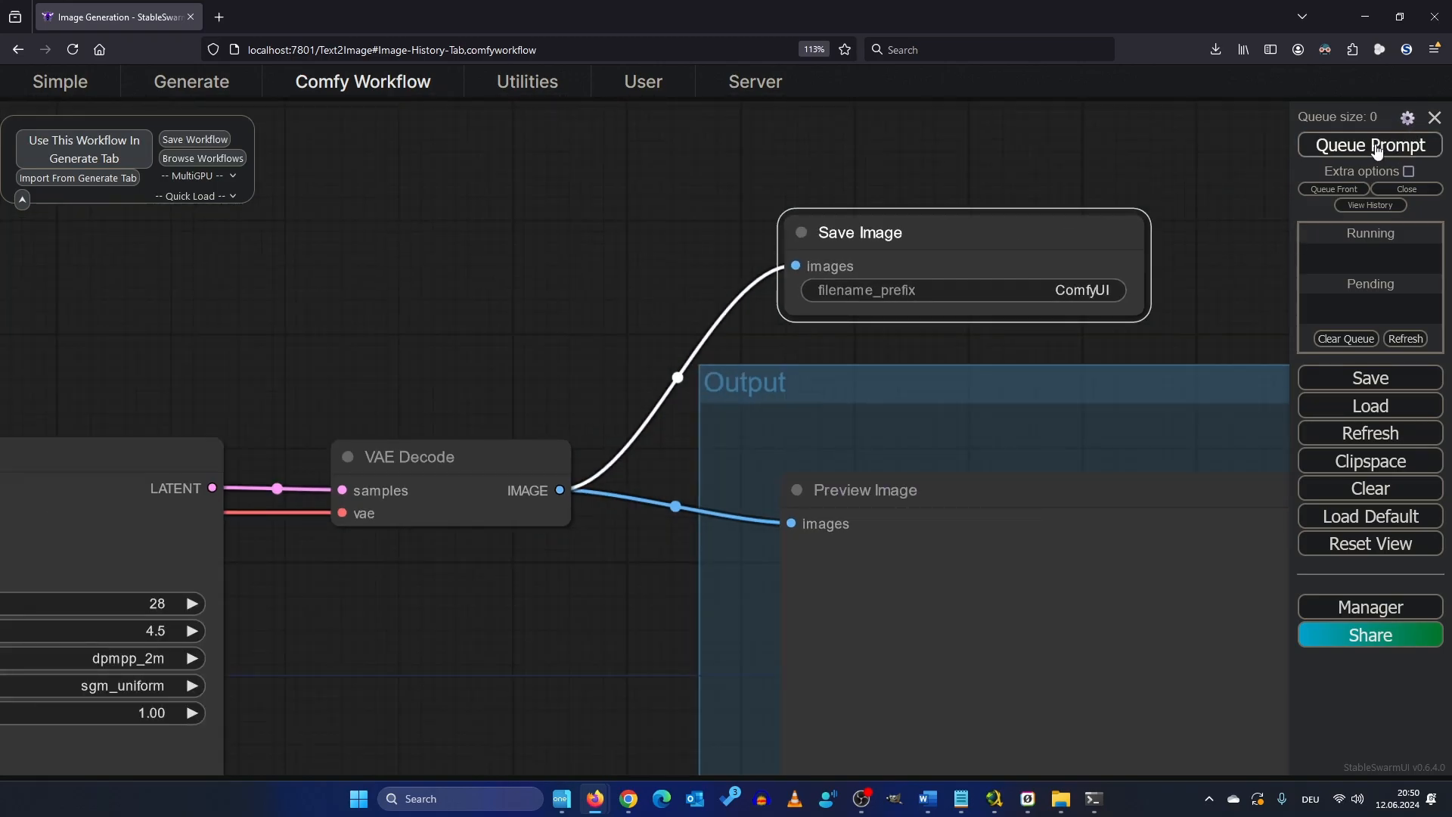
{"action": "mouse_move", "coordinate": [1264, 451]}
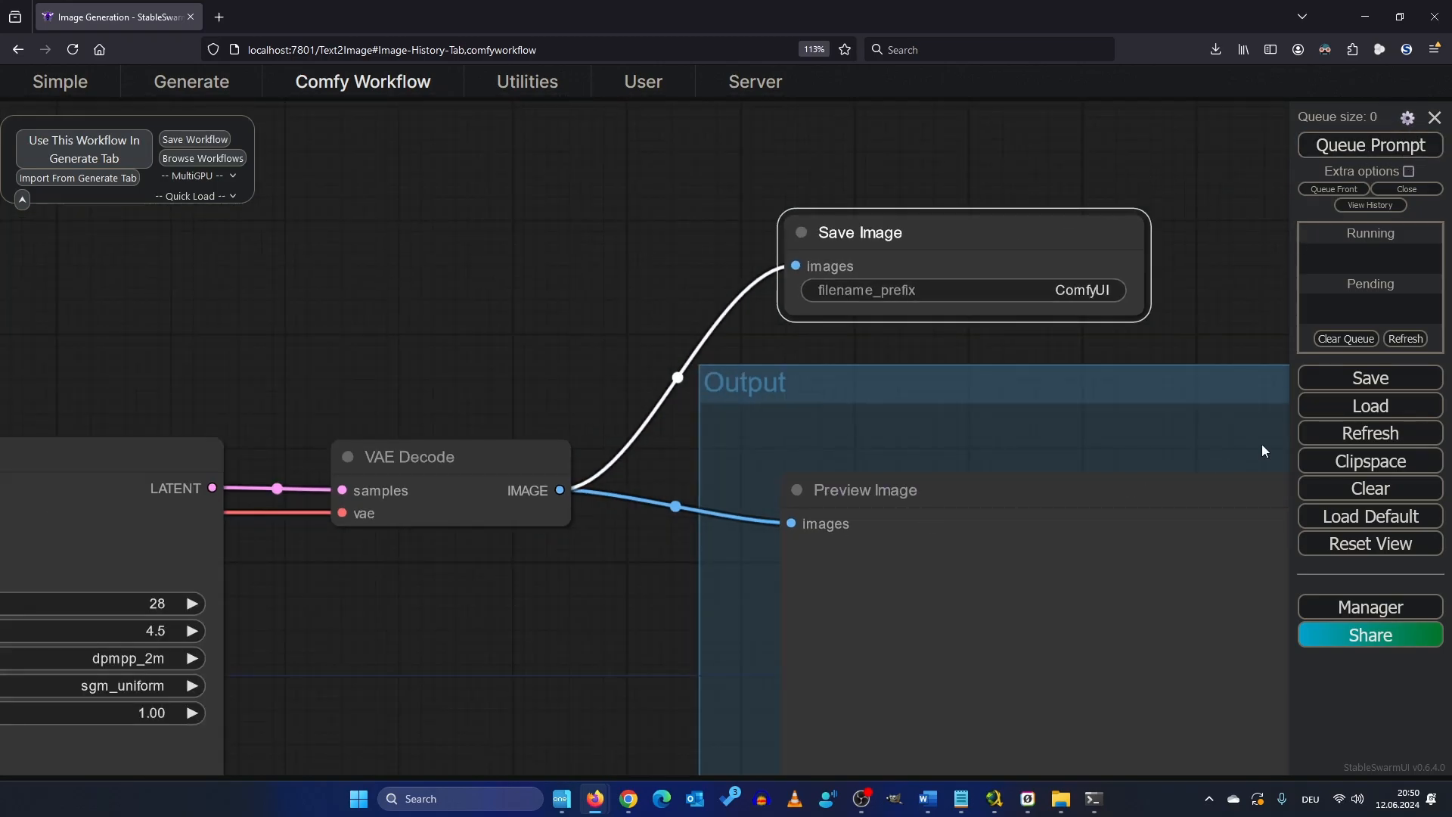
{"action": "left_click", "coordinate": [1370, 144]}
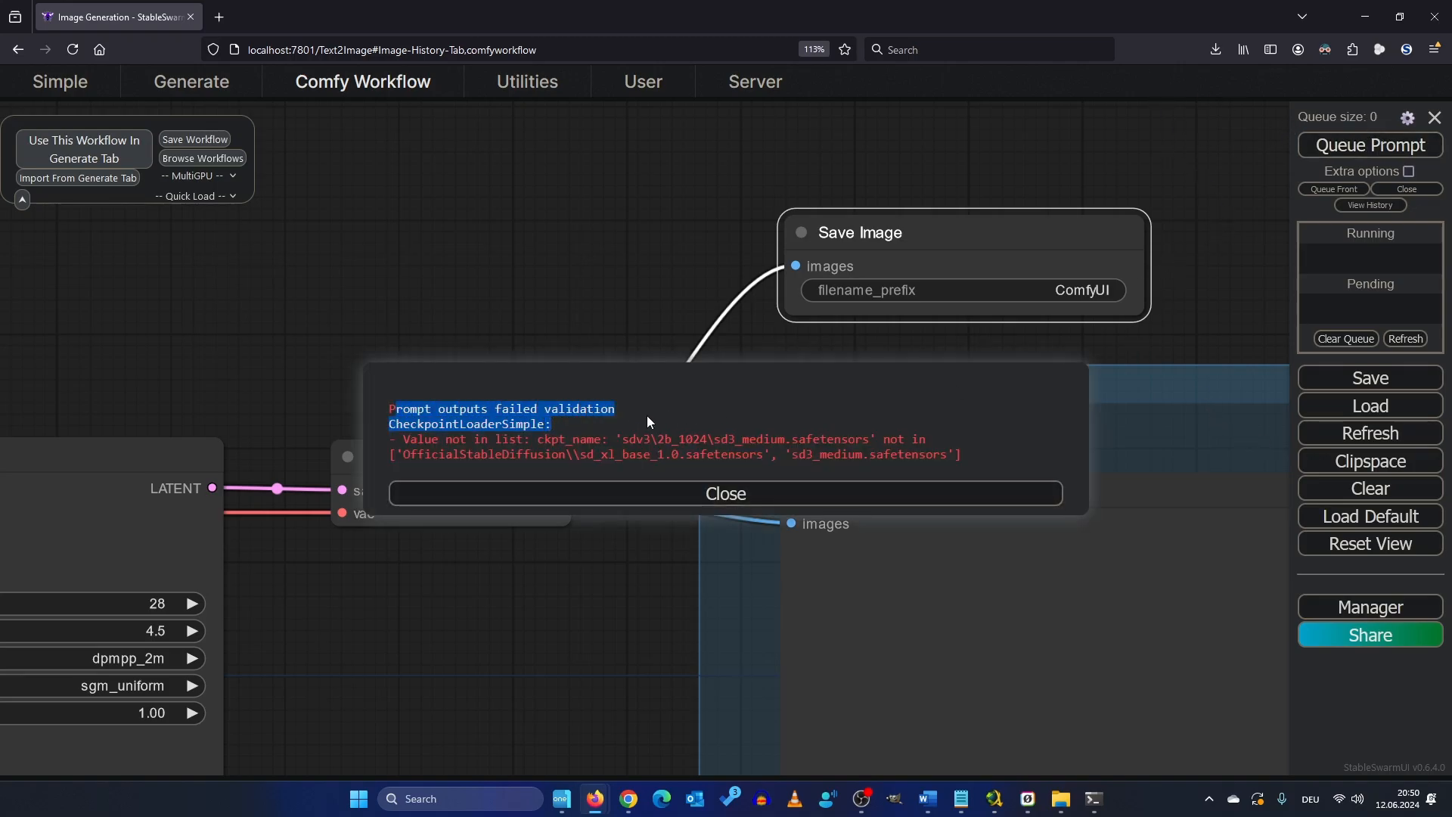
Close the 'Prompt outputs failed validation' checkpoint error dialog.
{"action": "left_click", "coordinate": [726, 494]}
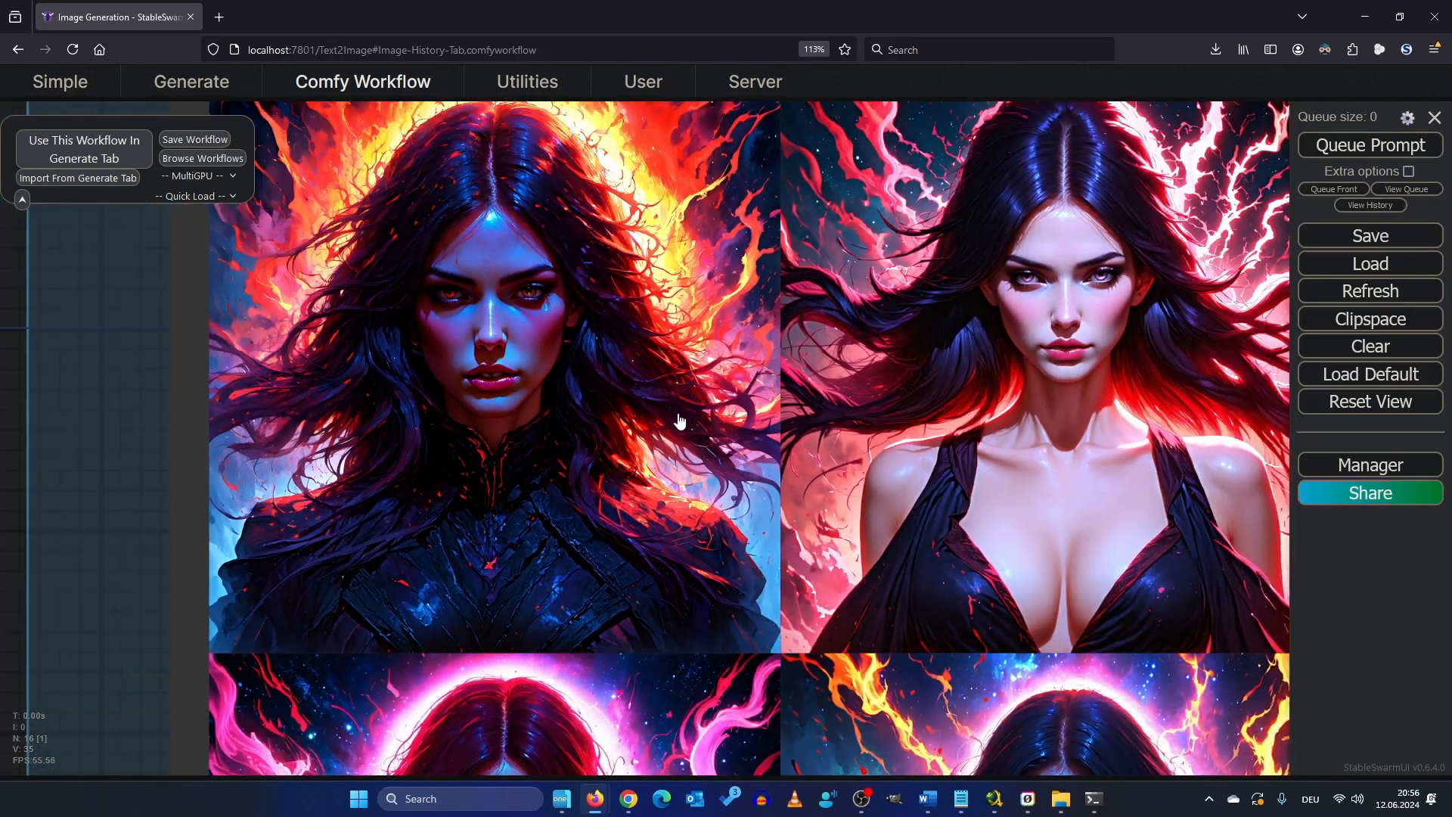
{"action": "scroll", "scroll_direction": "down", "scroll_amount": 3}
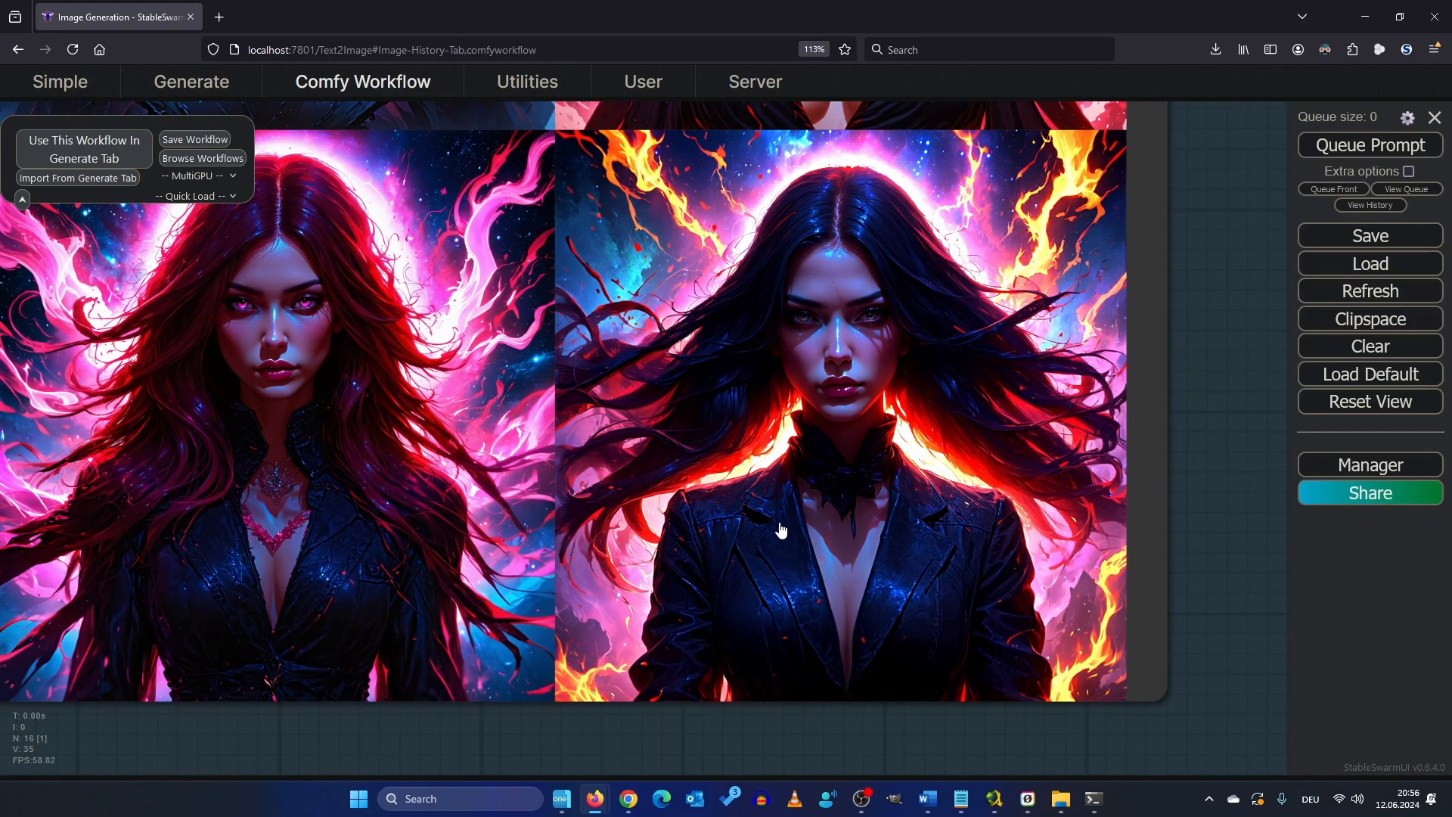
{"action": "mouse_move", "coordinate": [1072, 364]}
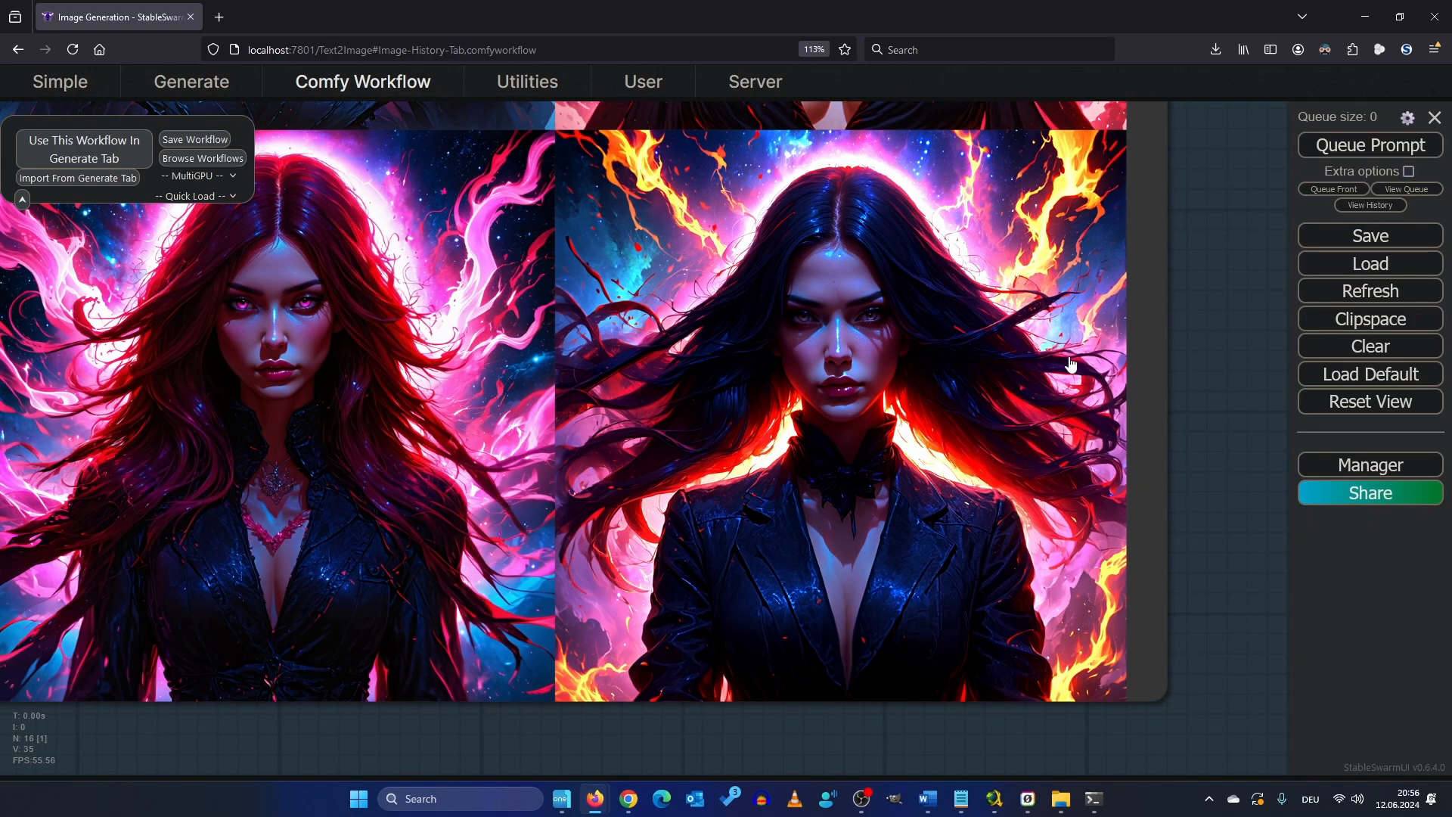
{"action": "mouse_move", "coordinate": [1053, 609]}
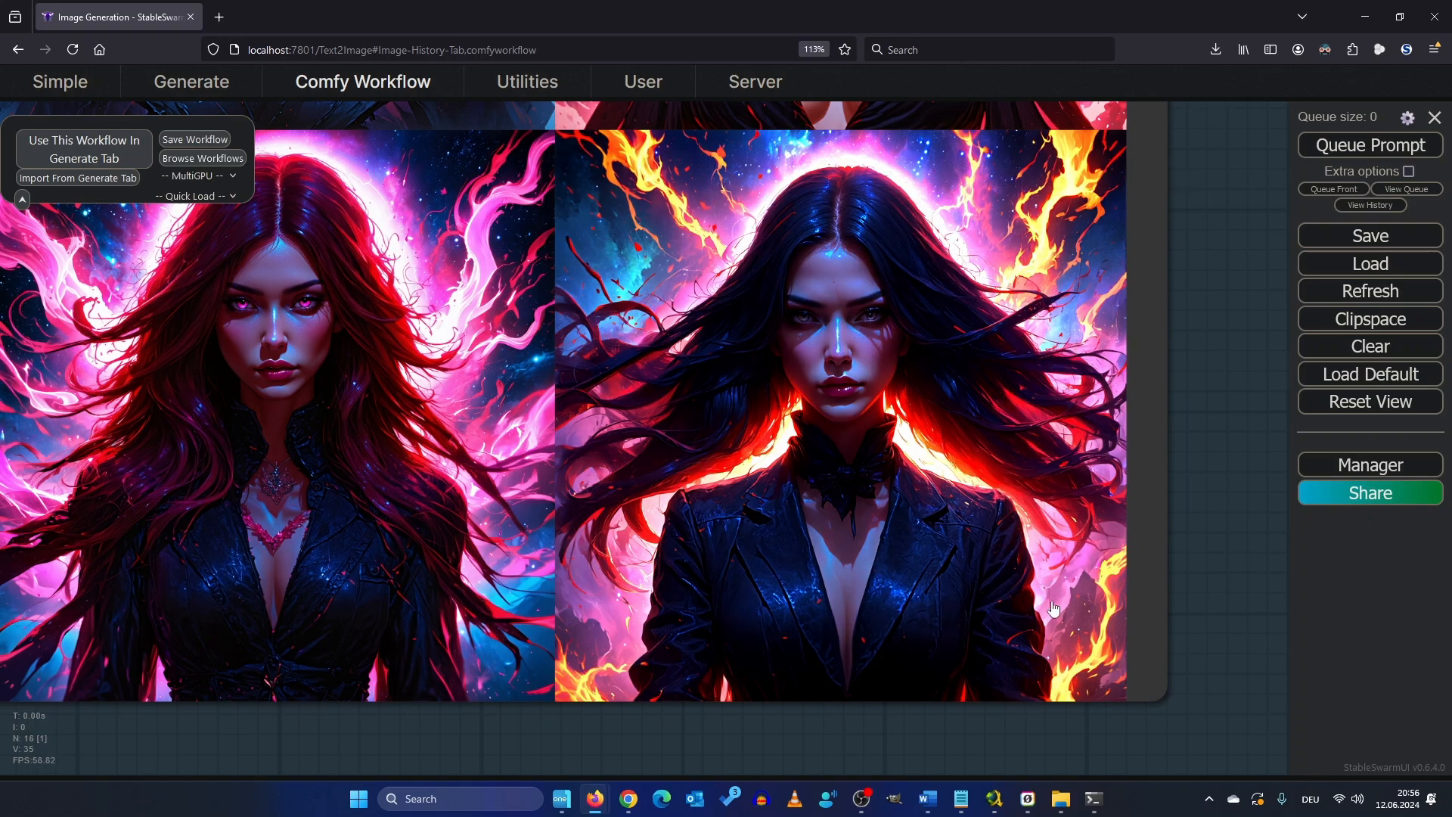
{"action": "mouse_move", "coordinate": [1263, 625]}
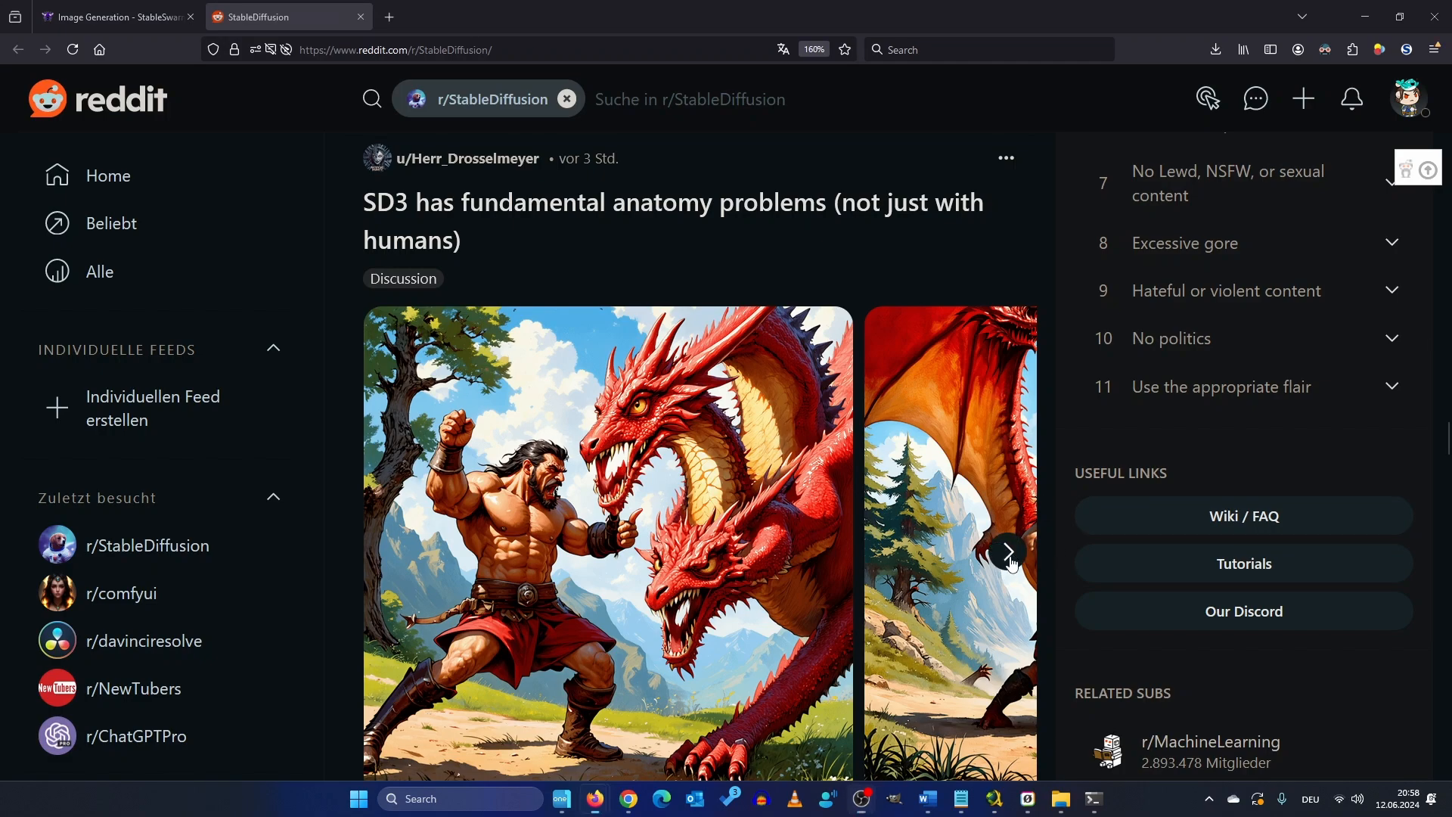
Browse the dragon, noodle, guitar cat and other SD3 post galleries, then scroll the feed.
{"action": "left_click", "coordinate": [1008, 553]}
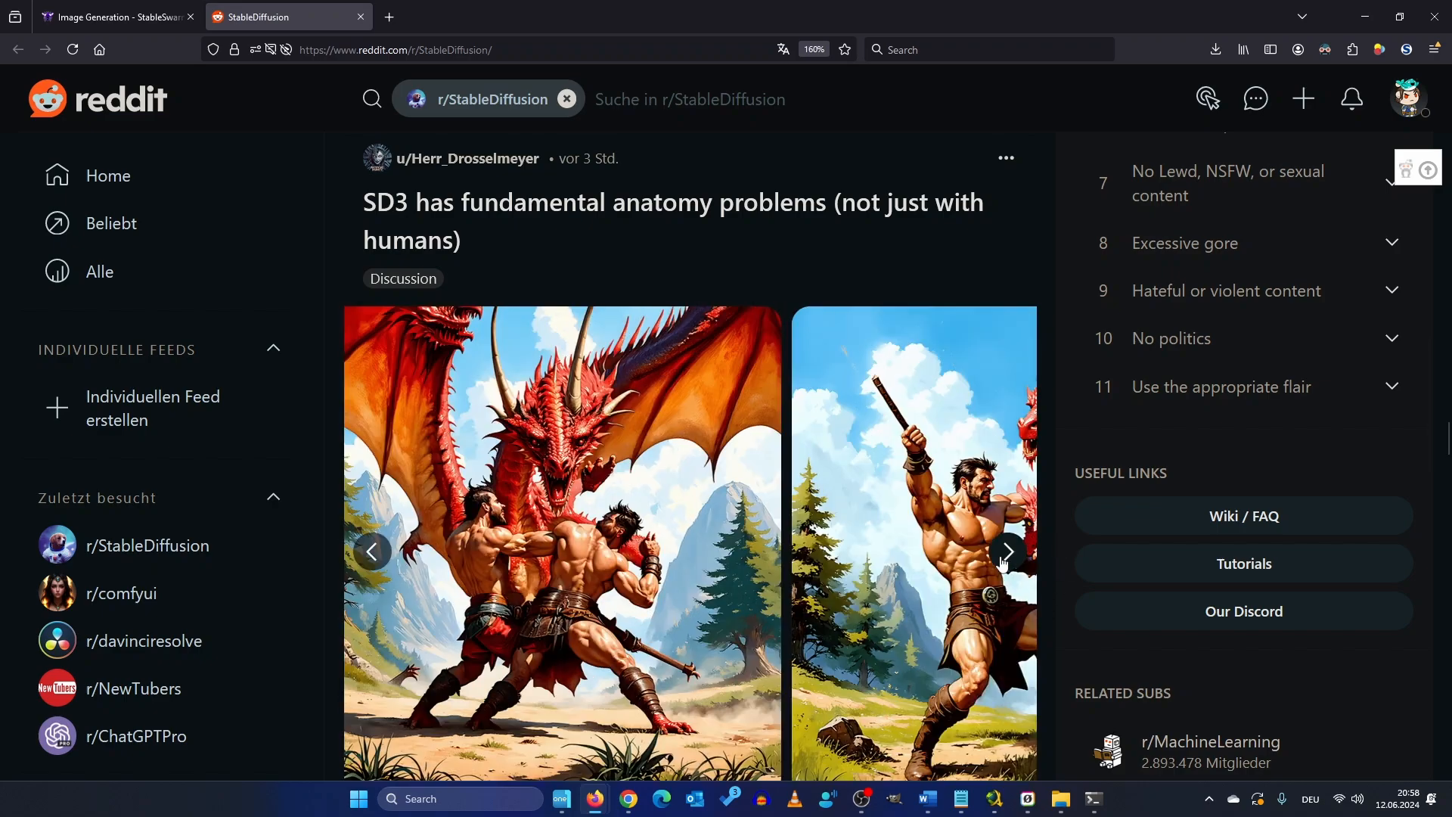
{"action": "left_click", "coordinate": [1005, 551]}
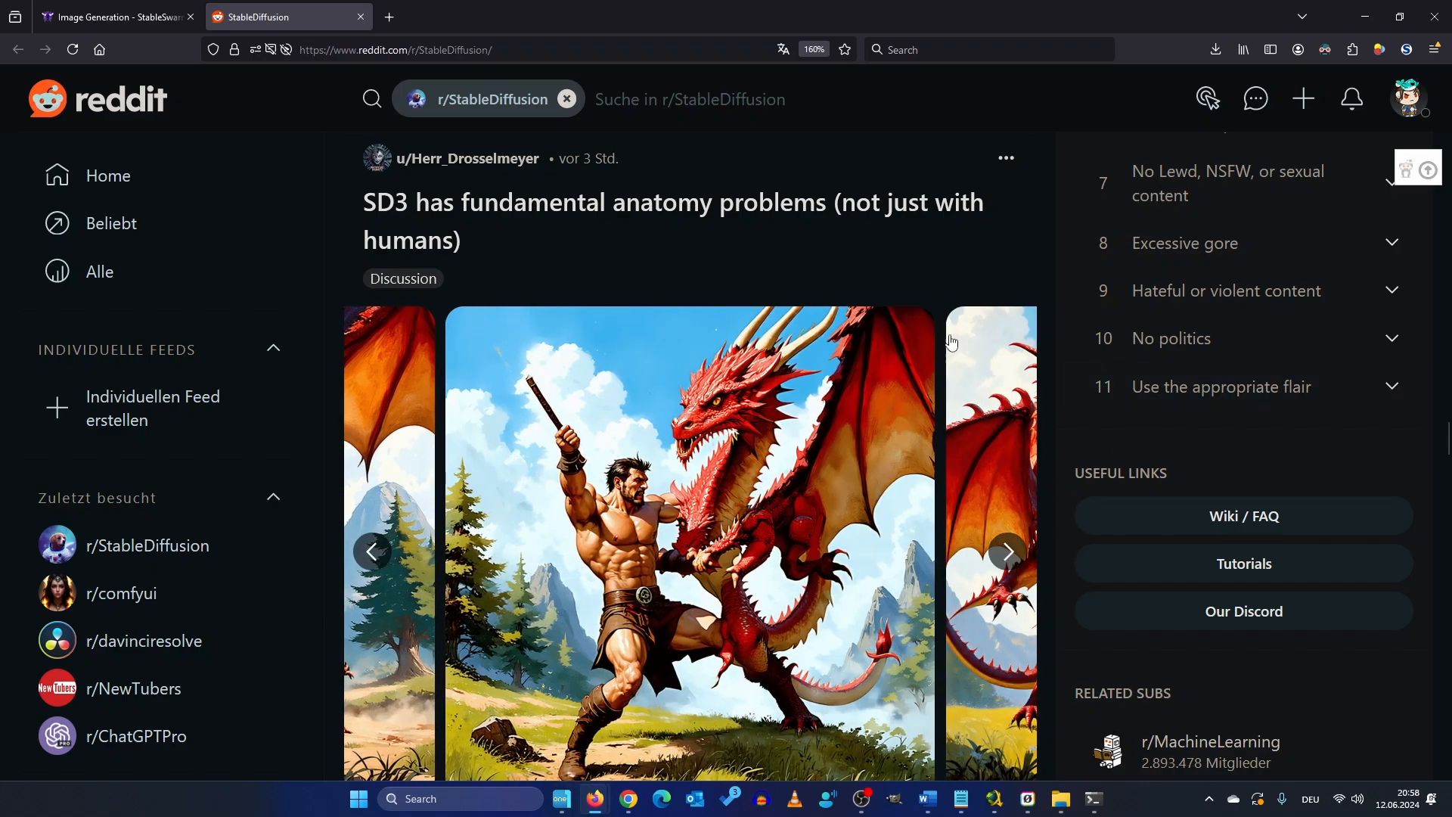
{"action": "left_click", "coordinate": [1007, 551]}
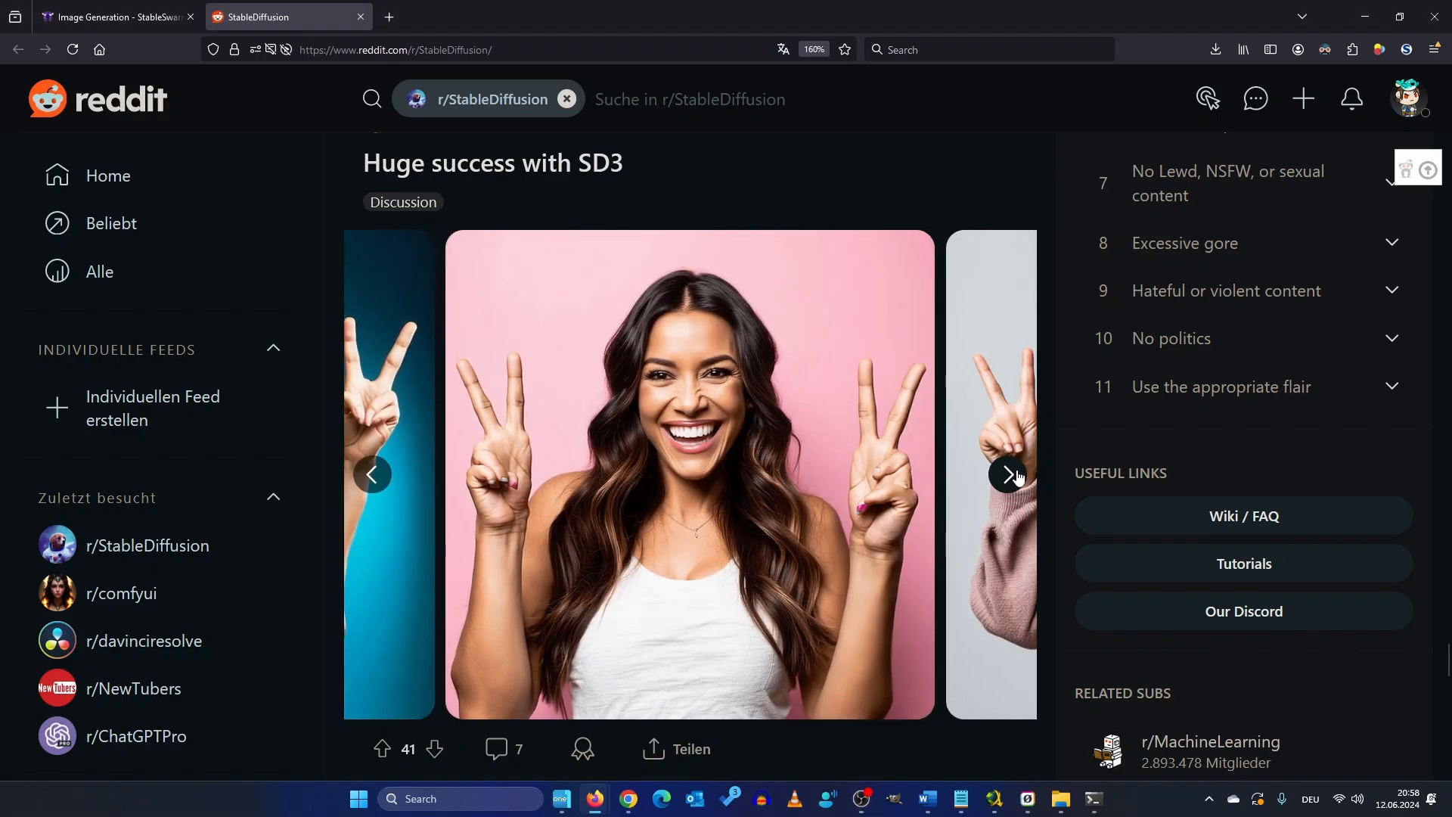
{"action": "left_click", "coordinate": [1010, 474]}
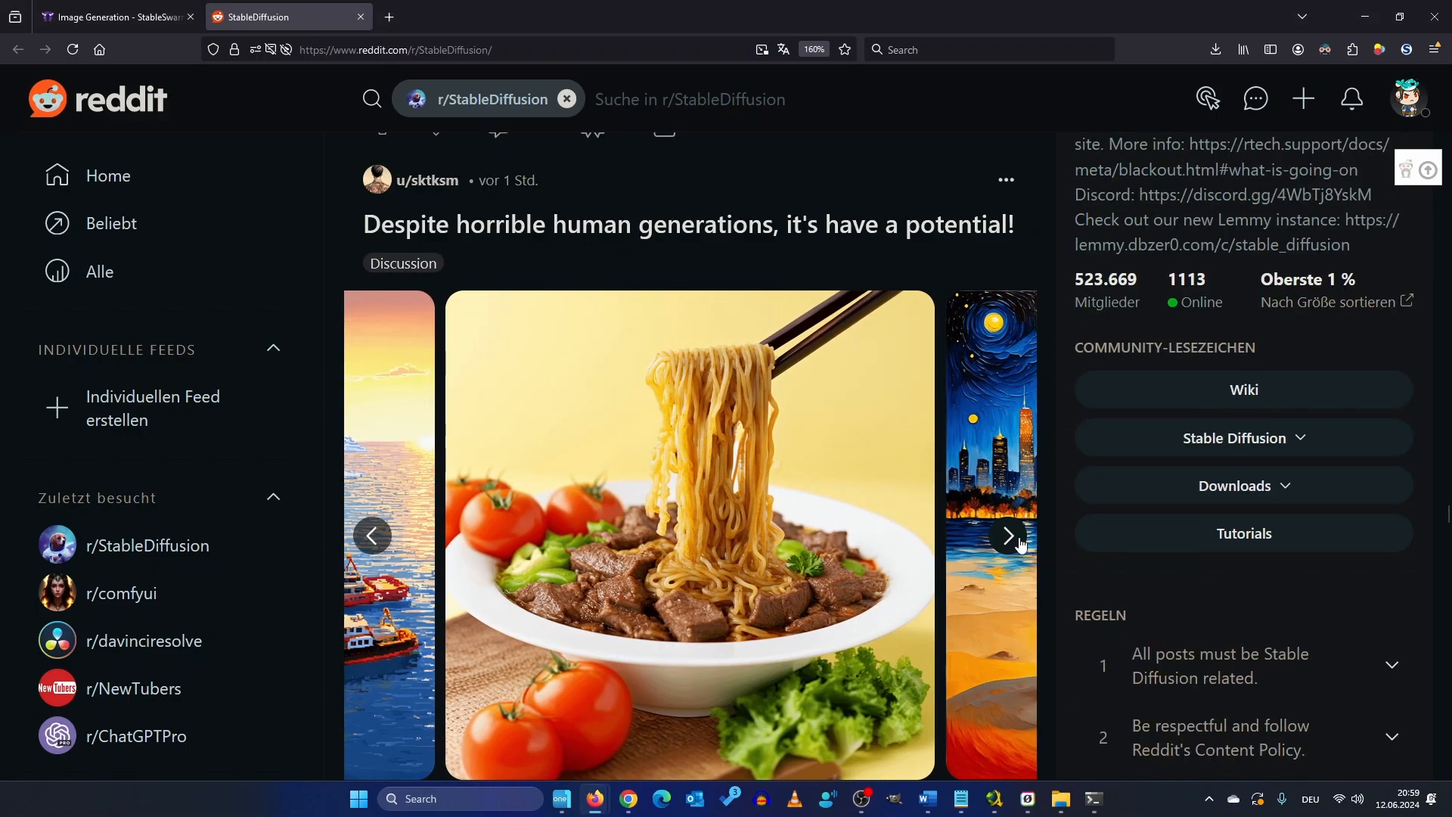
{"action": "left_click", "coordinate": [1008, 536]}
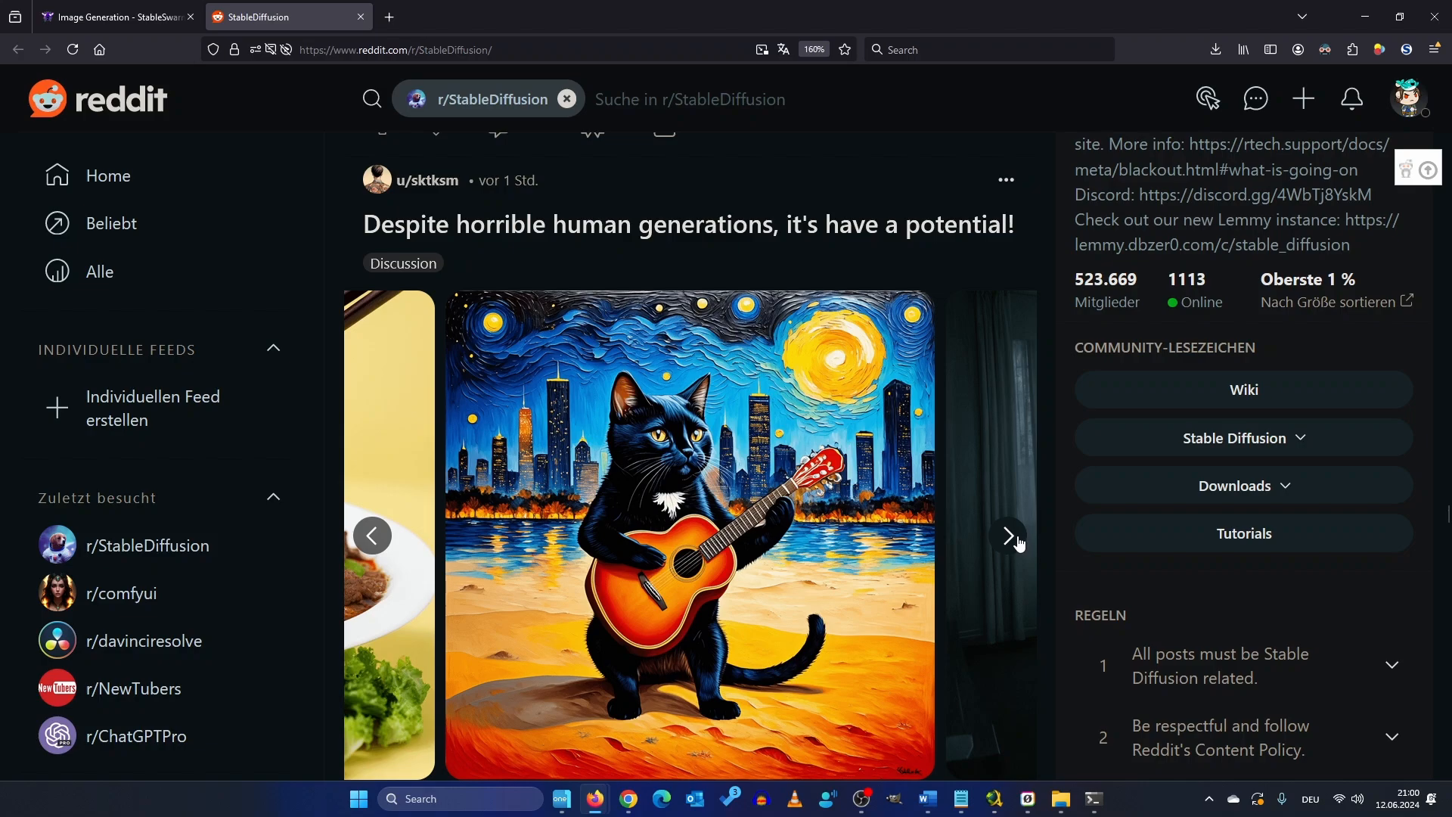
{"action": "left_click", "coordinate": [1009, 537]}
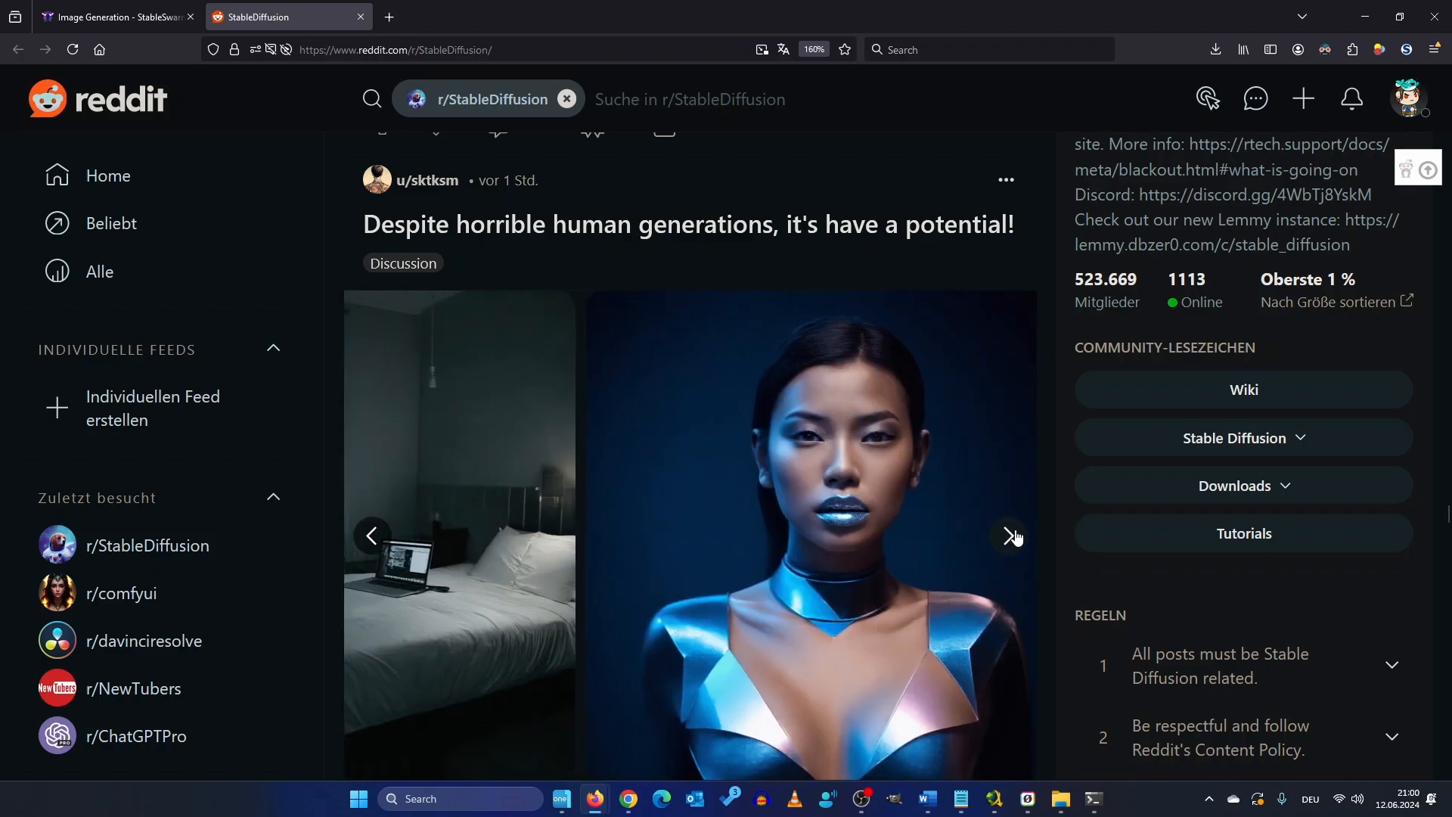
{"action": "left_click", "coordinate": [1009, 536]}
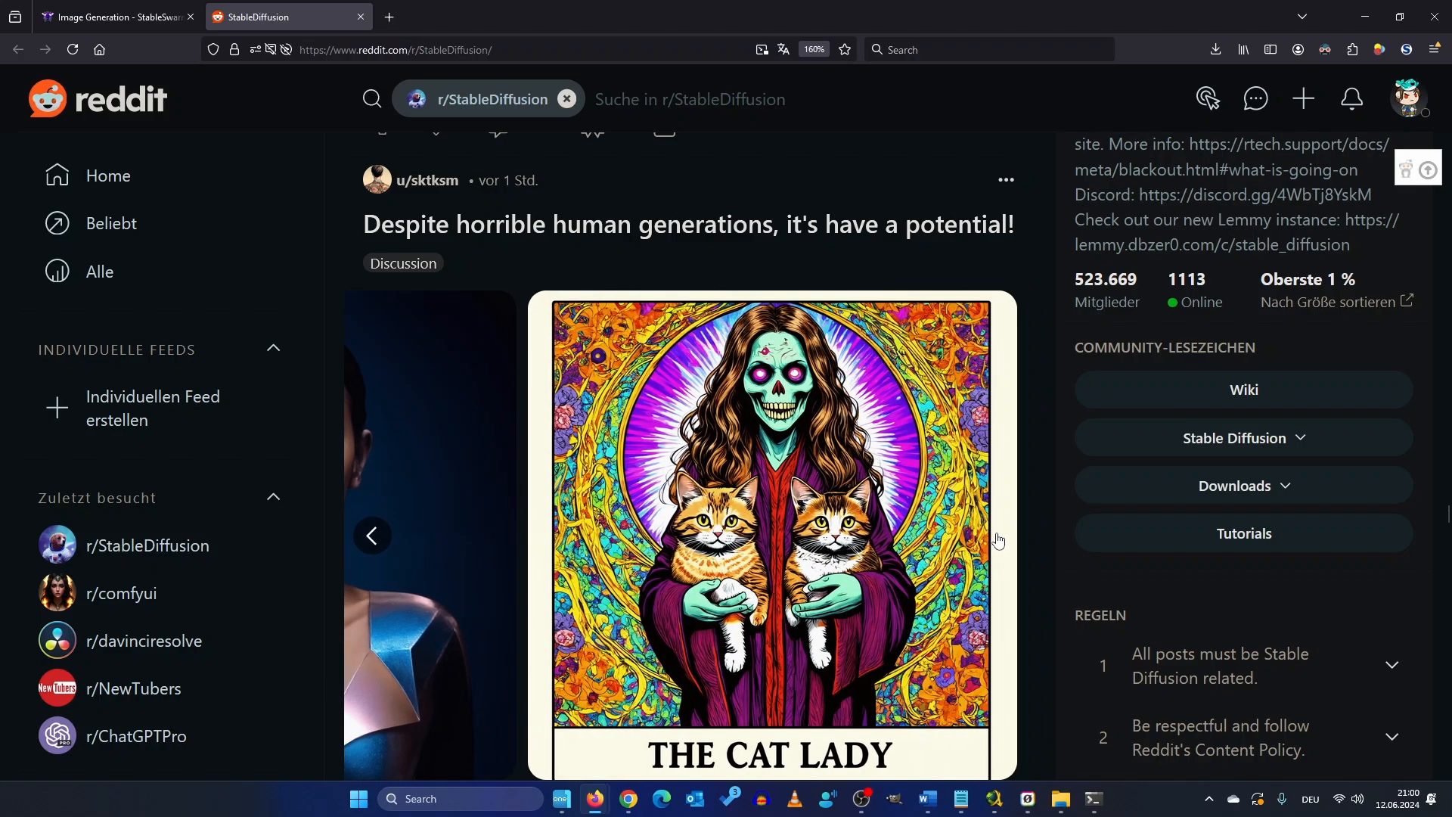
{"action": "scroll", "scroll_direction": "down", "scroll_amount": 3}
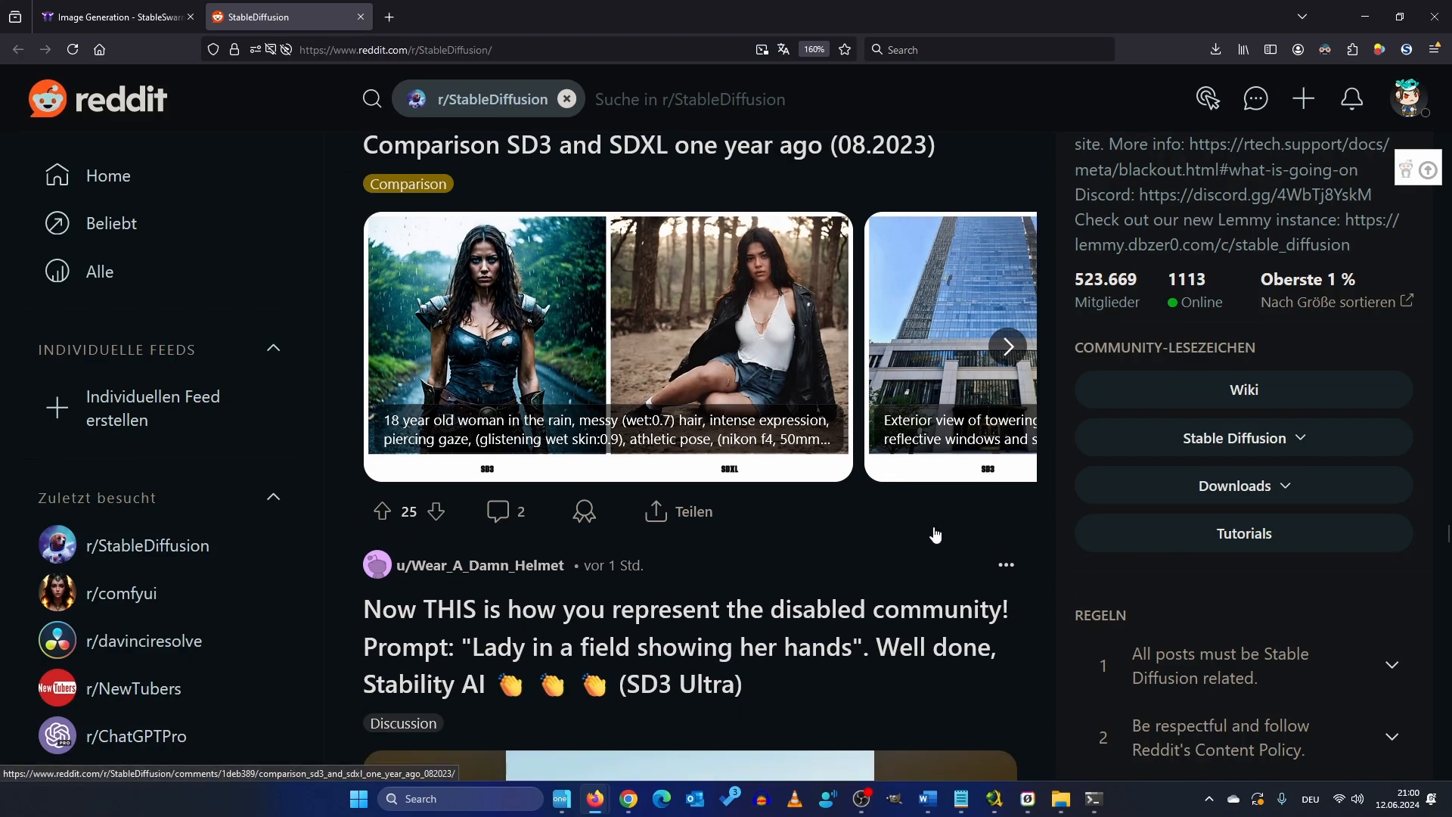